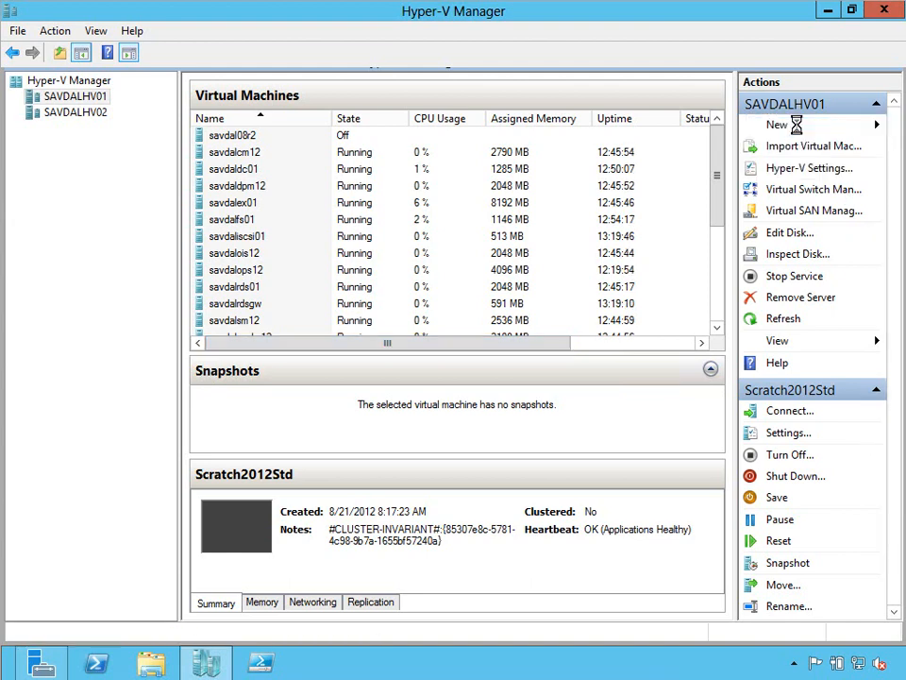
# Create a new VM named Srv2012DCTemplate, stored elsewhere, with 1024 MB startup memory.
pyautogui.click(775, 123)
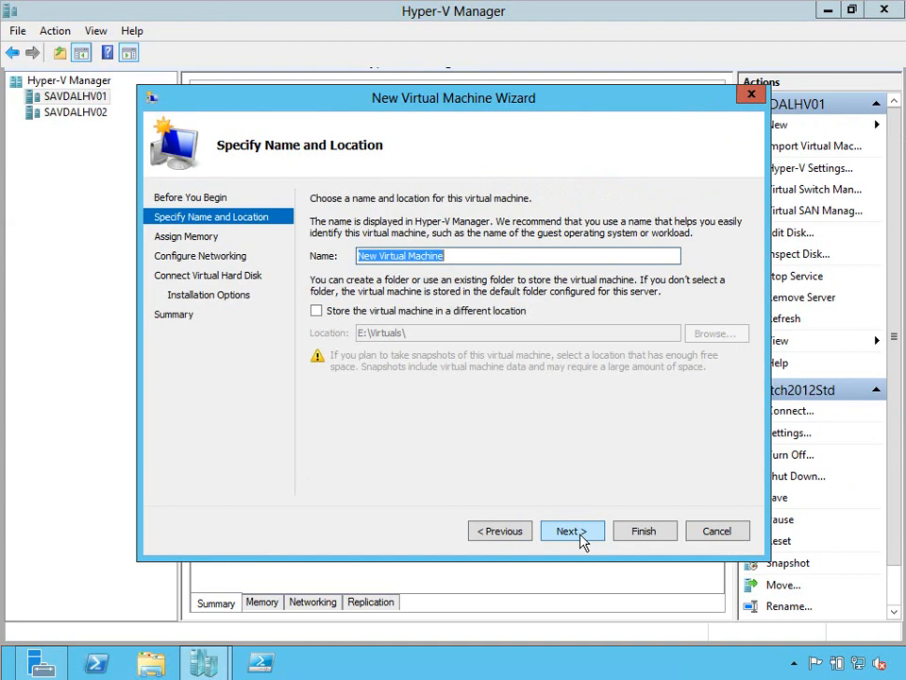
pyautogui.write('Srv2012DCTemplate')
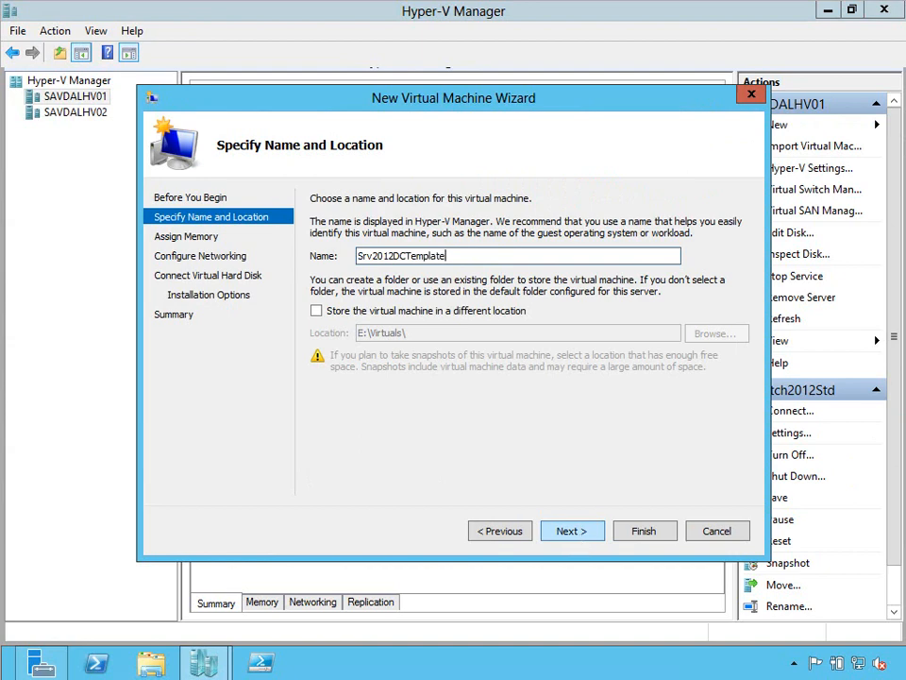
pyautogui.click(317, 310)
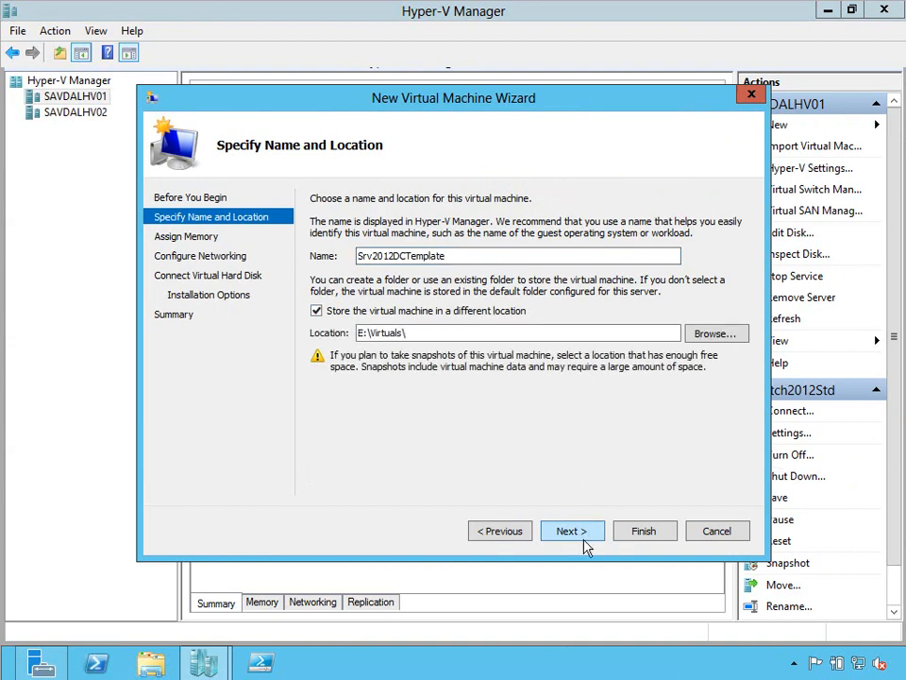
pyautogui.click(572, 530)
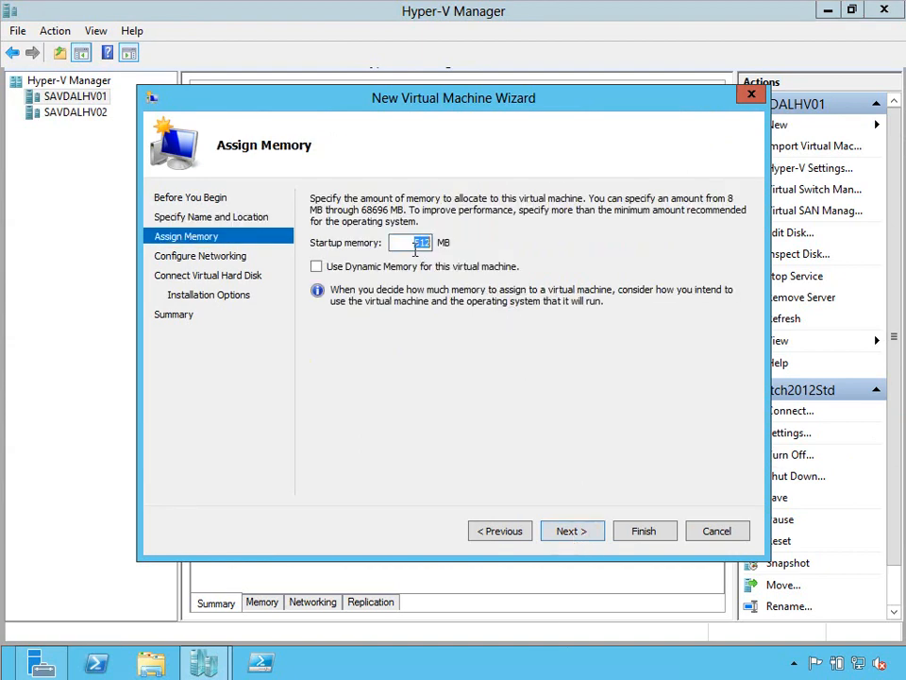
pyautogui.write('10')
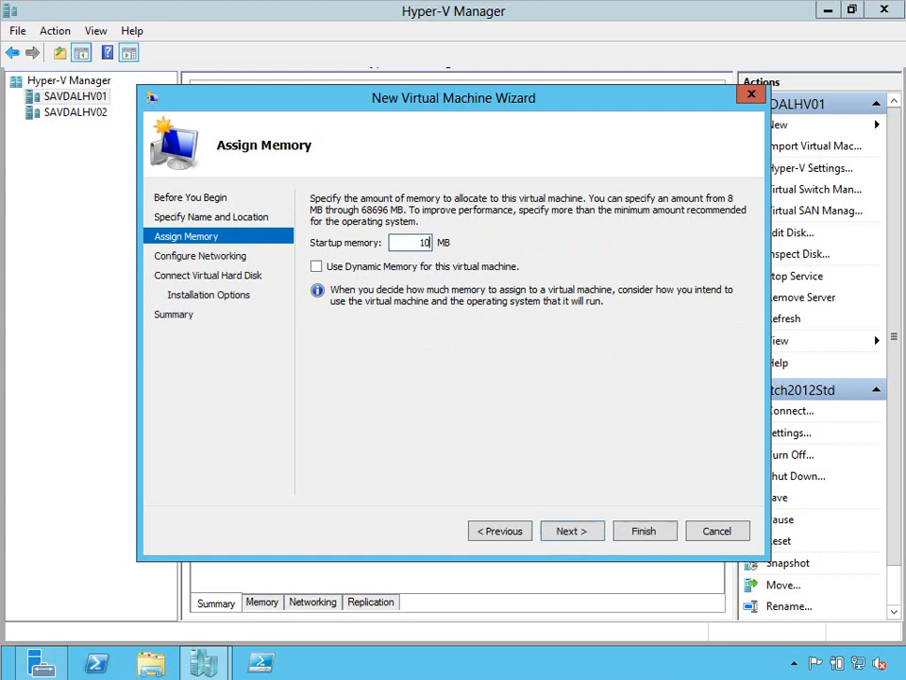
pyautogui.write('1024')
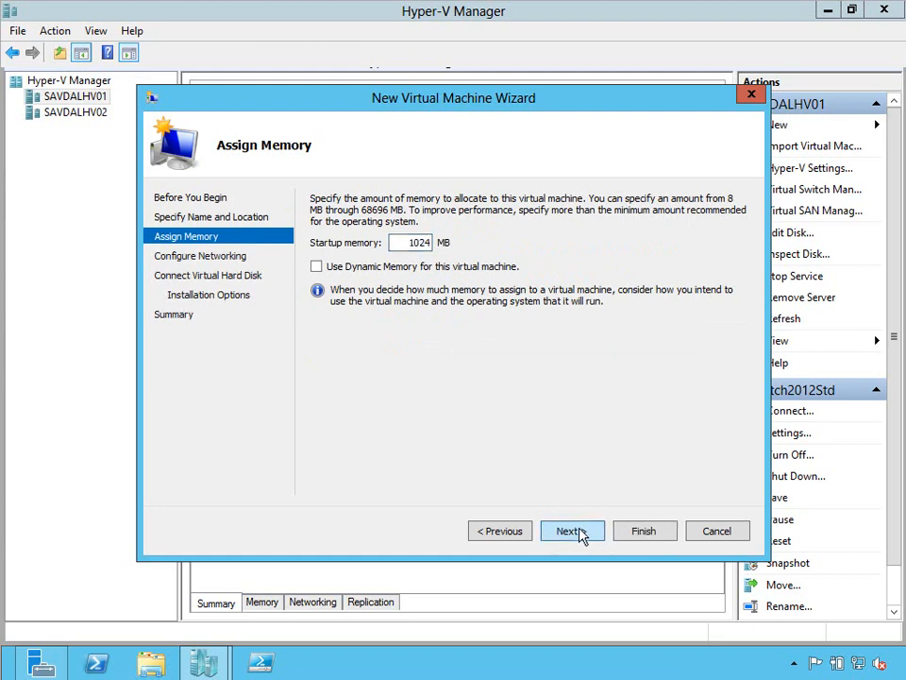
pyautogui.click(567, 530)
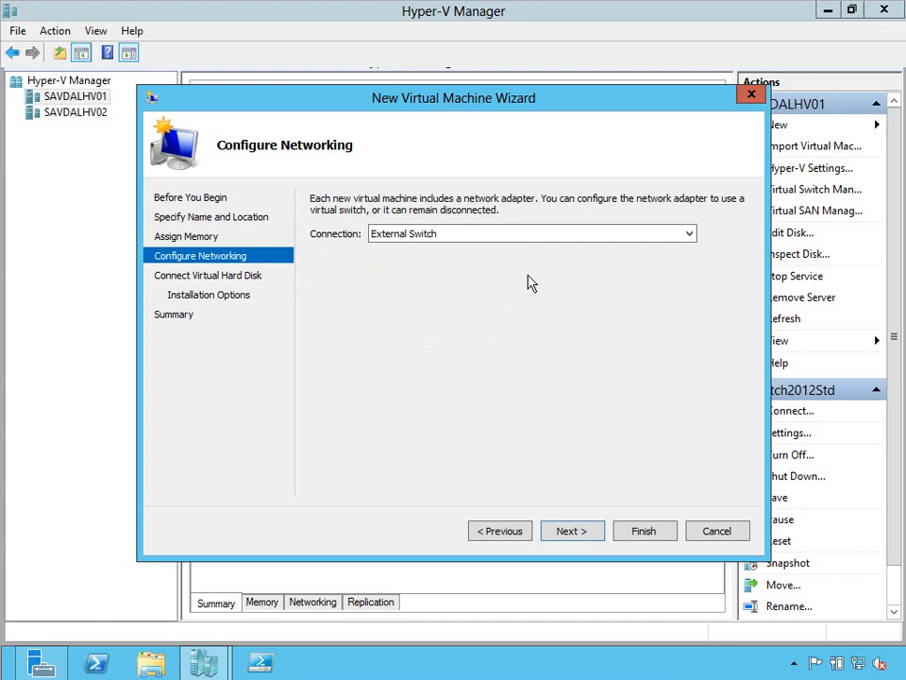
# Size the new Srv2012DCTemplate.vhdx virtual hard disk at 40 GB.
pyautogui.click(571, 530)
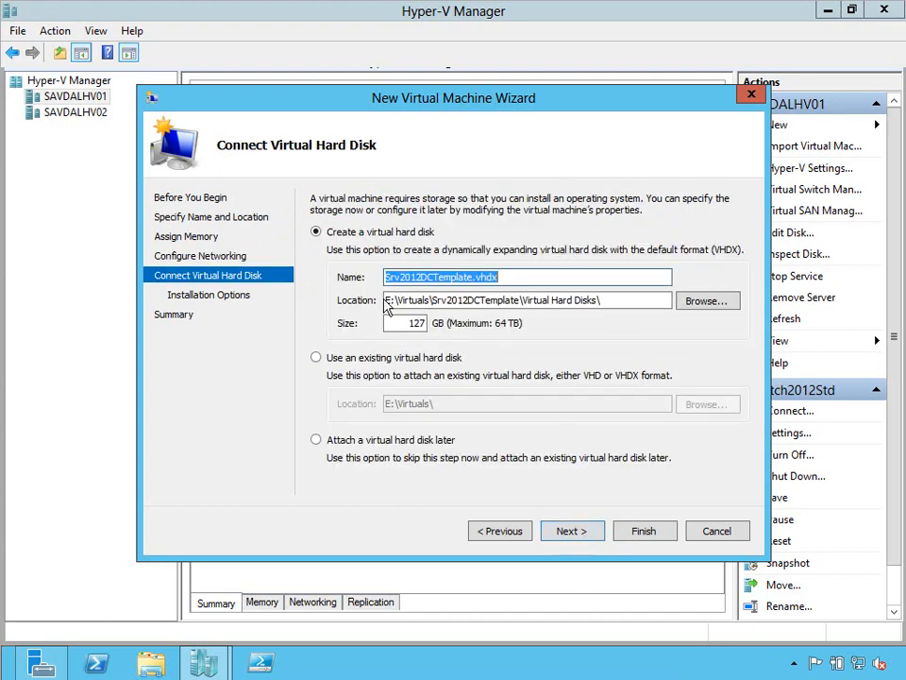
pyautogui.moveTo(482, 419)
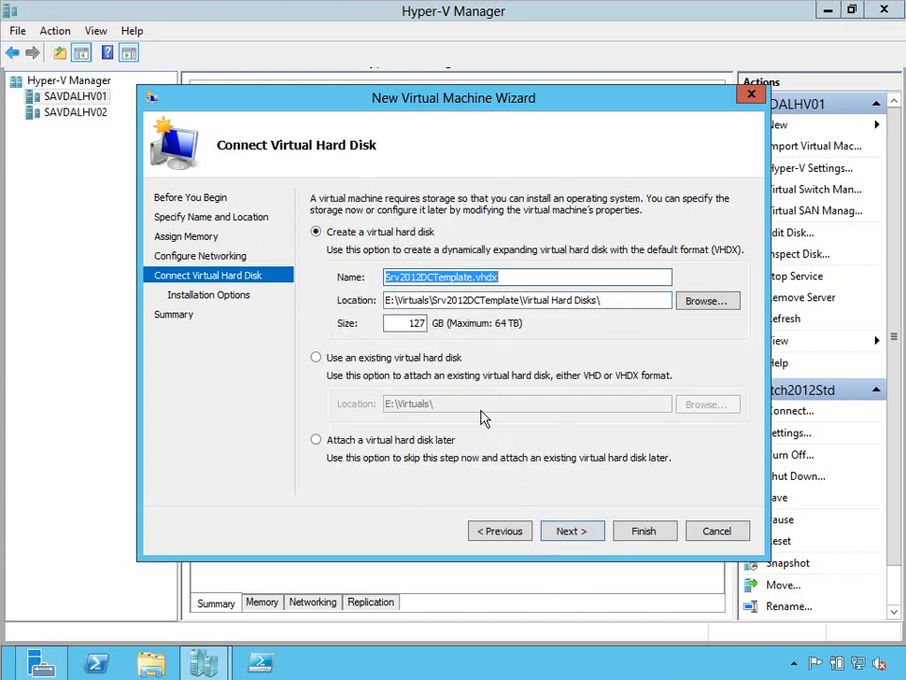
pyautogui.moveTo(423, 338)
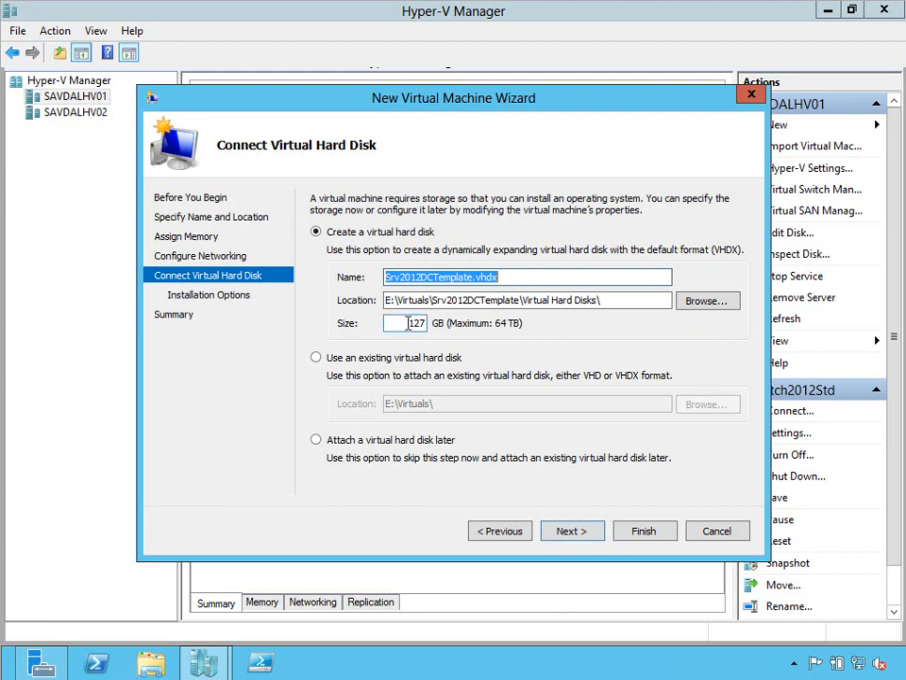
pyautogui.click(415, 323)
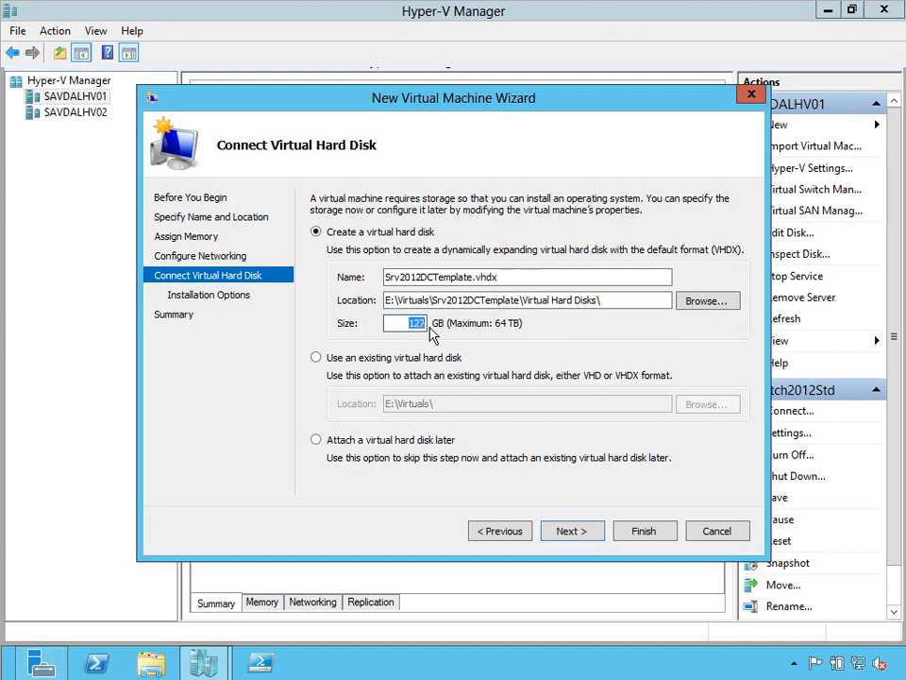
pyautogui.write('40')
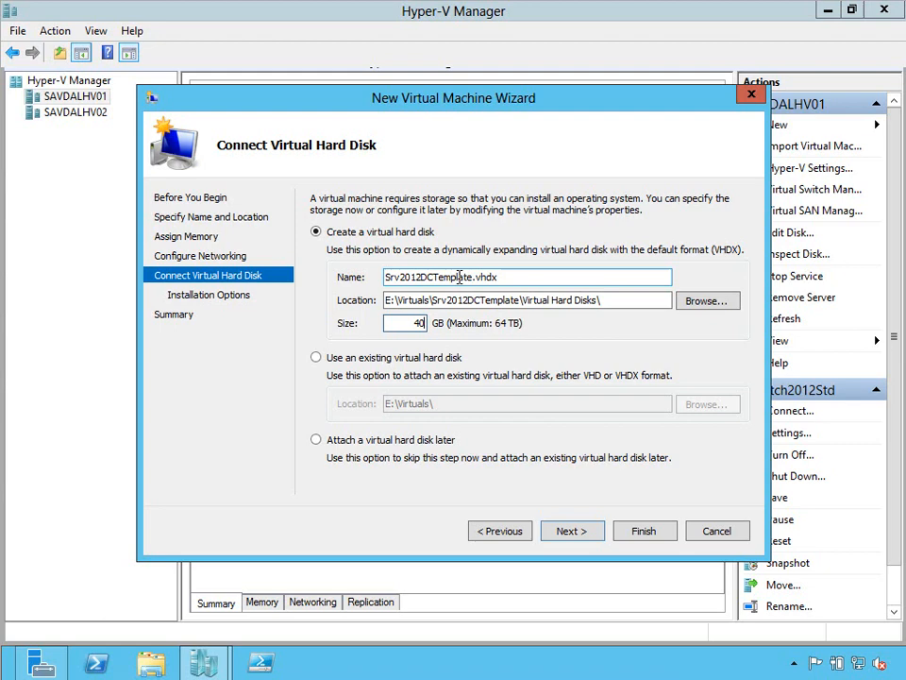
# Set the VM to install from the Windows Server 2012 RTM ISO image.
pyautogui.click(571, 530)
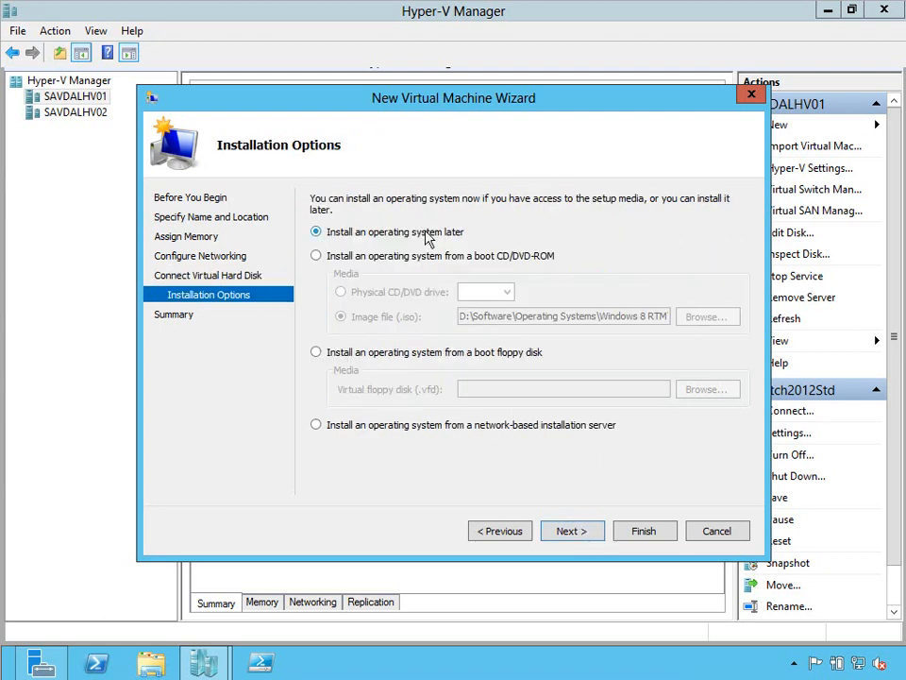
pyautogui.click(316, 255)
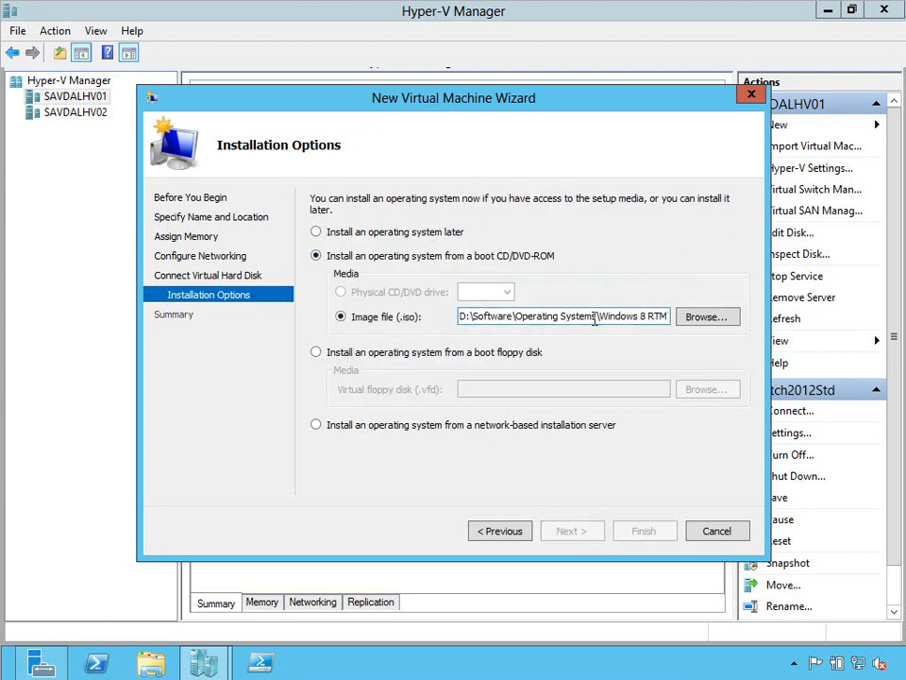
pyautogui.click(706, 316)
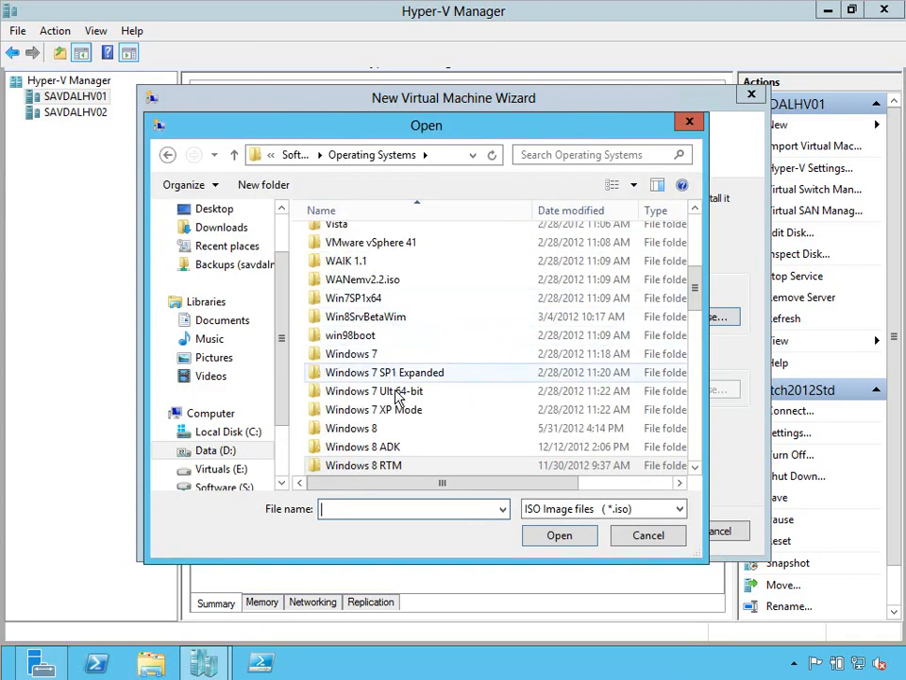
pyautogui.scroll(-3)
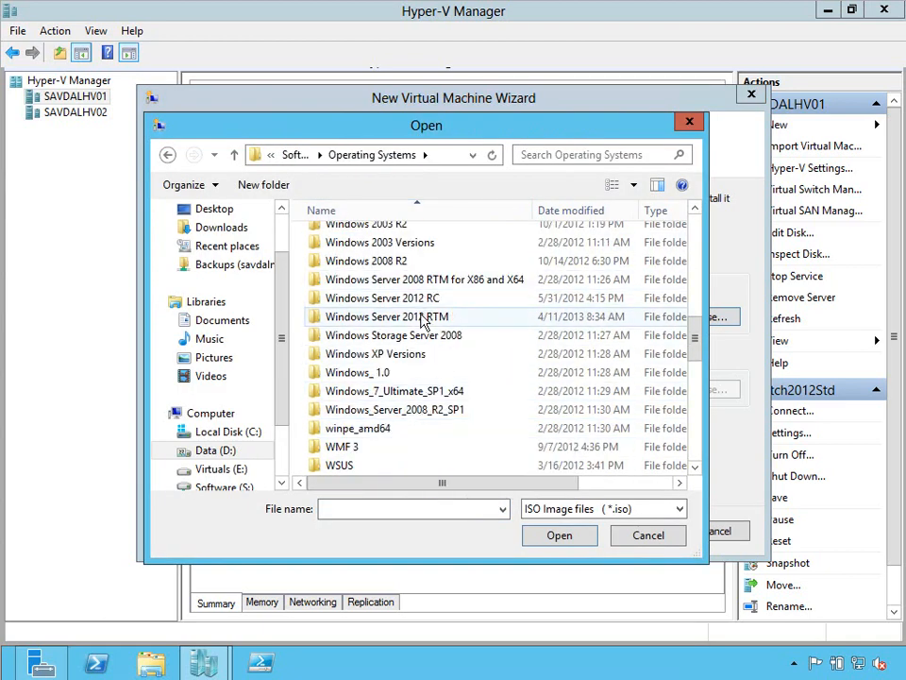
pyautogui.click(559, 535)
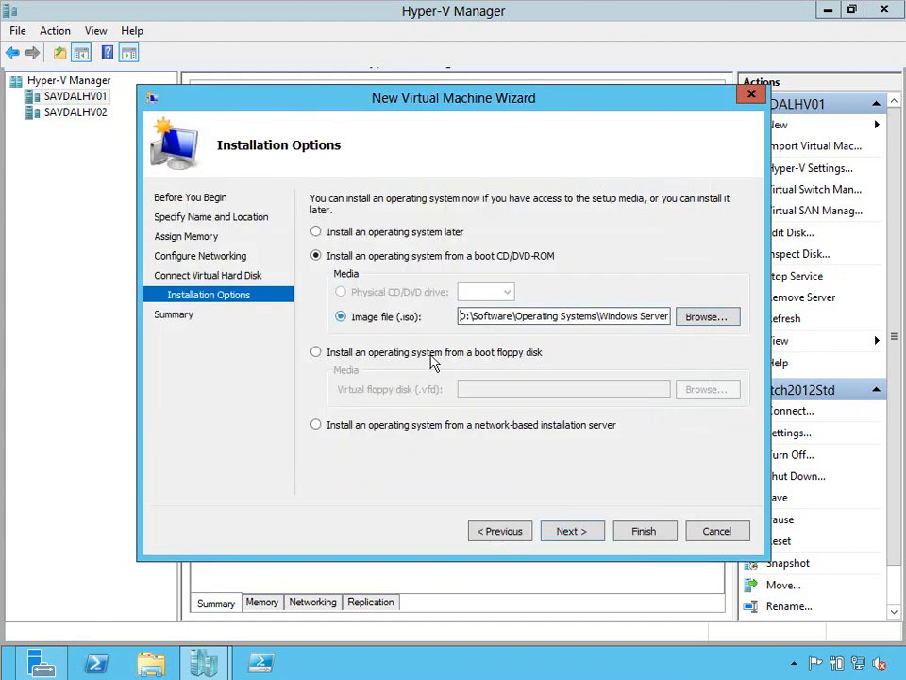
# Finish the wizard to create Srv2012DCTemplate and select the new VM.
pyautogui.click(571, 530)
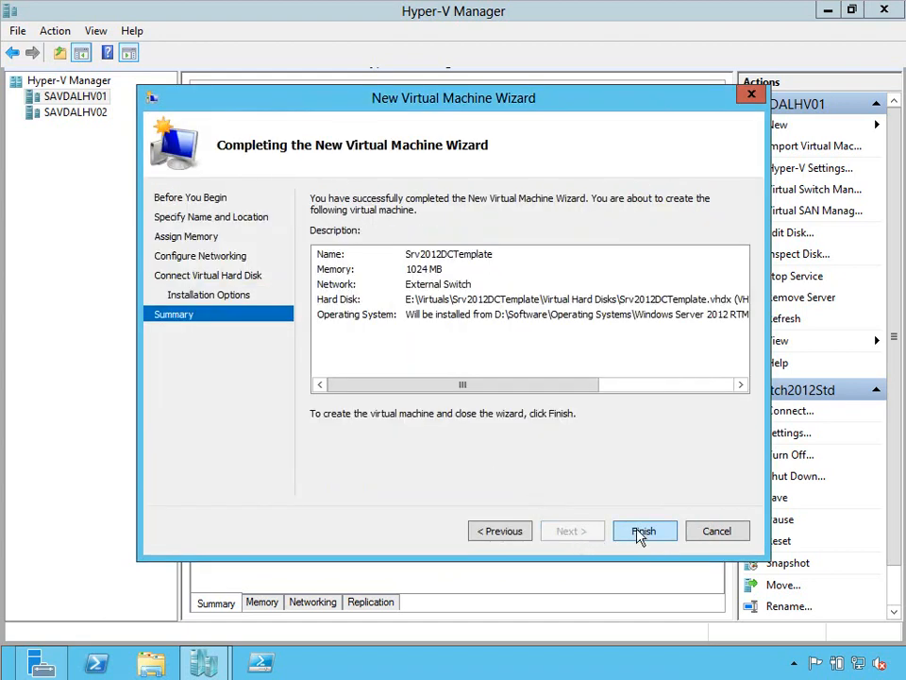
pyautogui.click(645, 529)
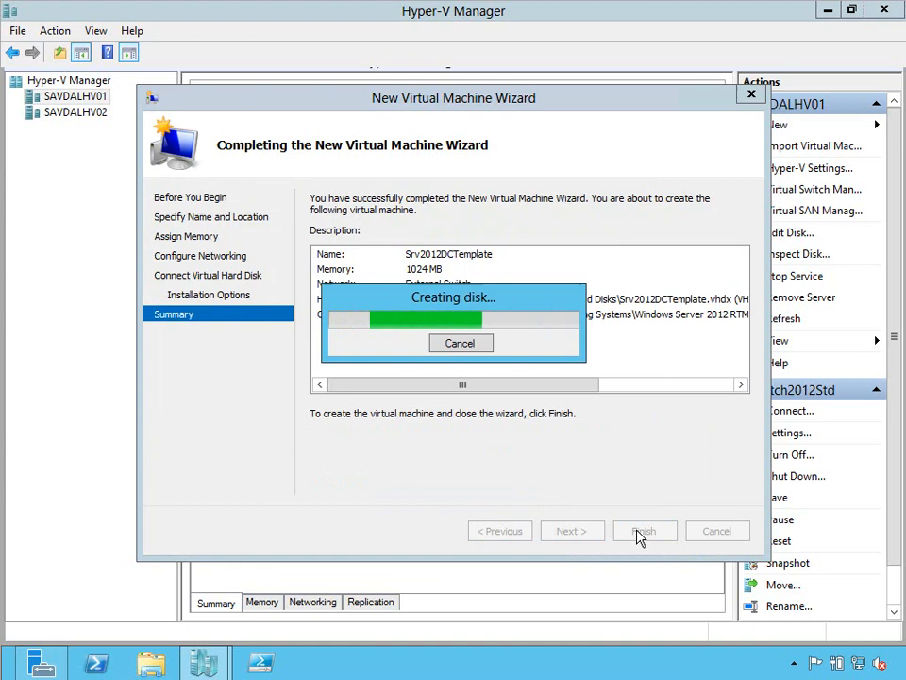
pyautogui.click(644, 530)
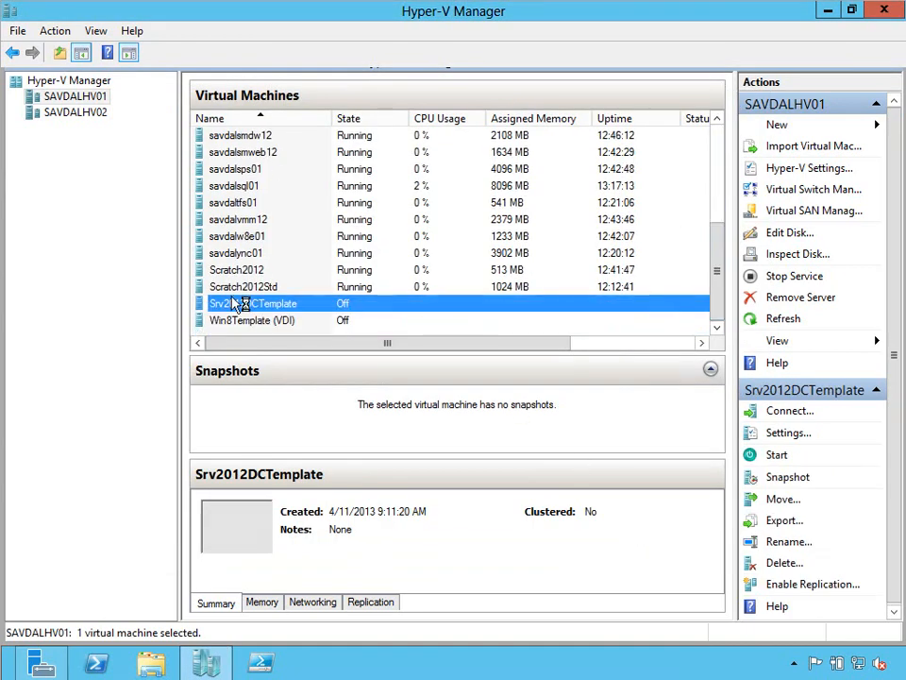
# Connect to Srv2012DCTemplate's console and power the VM on.
pyautogui.doubleClick(252, 303)
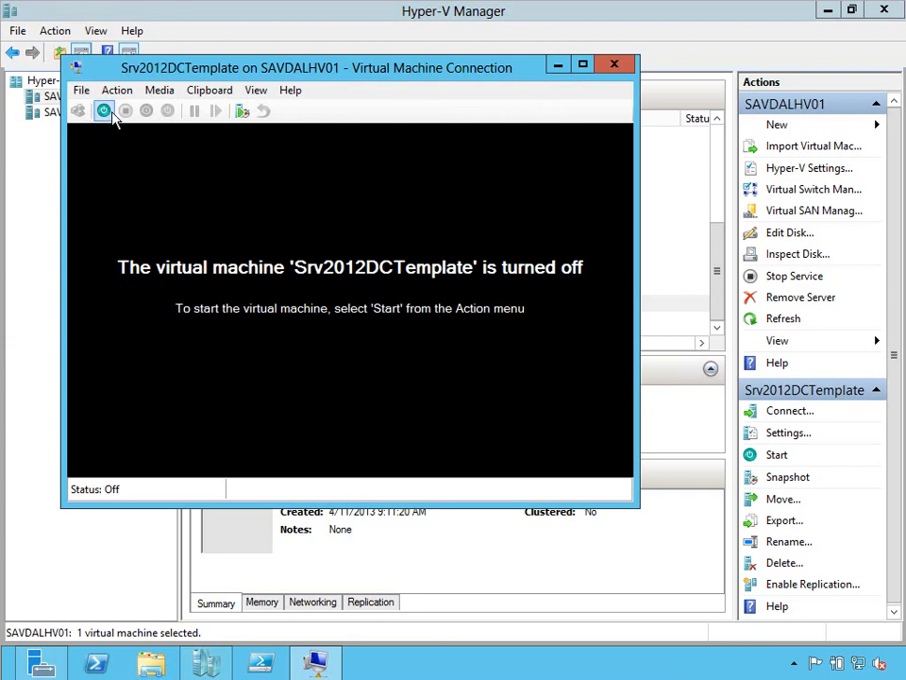
pyautogui.click(104, 111)
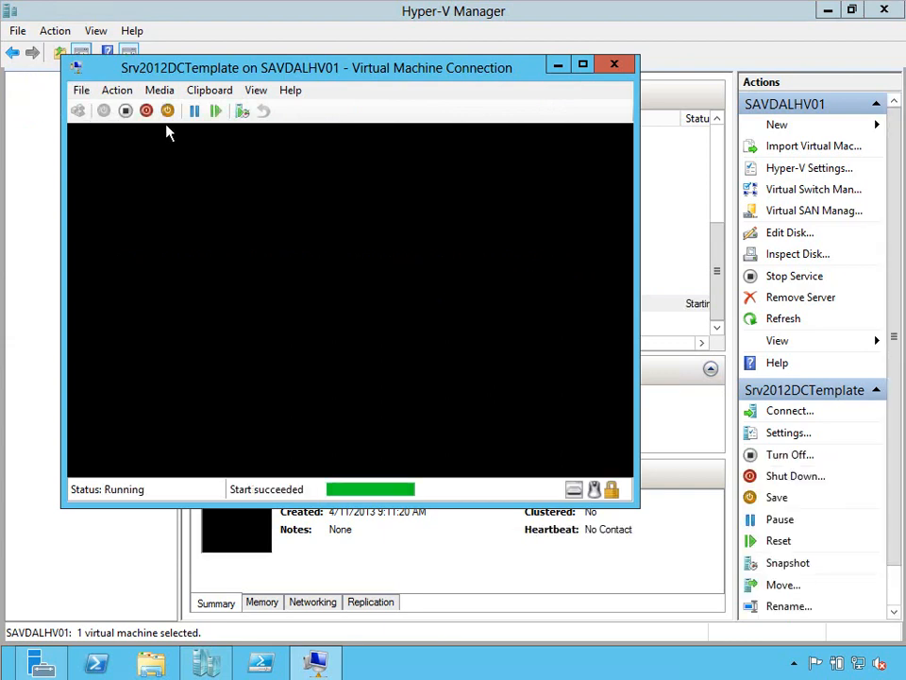
pyautogui.click(583, 63)
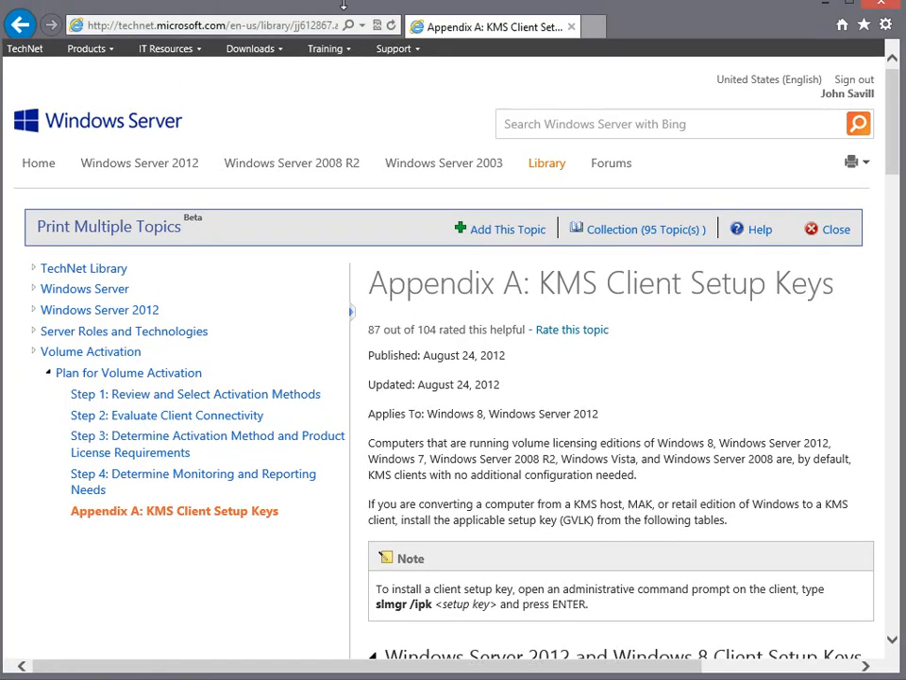
pyautogui.scroll(-3)
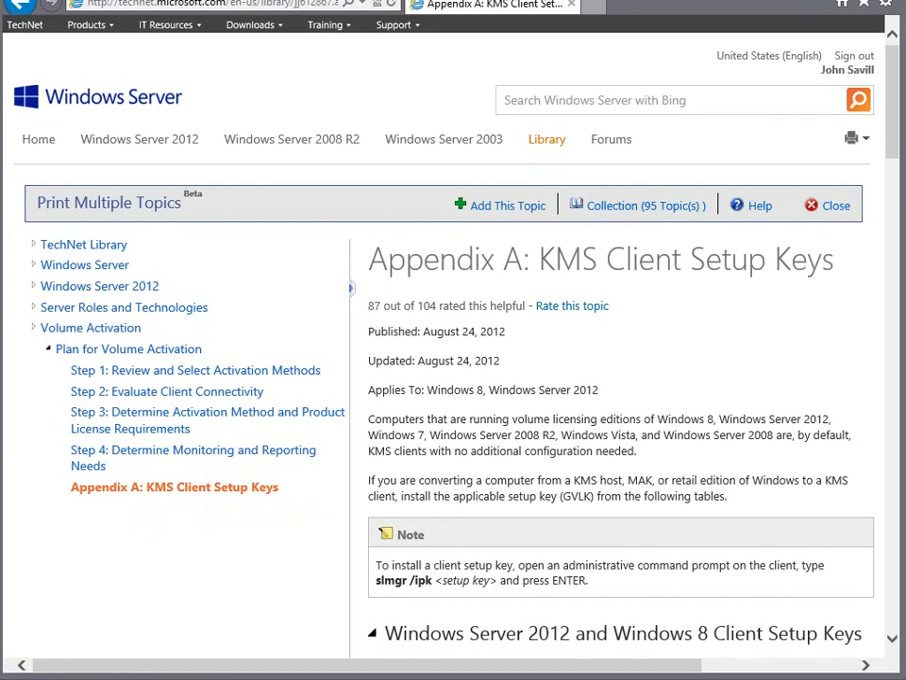
pyautogui.scroll(-3)
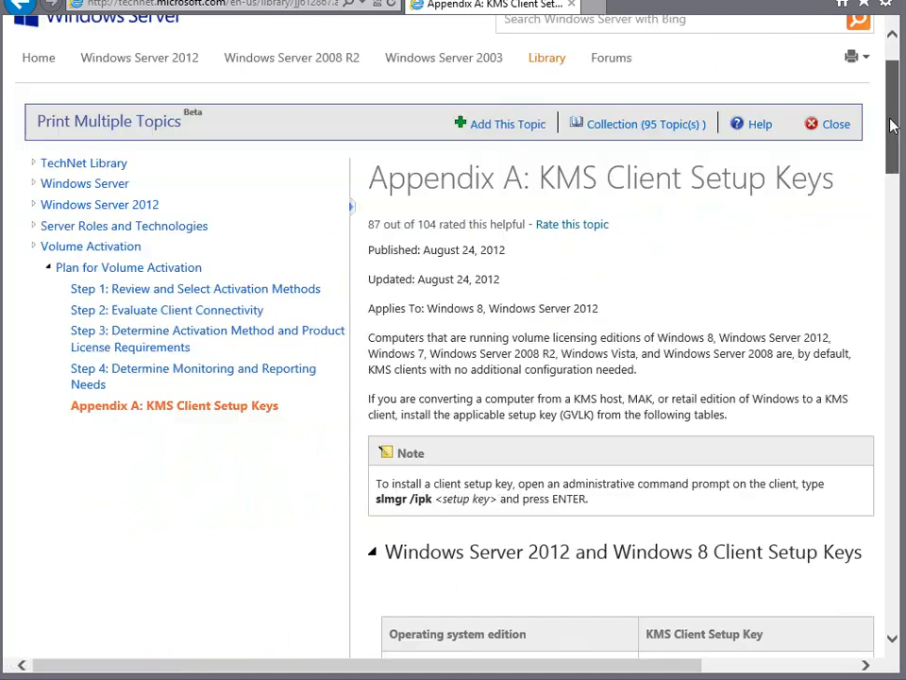
pyautogui.scroll(-3)
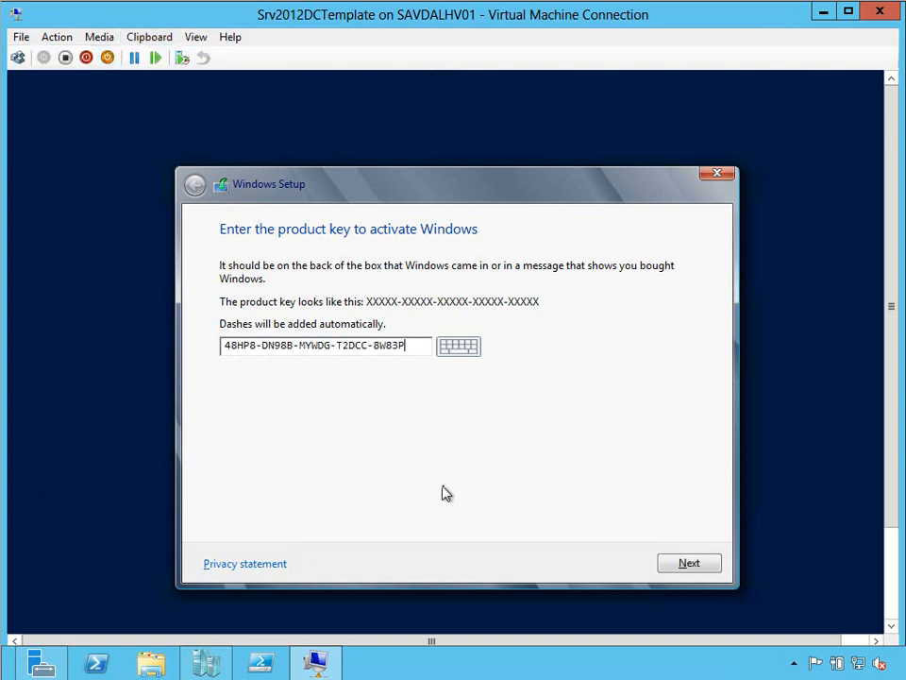
pyautogui.moveTo(689, 563)
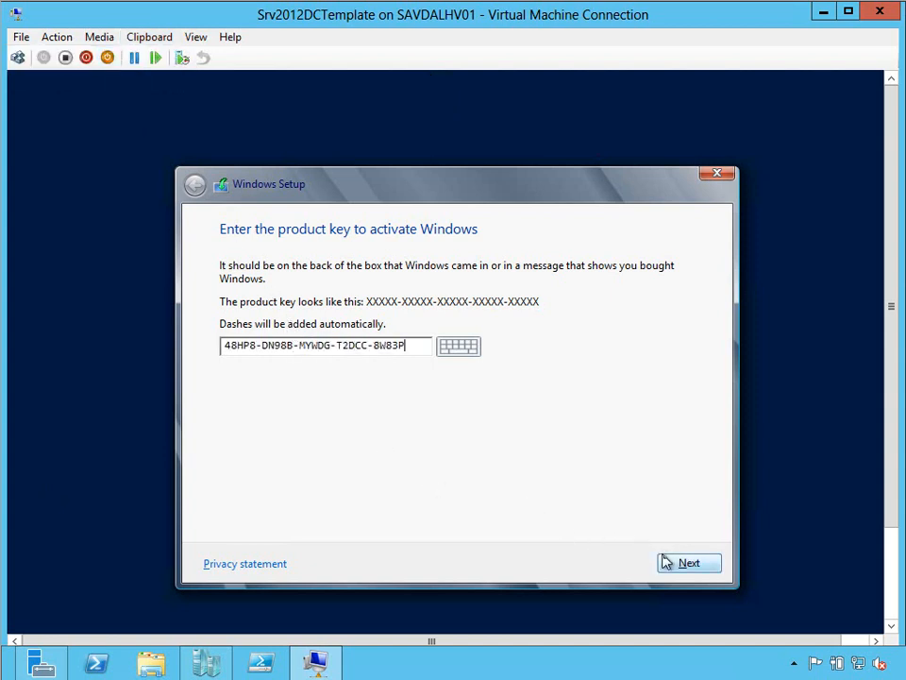
# Accept the product key, choose Datacenter (Server with a GUI), and pick Custom install.
pyautogui.click(689, 563)
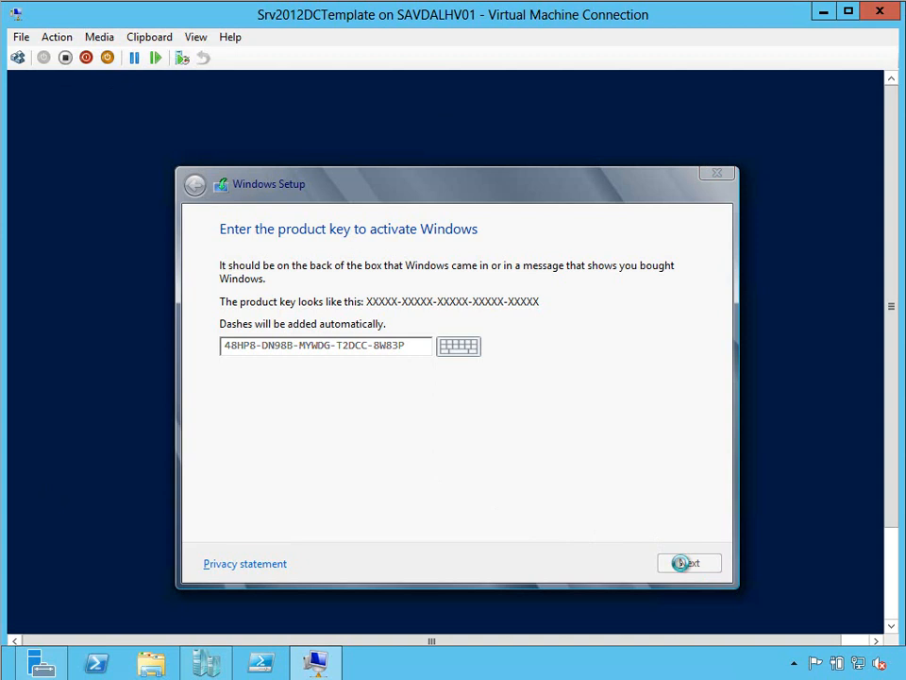
pyautogui.click(689, 563)
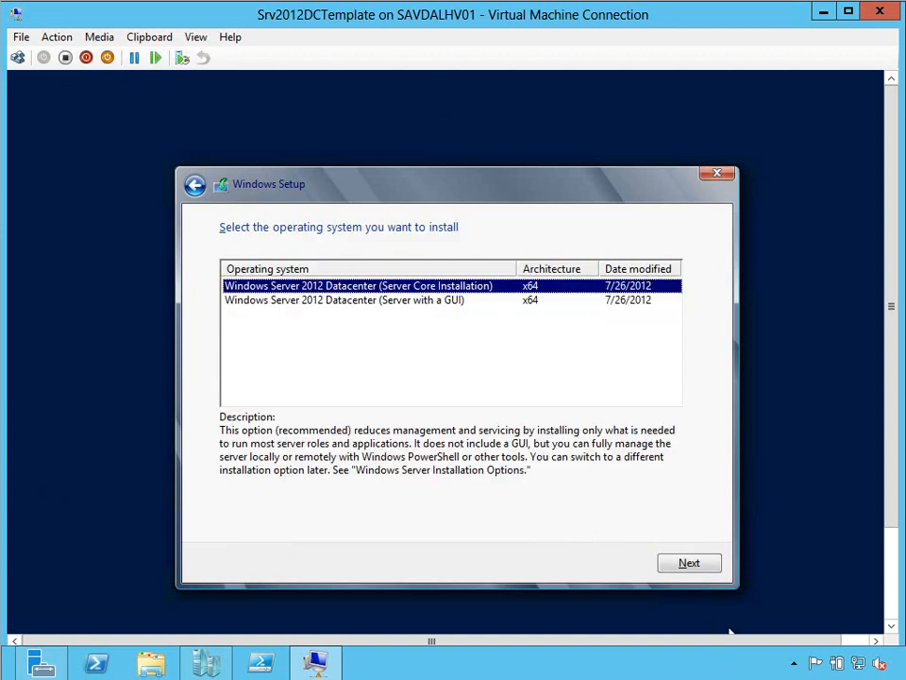
pyautogui.moveTo(437, 319)
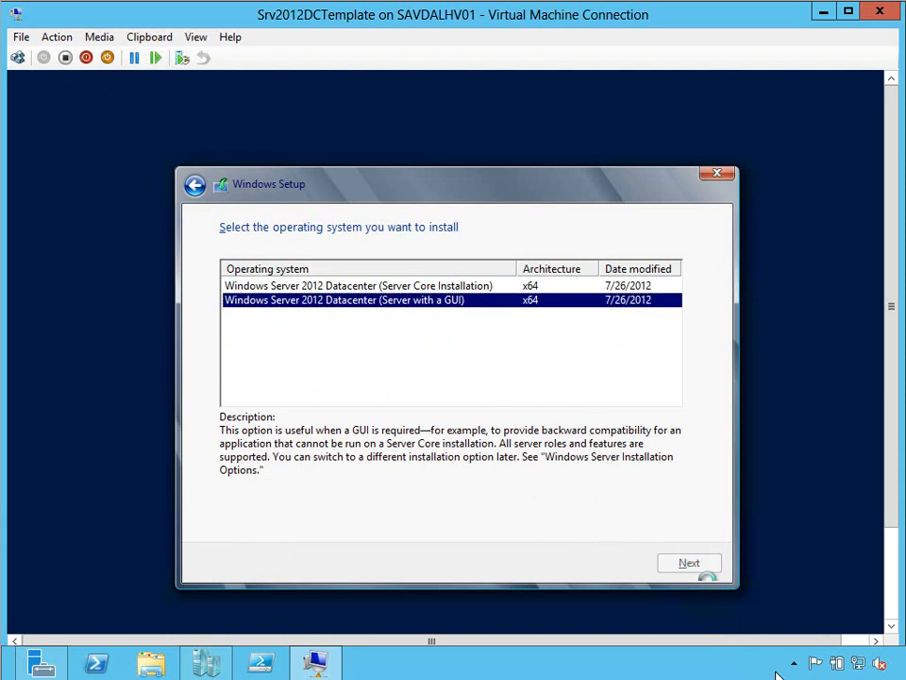
pyautogui.click(689, 562)
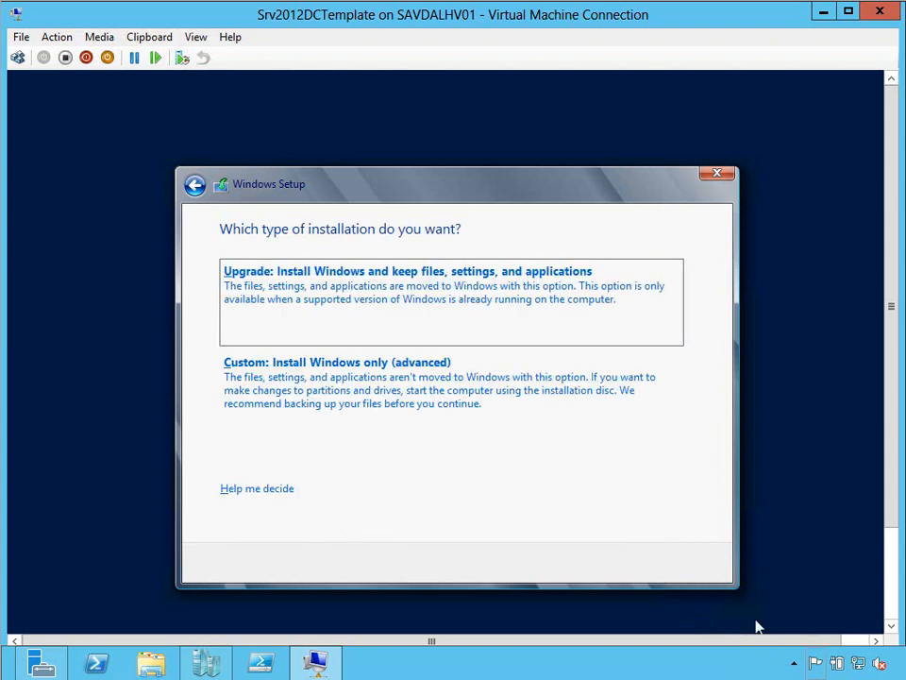
pyautogui.click(336, 361)
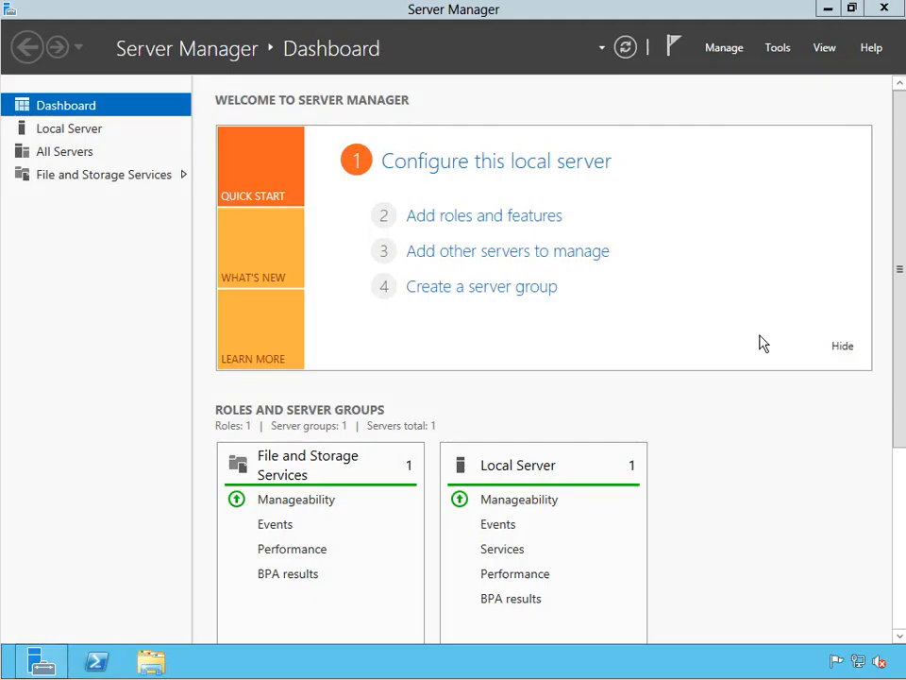
pyautogui.moveTo(99, 149)
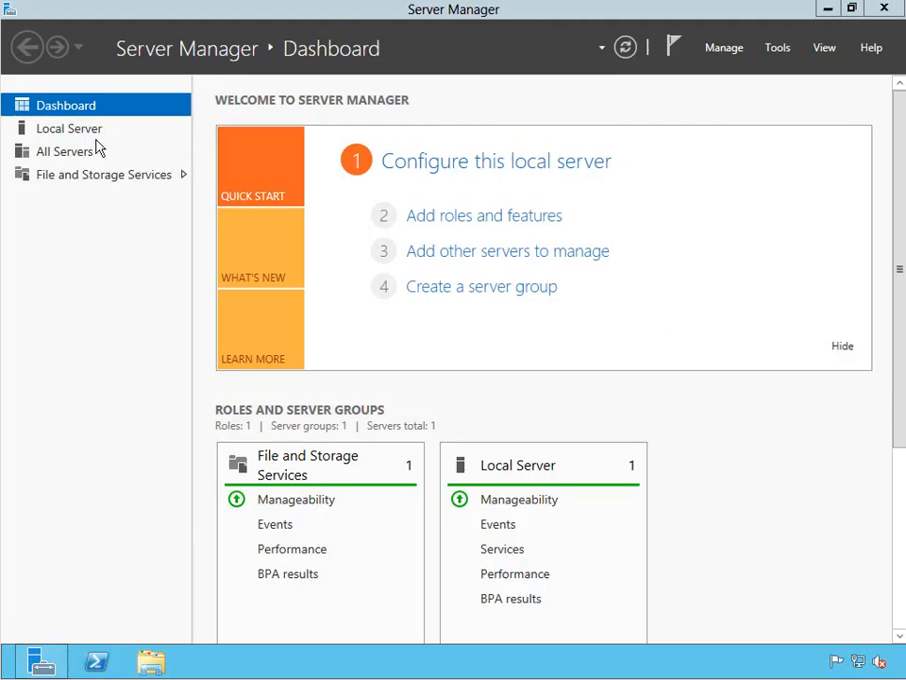
# Allow Remote Desktop connections on Local Server, accepting the firewall exception.
pyautogui.click(68, 128)
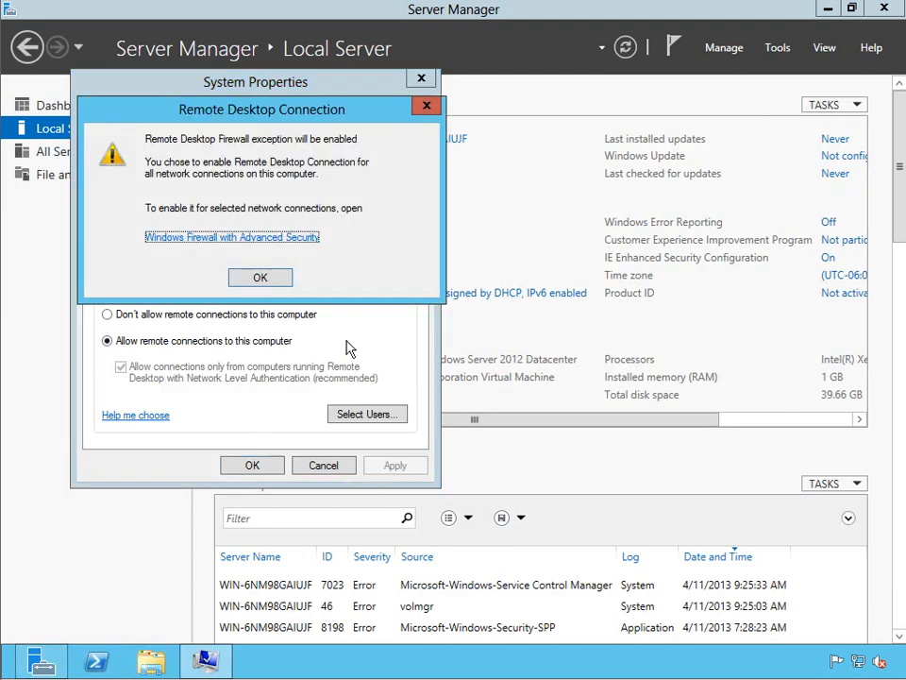
pyautogui.click(260, 277)
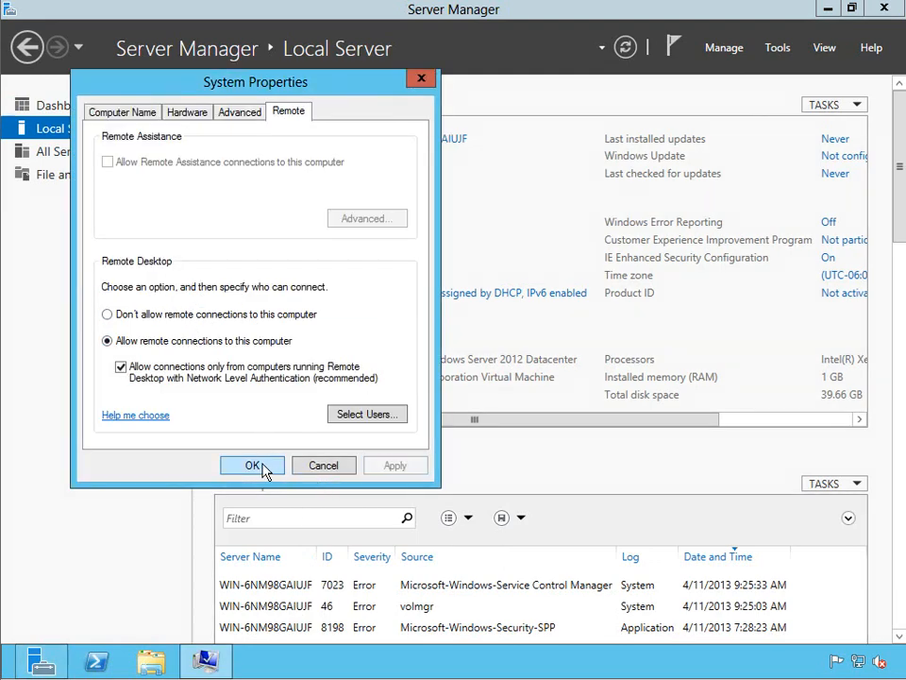
pyautogui.click(252, 464)
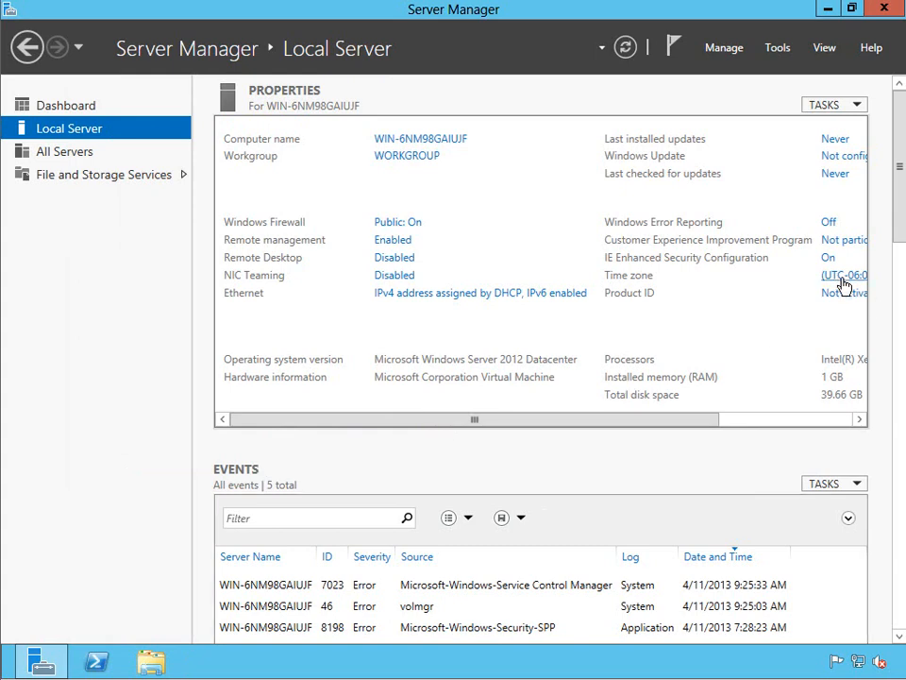
pyautogui.moveTo(826, 187)
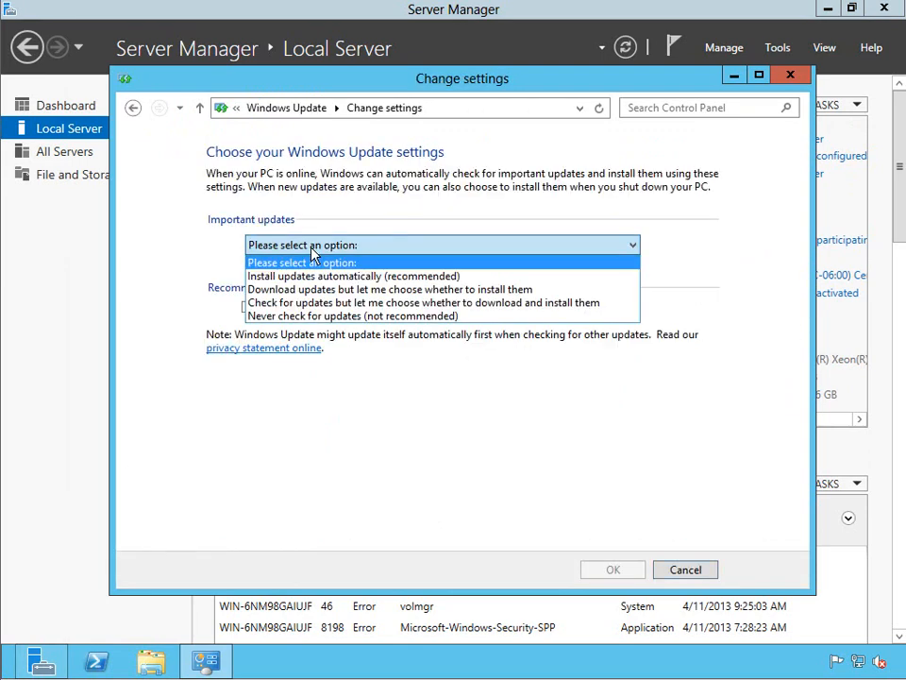
# Set Windows Update to let me choose with recommended updates, then restart after 25 updates.
pyautogui.click(423, 302)
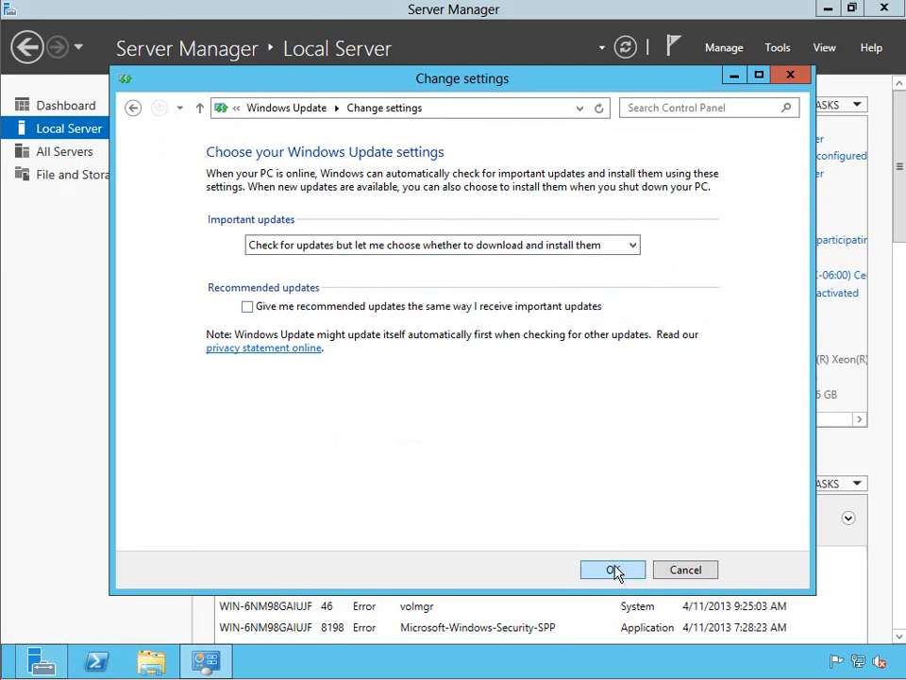
pyautogui.click(247, 305)
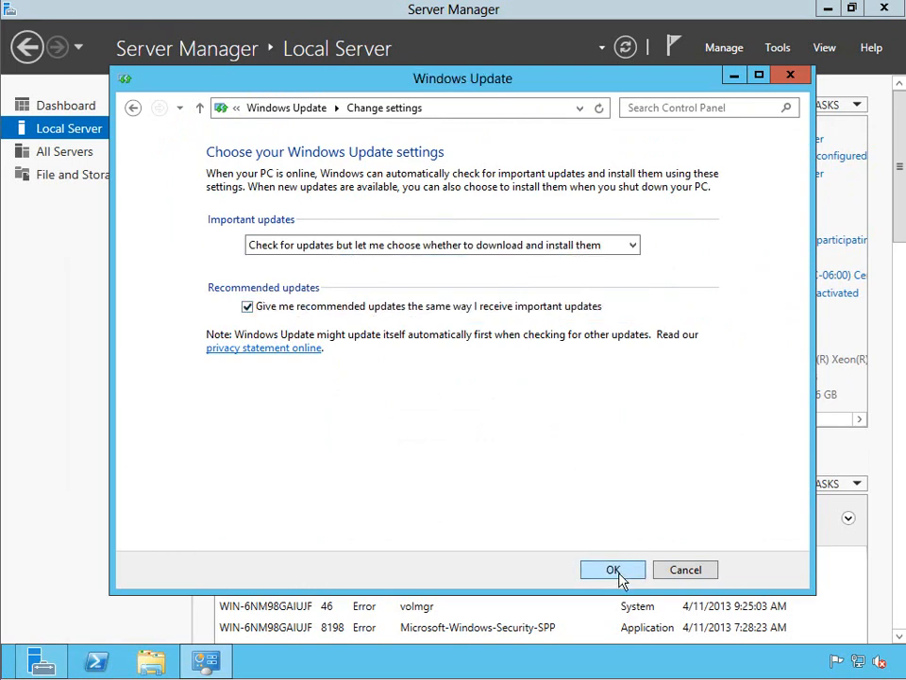
pyautogui.click(612, 569)
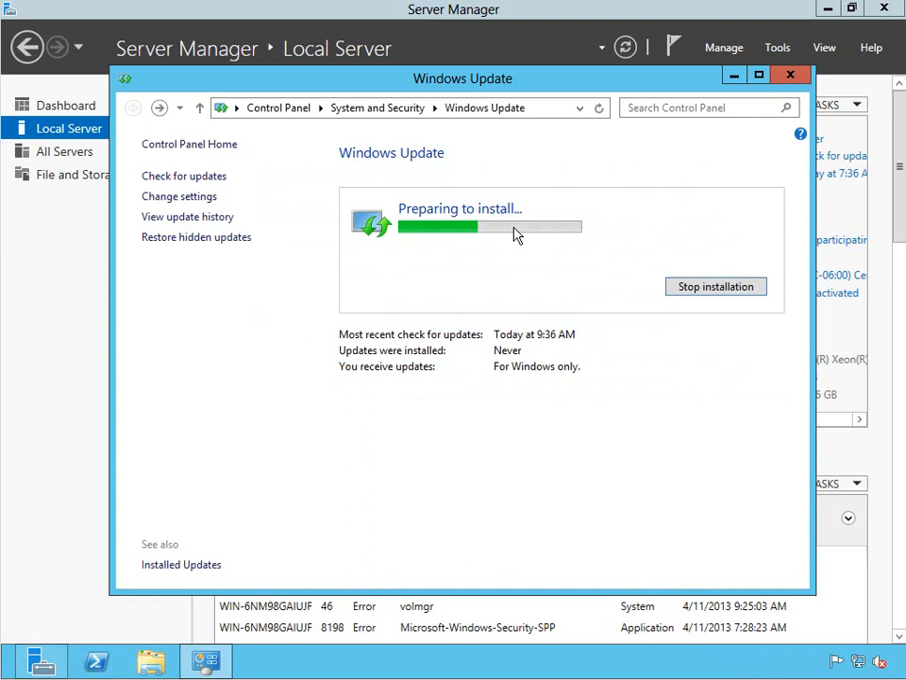
pyautogui.moveTo(685, 365)
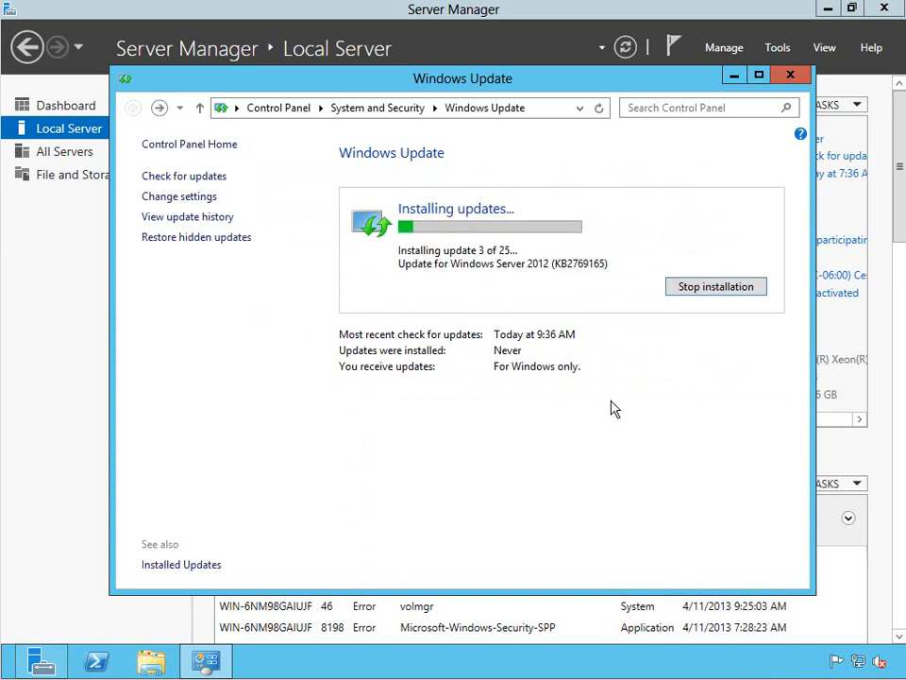
pyautogui.moveTo(423, 265)
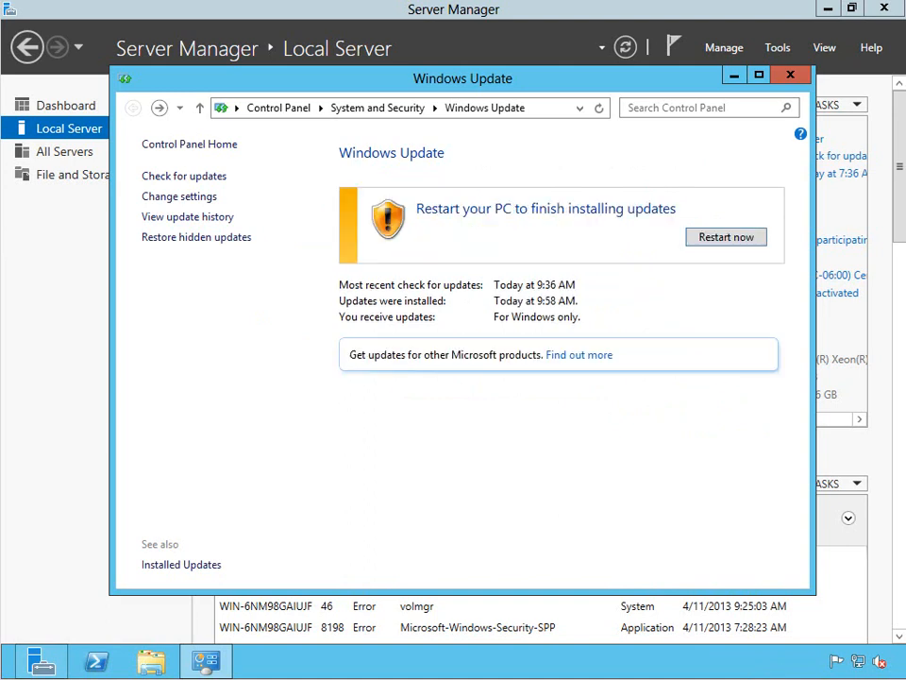
pyautogui.moveTo(726, 237)
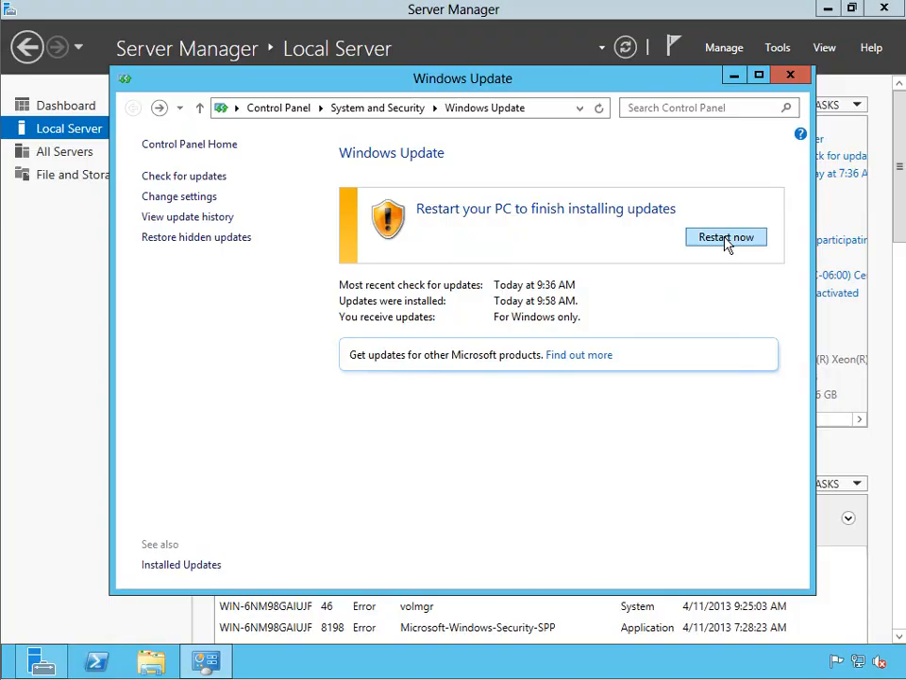
pyautogui.click(725, 237)
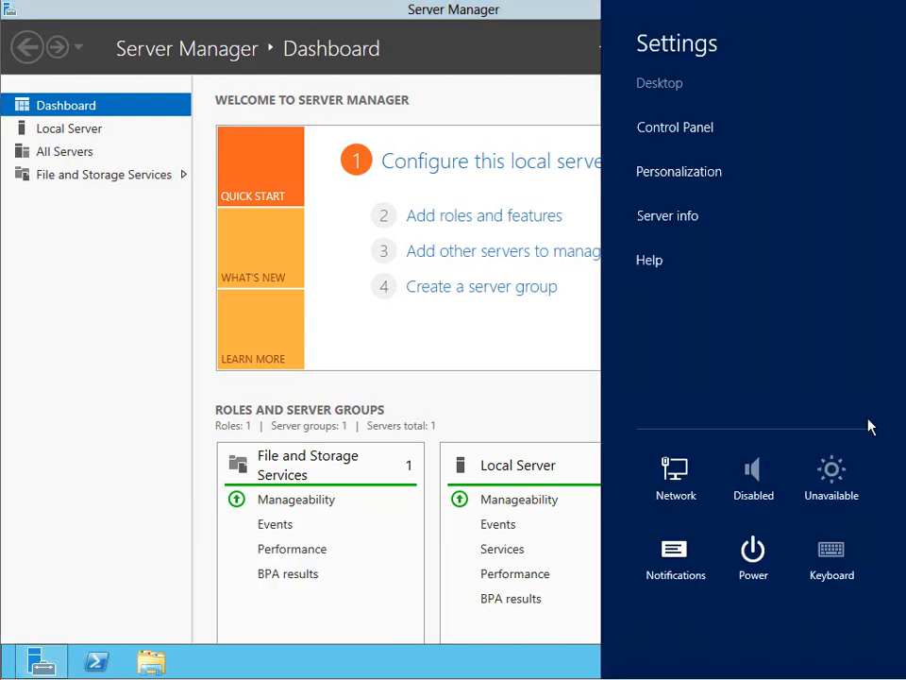
pyautogui.click(675, 126)
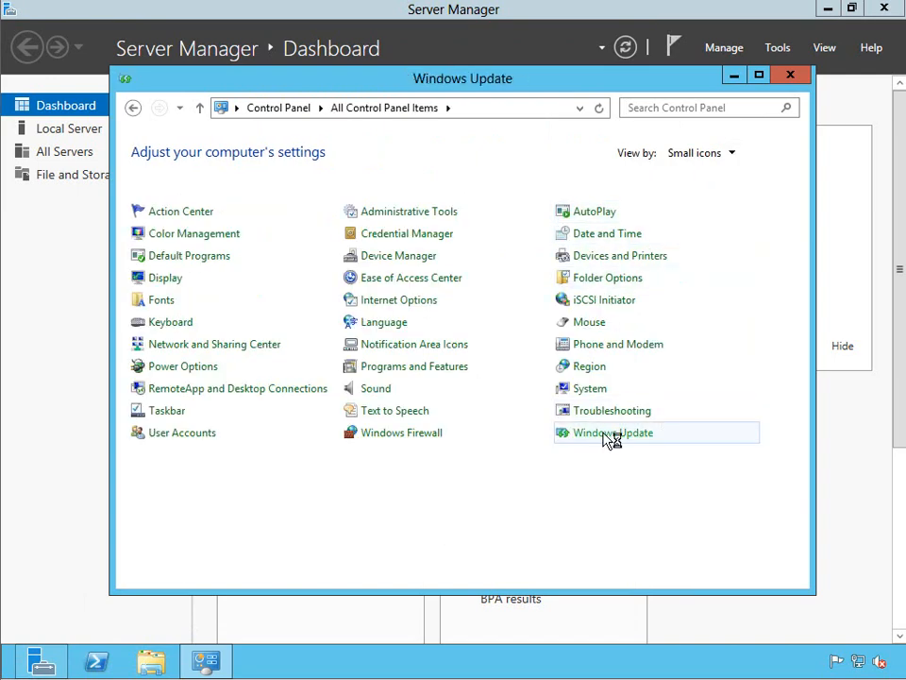
# Check for updates, install the 4 remaining Windows Server 2012 updates, and restart.
pyautogui.click(611, 433)
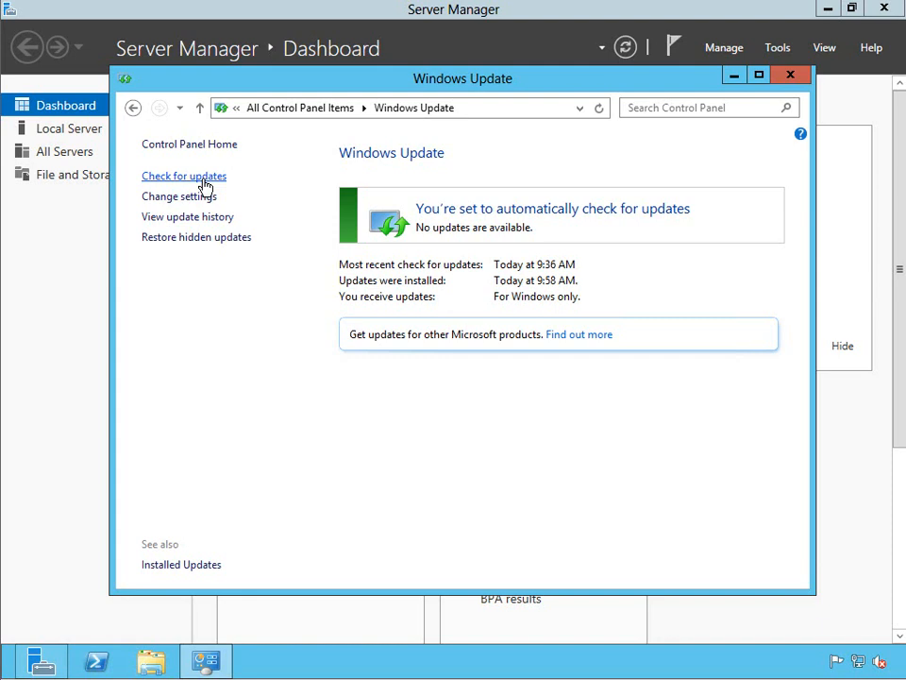
pyautogui.click(183, 176)
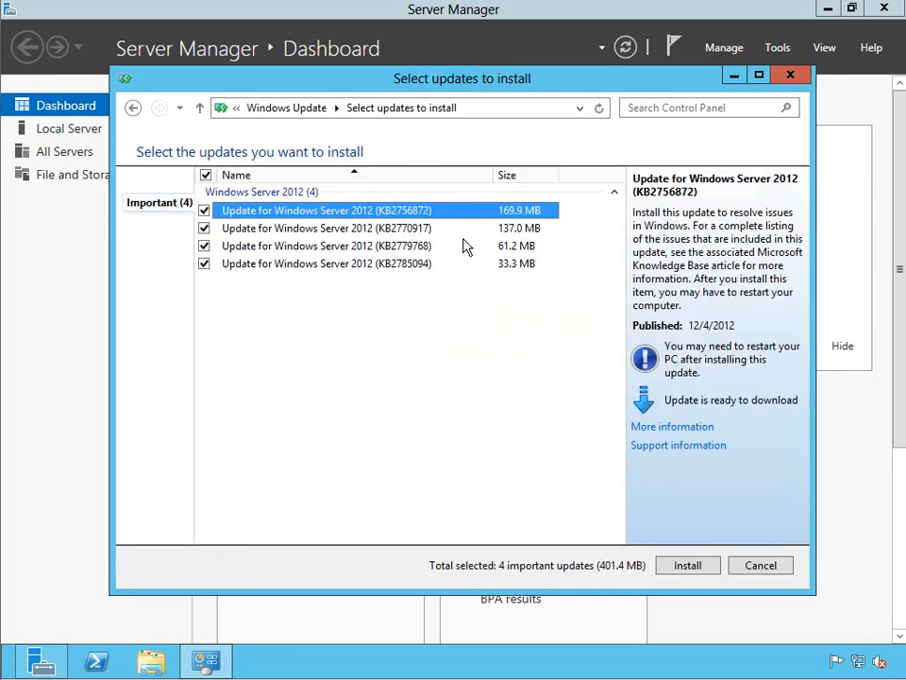
pyautogui.moveTo(392, 224)
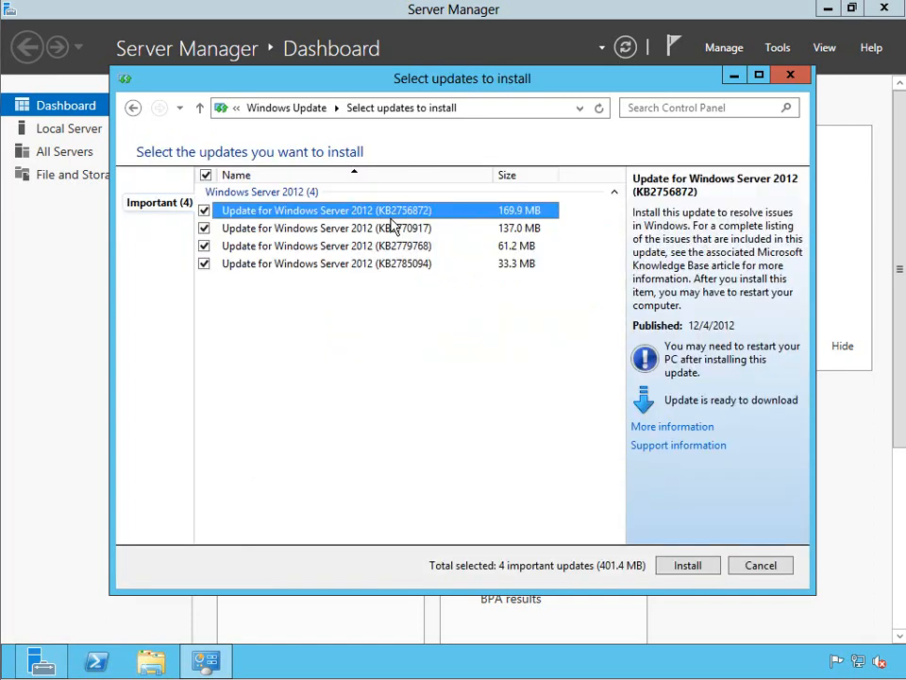
pyautogui.click(687, 565)
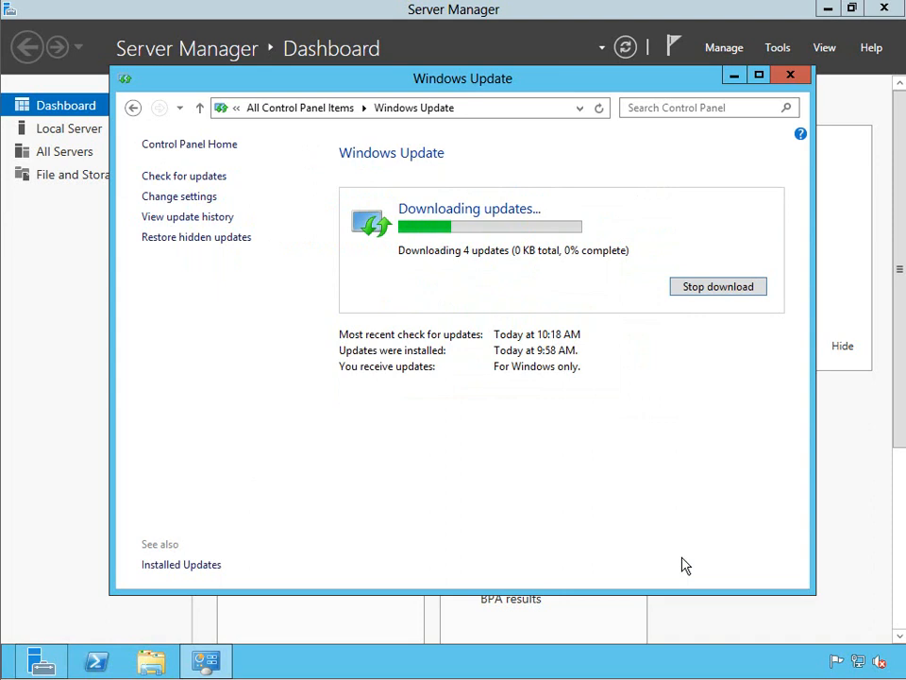
pyautogui.moveTo(423, 264)
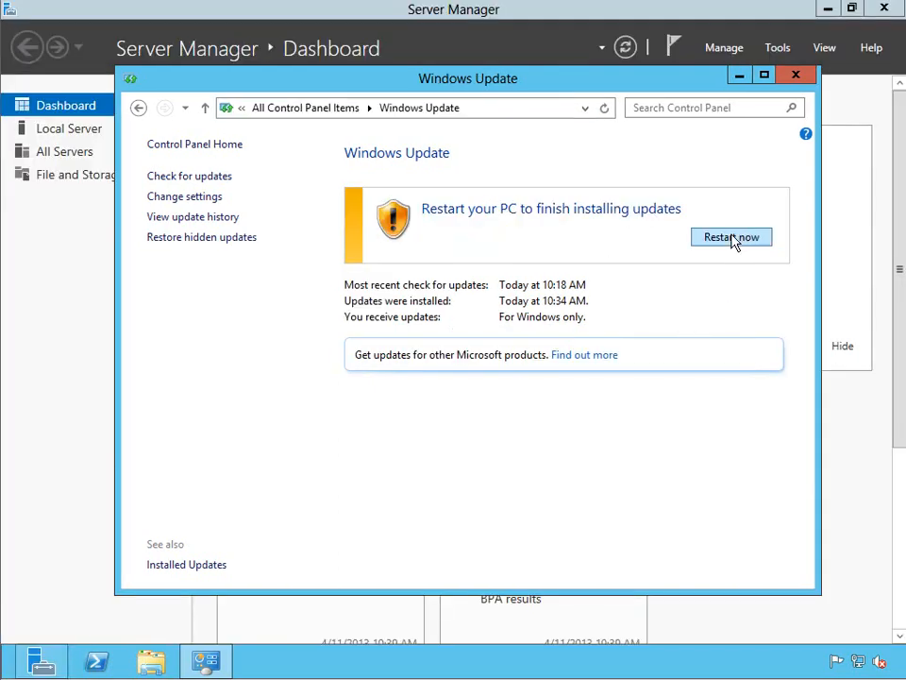
pyautogui.click(731, 237)
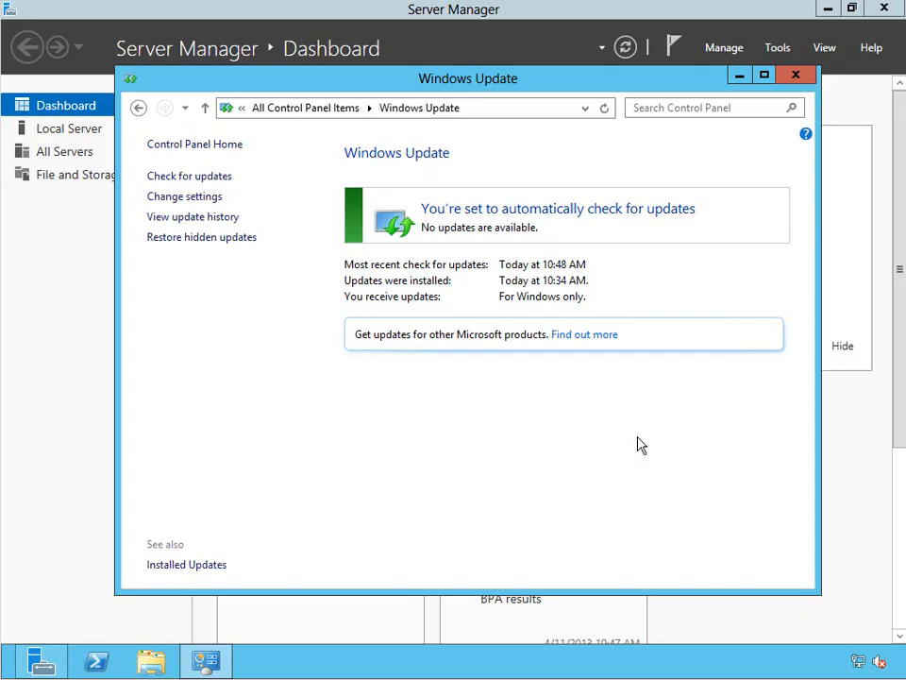
pyautogui.moveTo(520, 206)
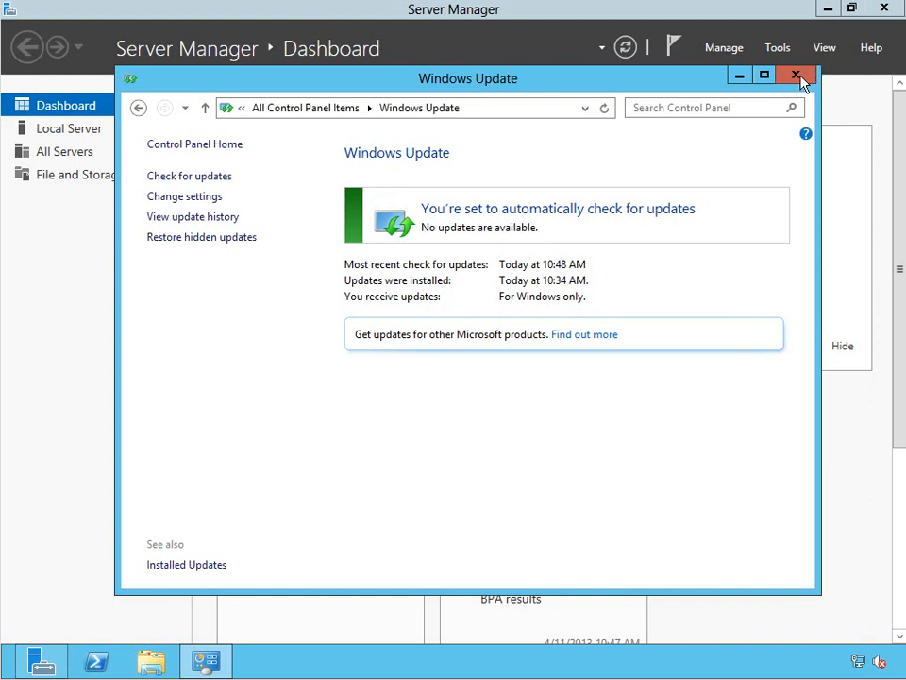
# Close Windows Update and Server Manager, then shut down the template server.
pyautogui.click(796, 74)
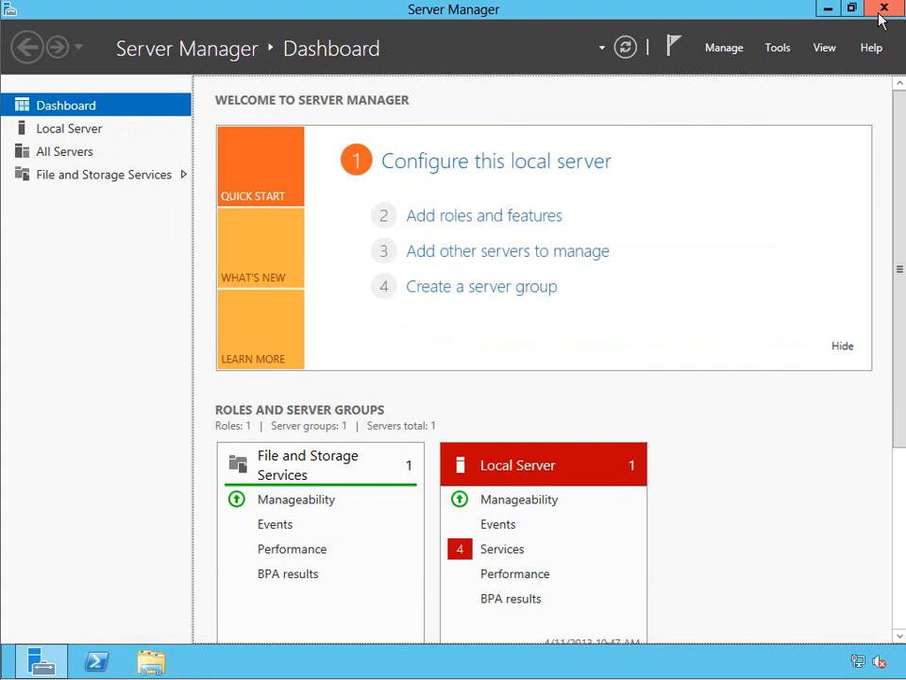
pyautogui.moveTo(884, 10)
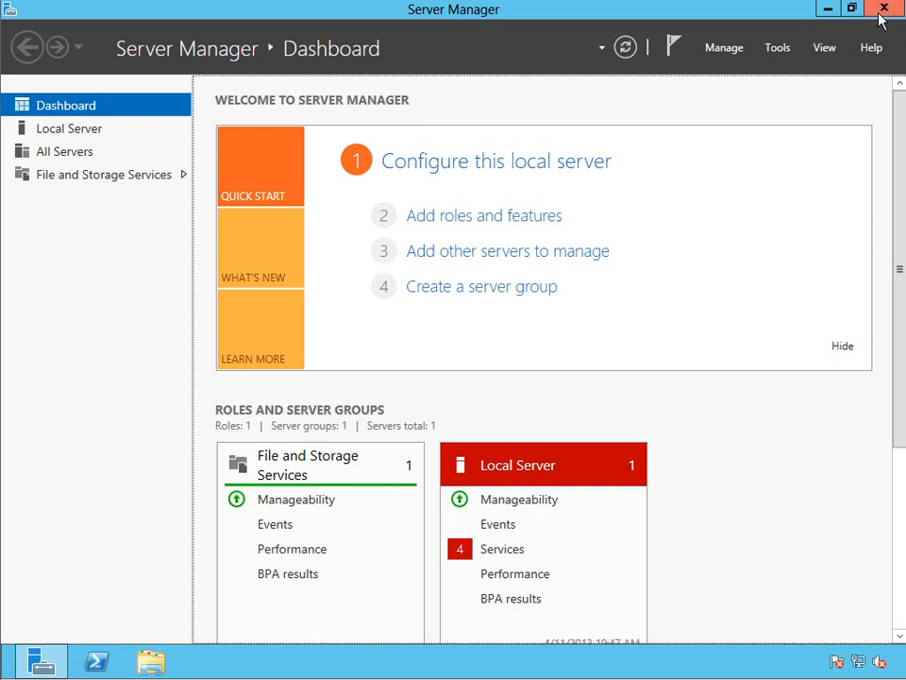
pyautogui.click(884, 8)
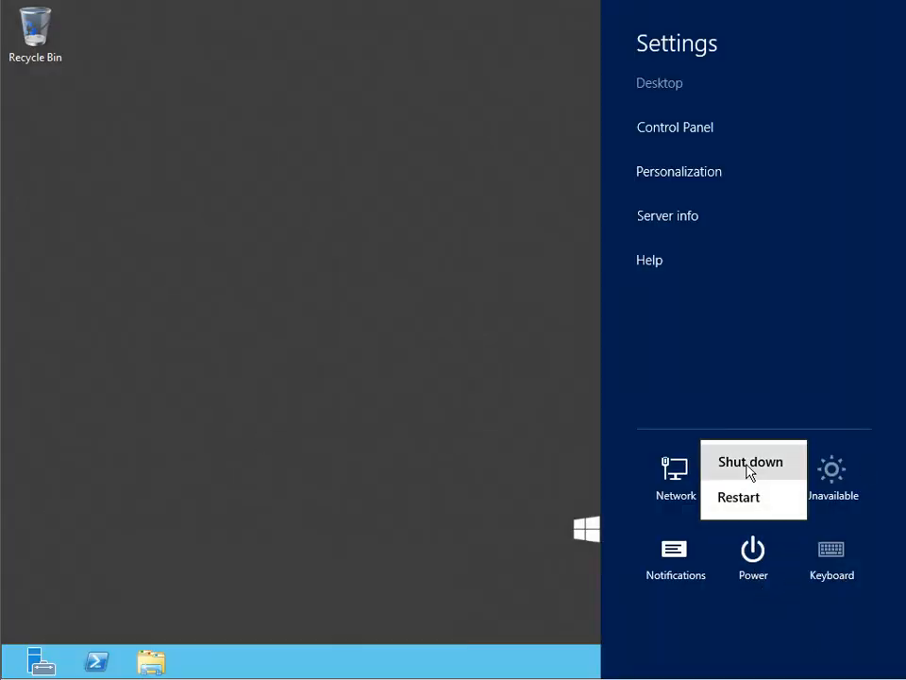
pyautogui.click(751, 462)
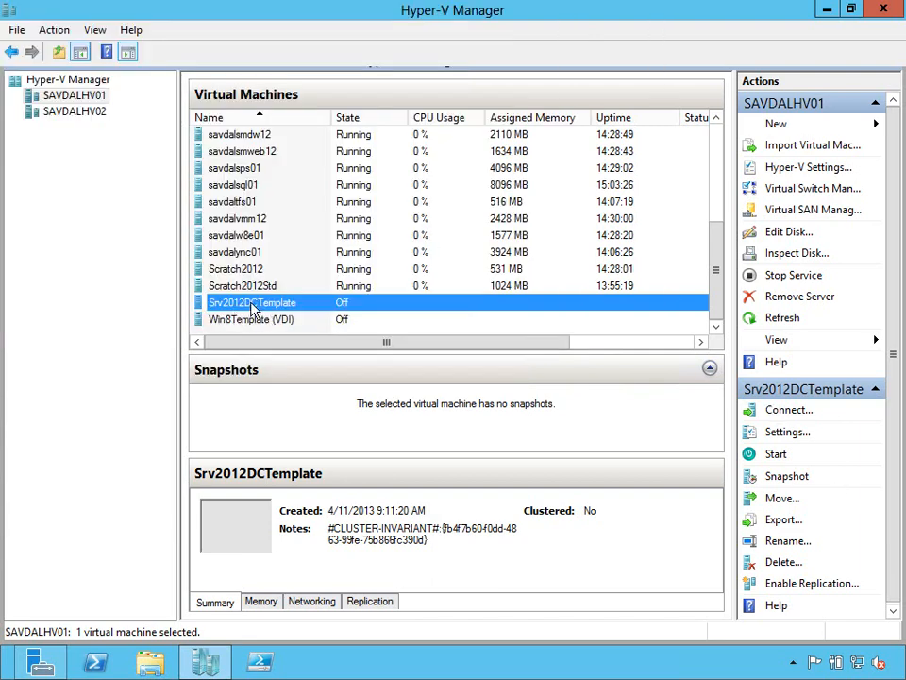
# Snapshot Srv2012DCTemplate and rename it 'Pre SYSPREP April 2013 Patches Applied'.
pyautogui.rightClick(252, 302)
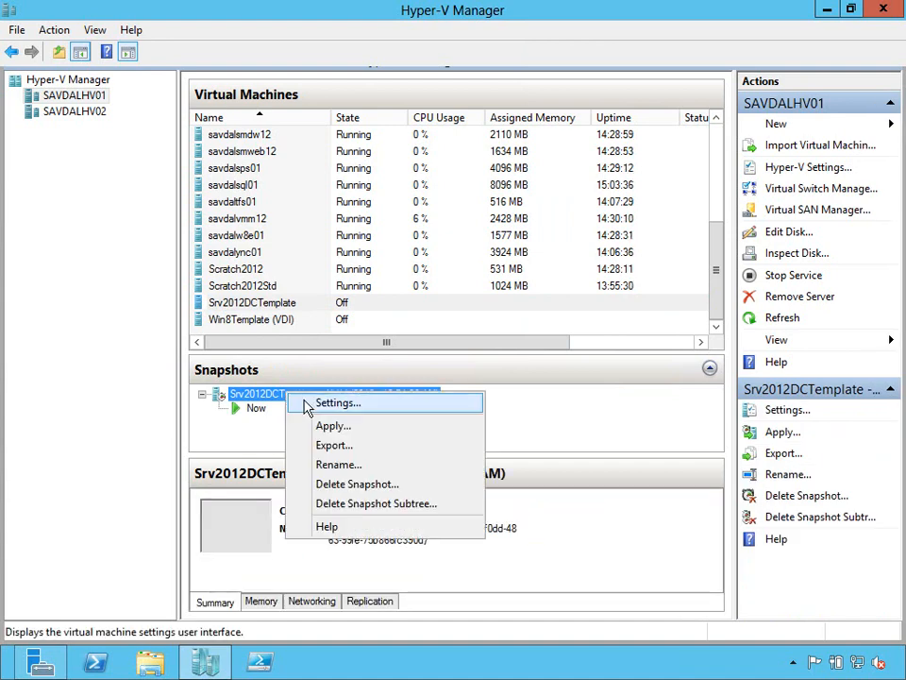
pyautogui.click(339, 464)
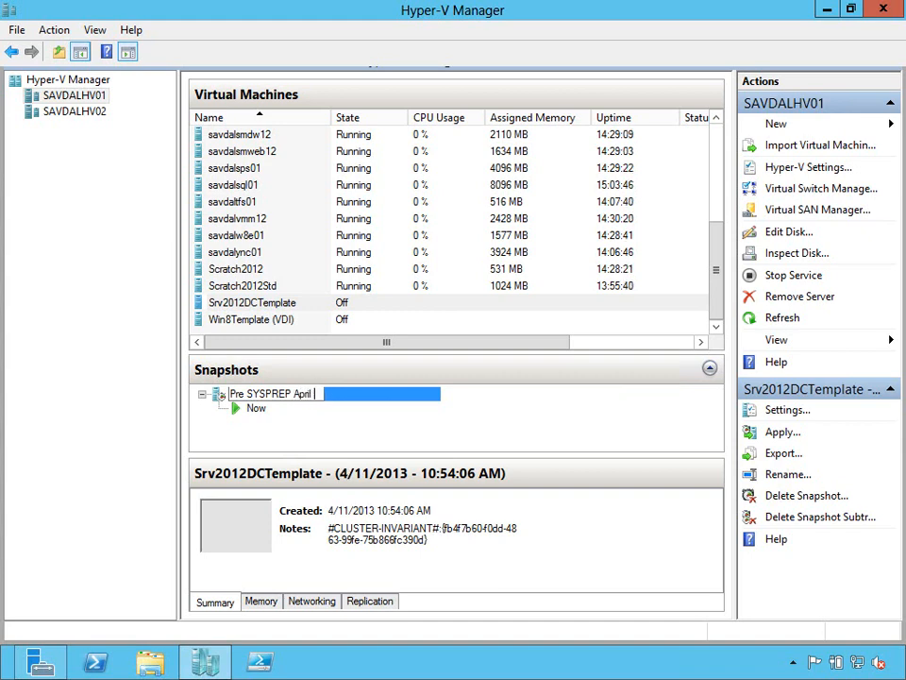
pyautogui.write('2013 Patches Applied')
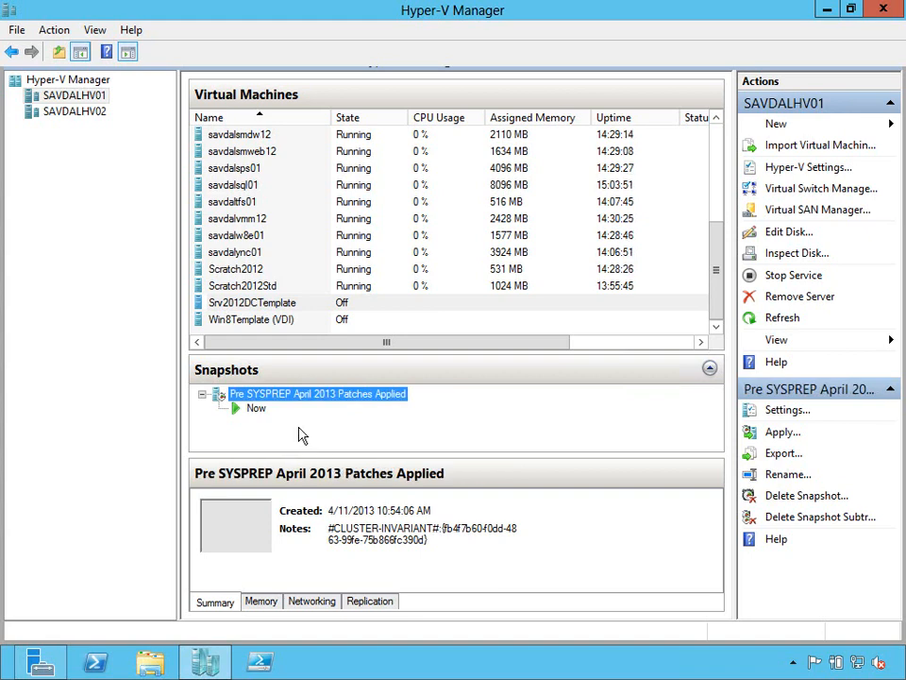
# Start Srv2012DCTemplate and browse to Virtuals > Srv2012DCTemplate > Virtual Hard Disks in File Explorer.
pyautogui.rightClick(252, 302)
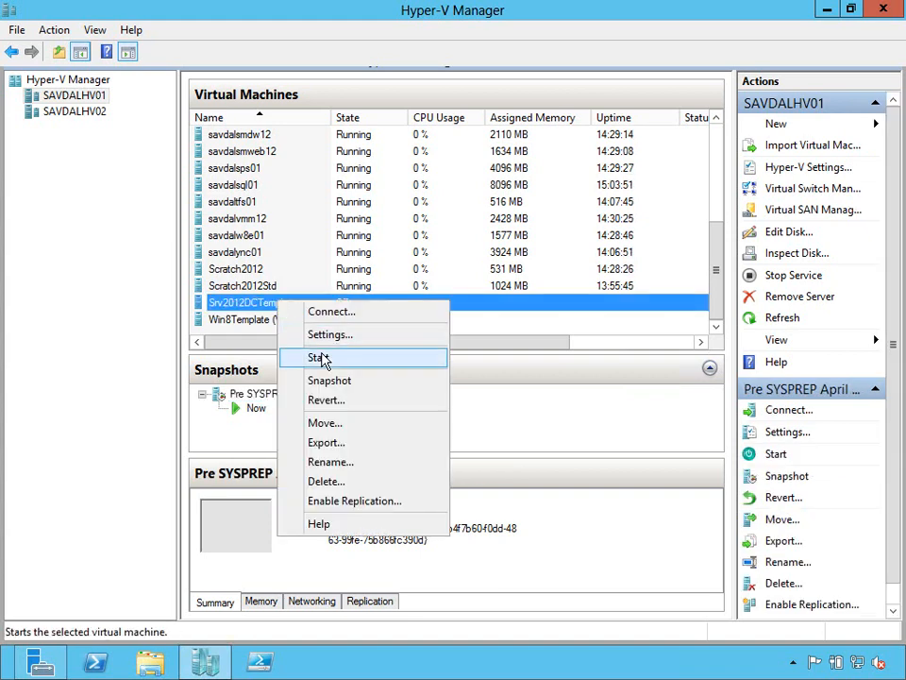
pyautogui.click(322, 356)
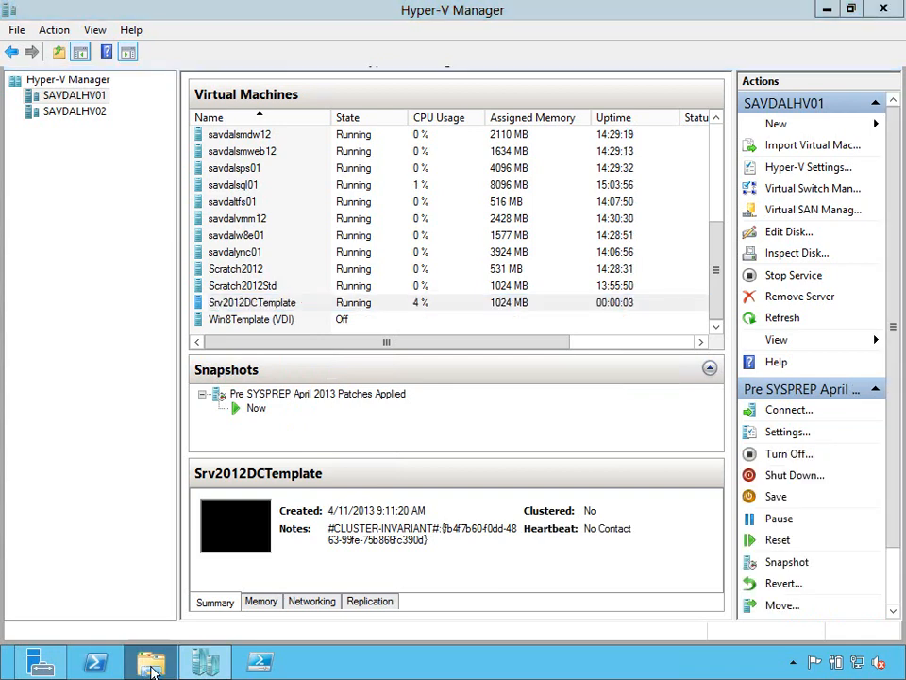
pyautogui.click(150, 661)
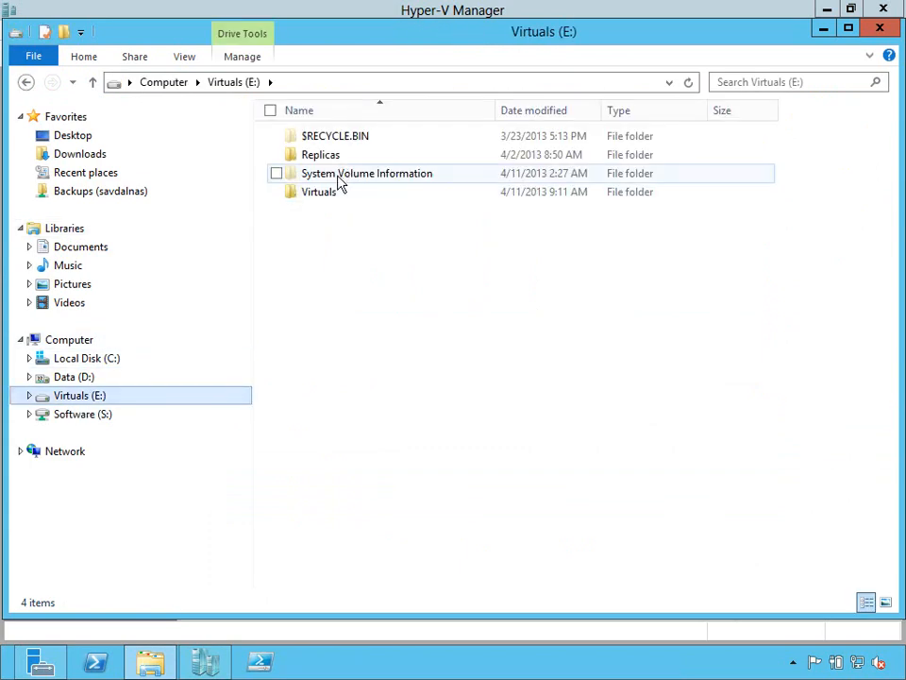
pyautogui.doubleClick(319, 191)
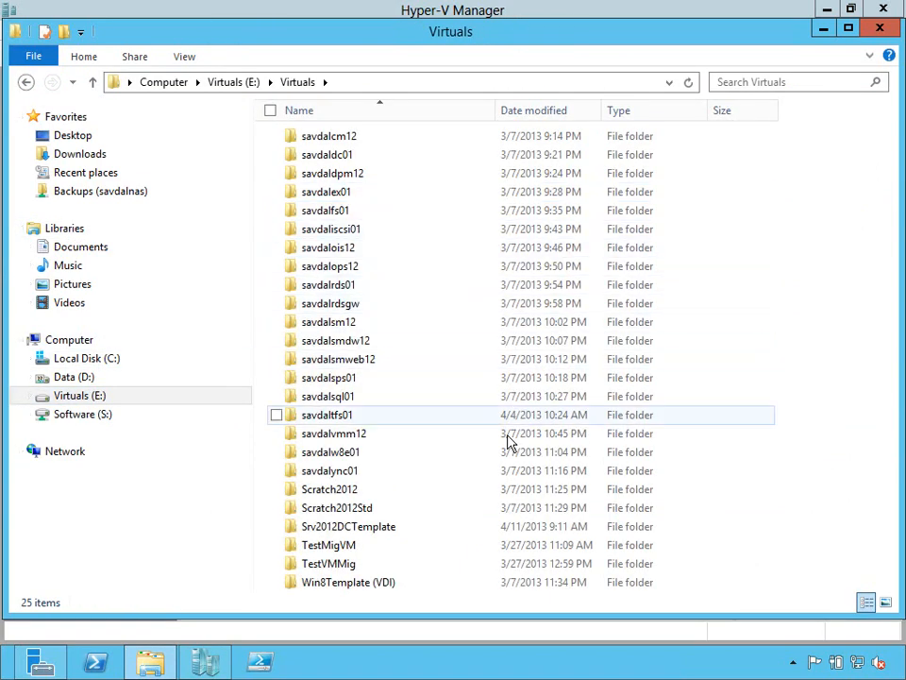
pyautogui.doubleClick(349, 526)
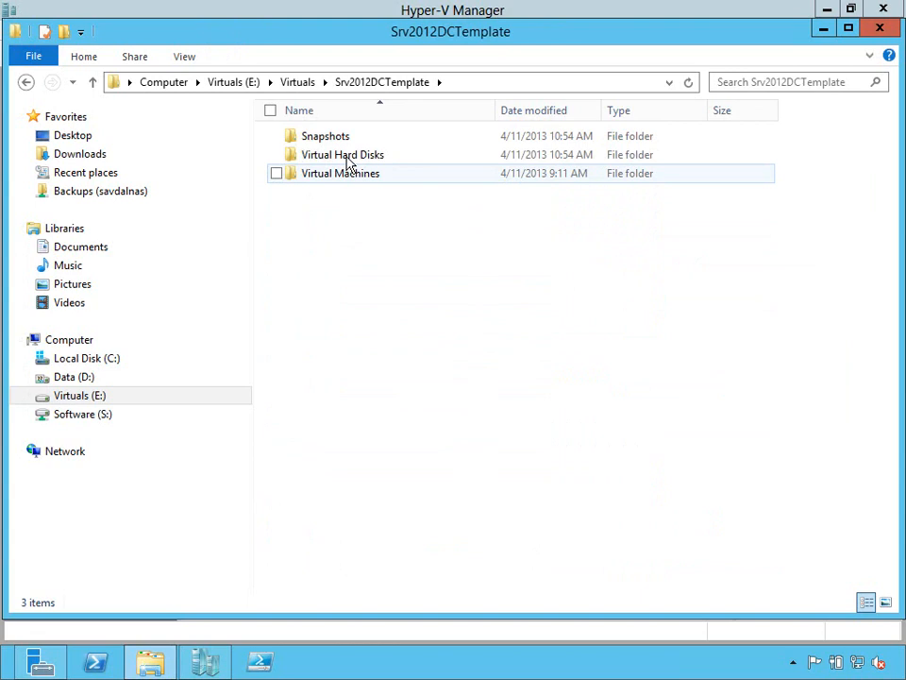
pyautogui.doubleClick(342, 154)
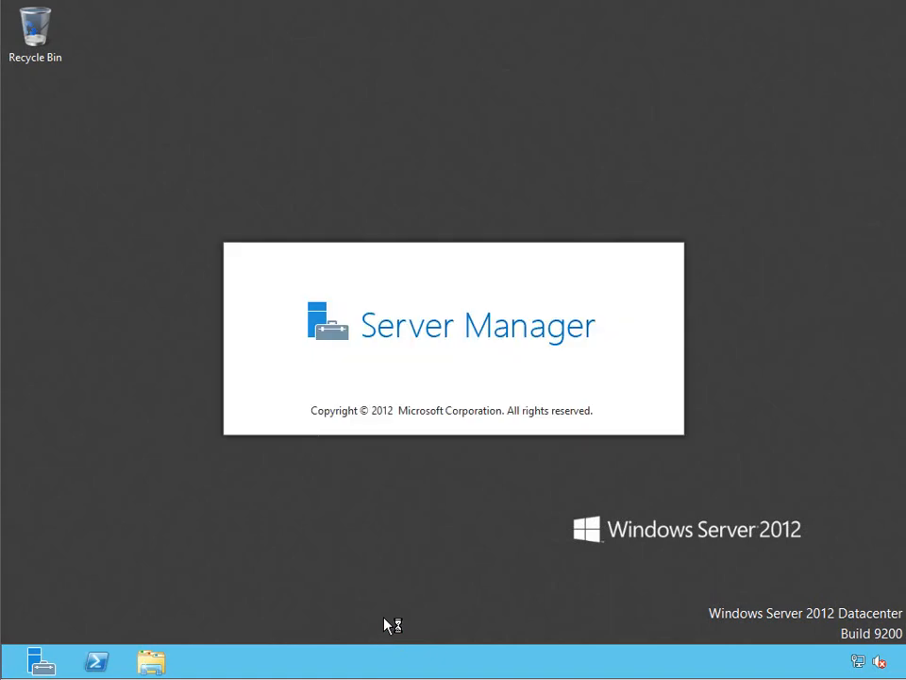
# Run sysprep.exe on the template with OOBE, Generalize and Shutdown selected.
pyautogui.write('sys')
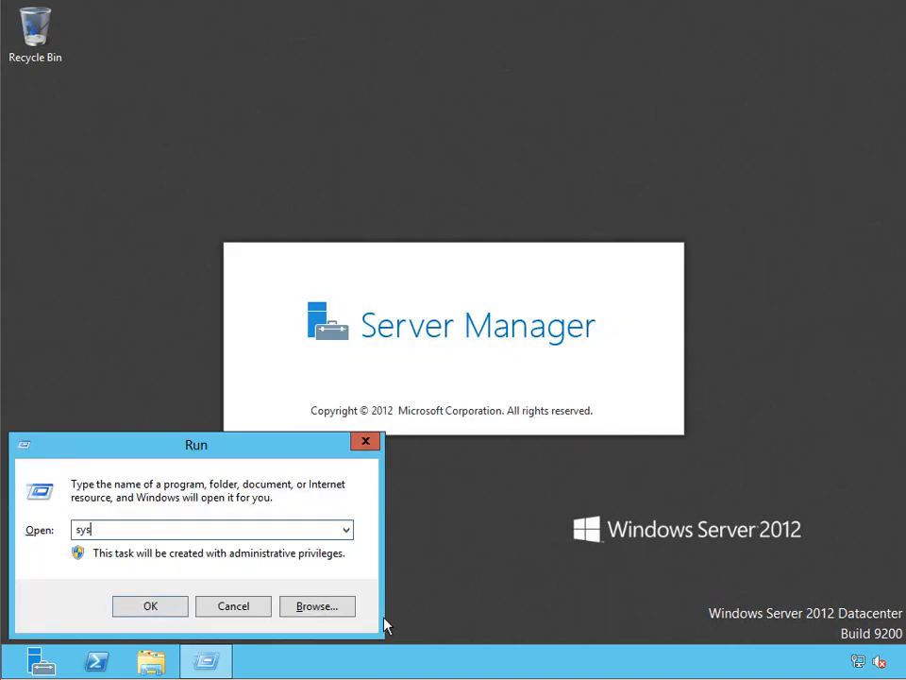
pyautogui.write('prep')
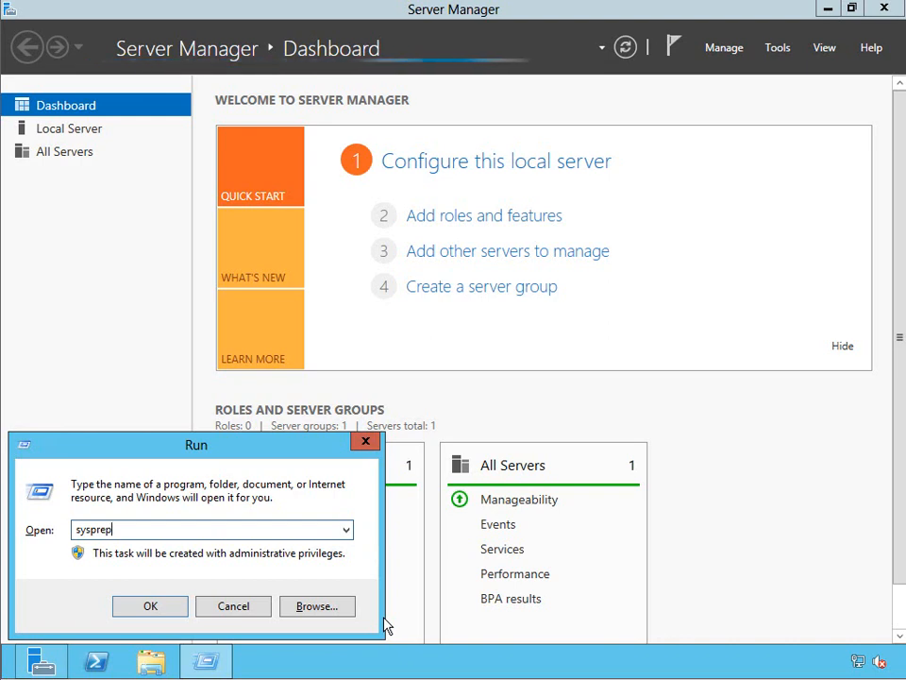
pyautogui.click(150, 606)
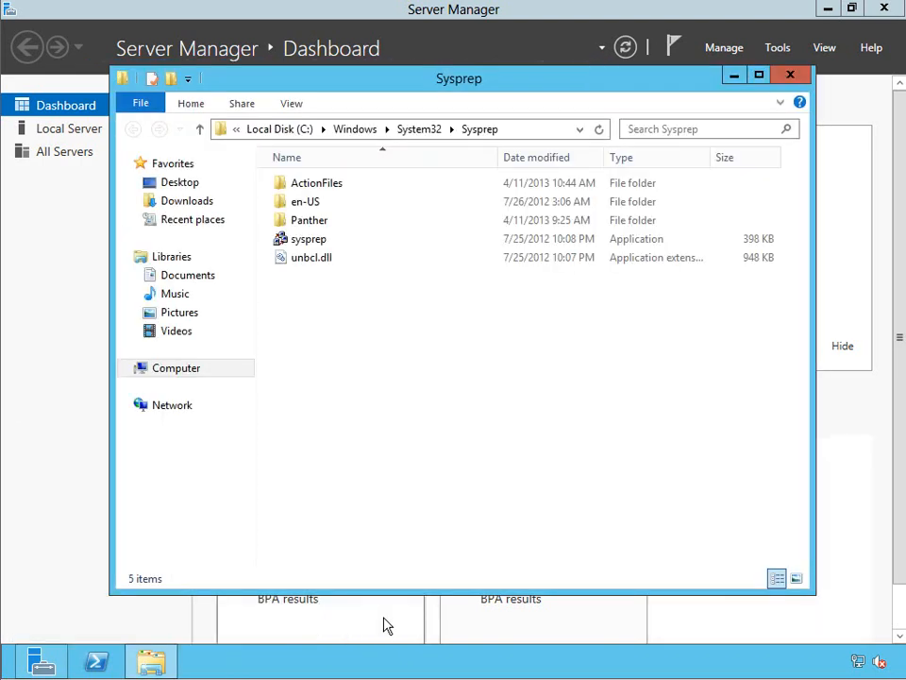
pyautogui.doubleClick(309, 238)
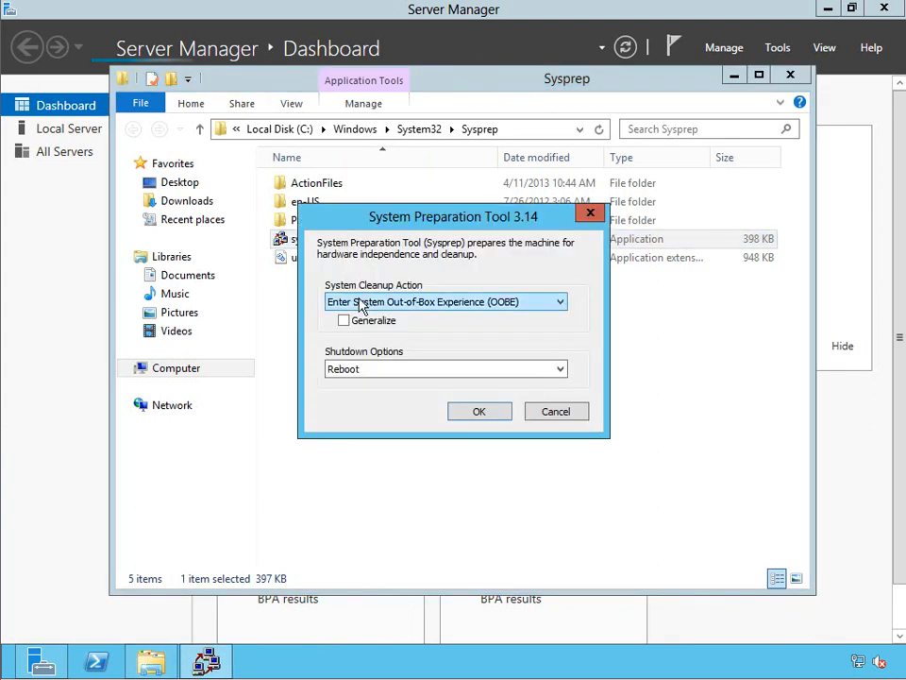
pyautogui.click(344, 320)
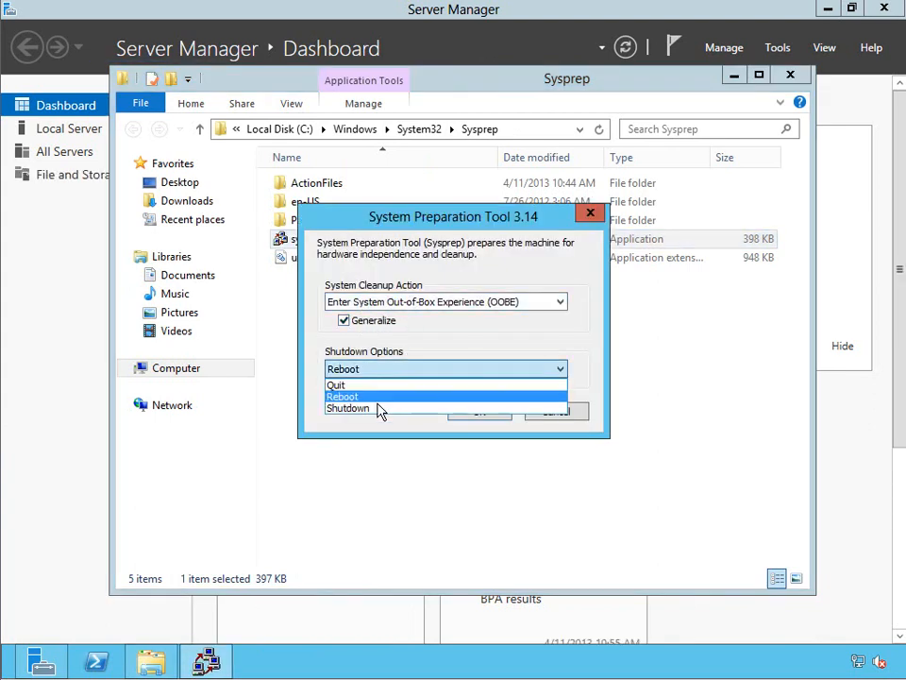
pyautogui.click(347, 408)
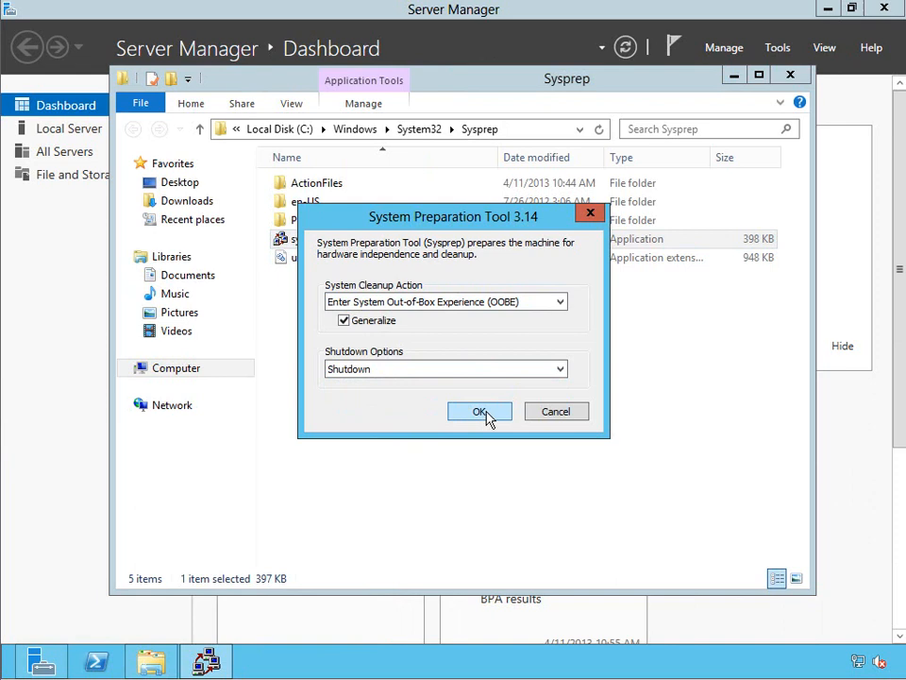
pyautogui.click(480, 411)
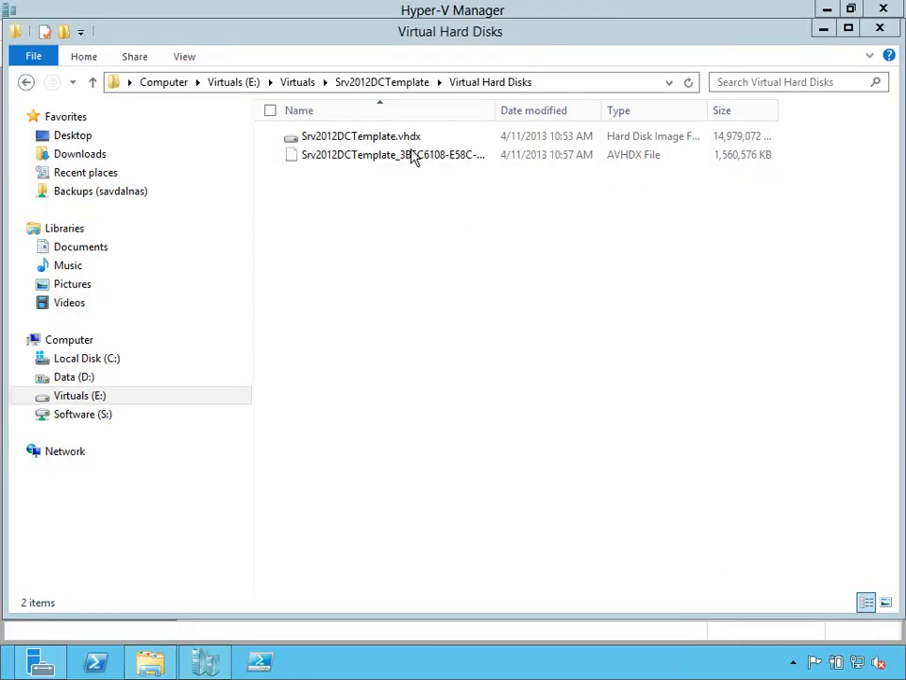
# Take a new snapshot of the powered-off Srv2012DCTemplate and name it Current.
pyautogui.click(392, 154)
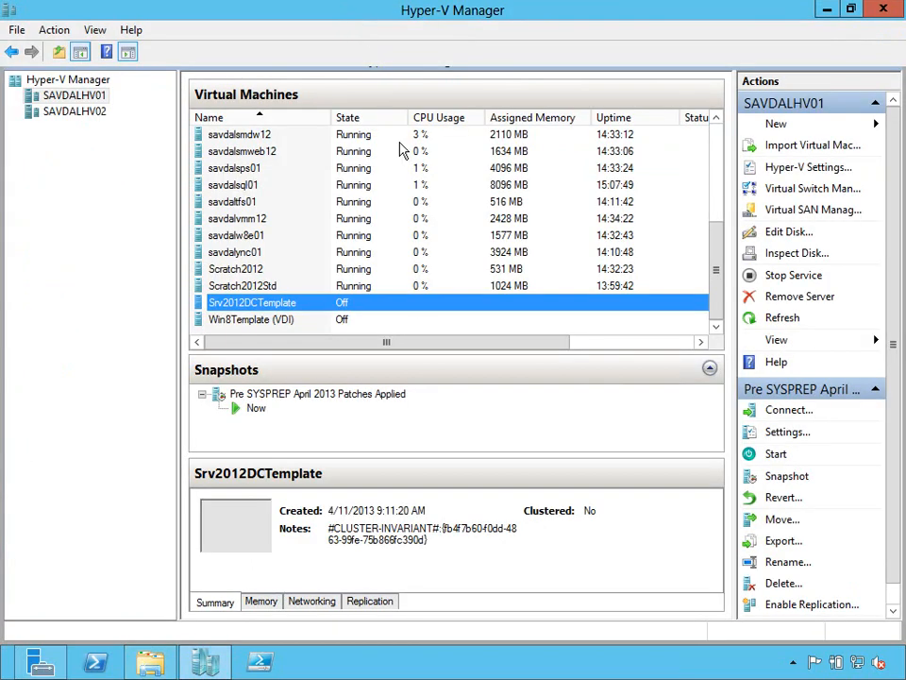
pyautogui.click(255, 408)
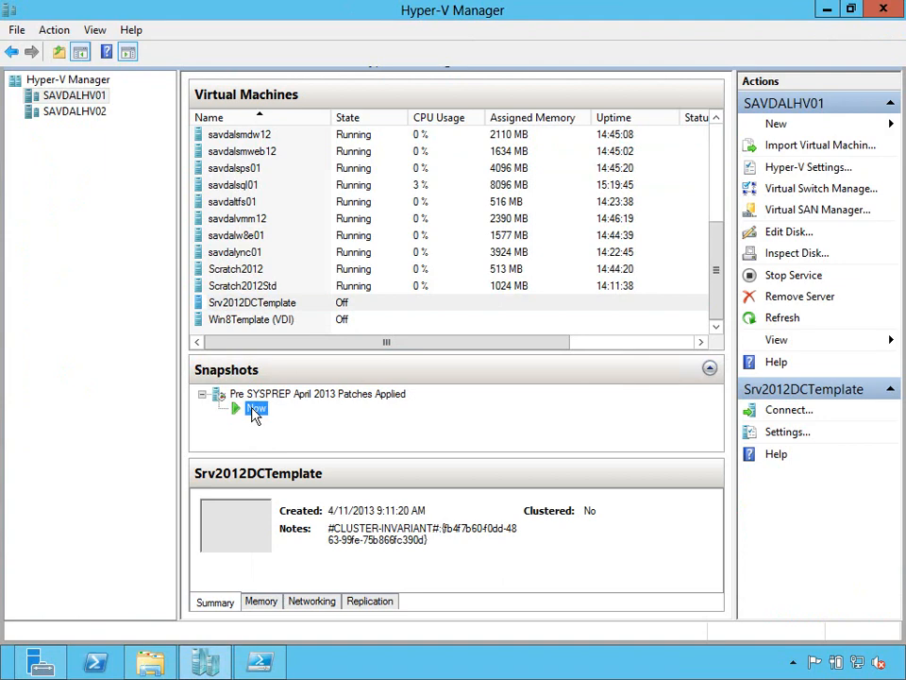
pyautogui.rightClick(256, 408)
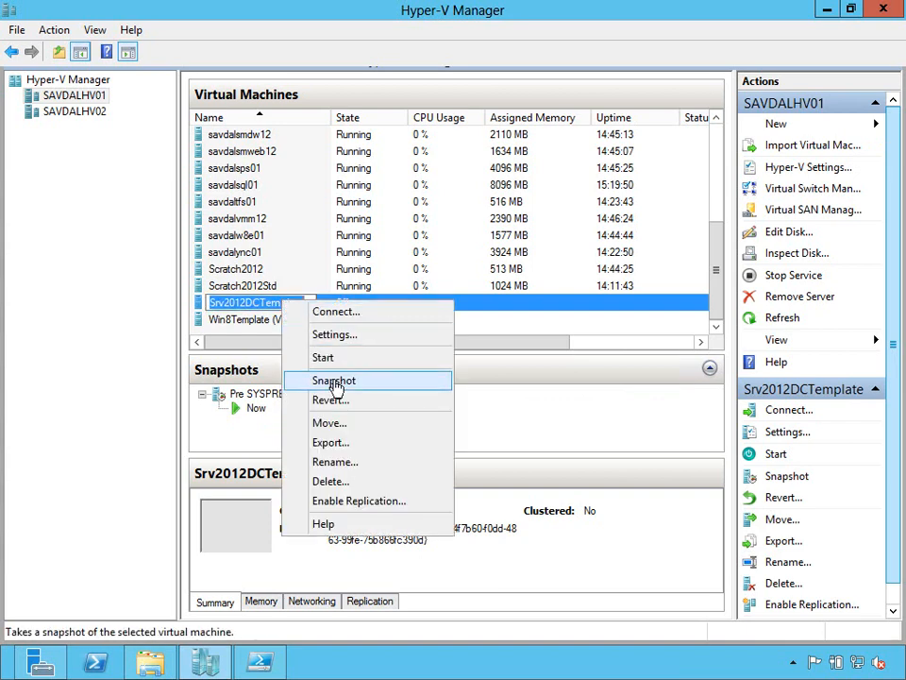
pyautogui.click(334, 379)
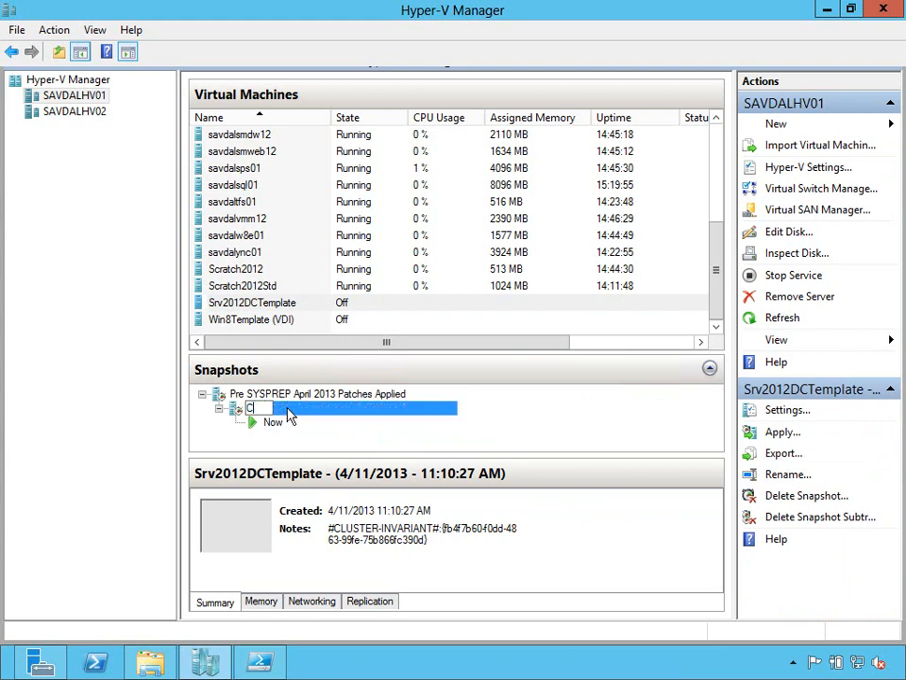
pyautogui.write('Current')
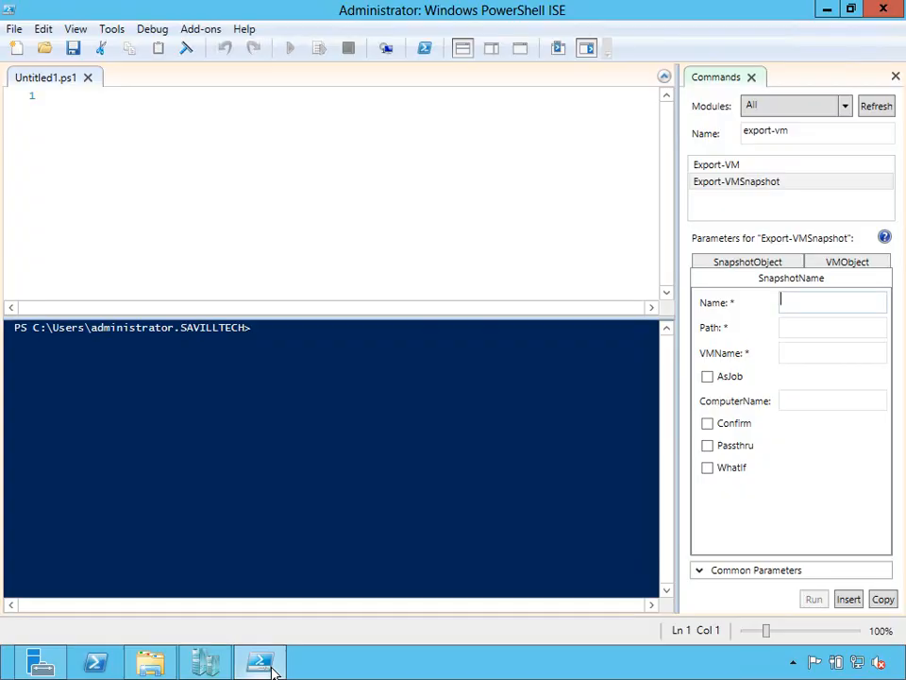
pyautogui.moveTo(746, 181)
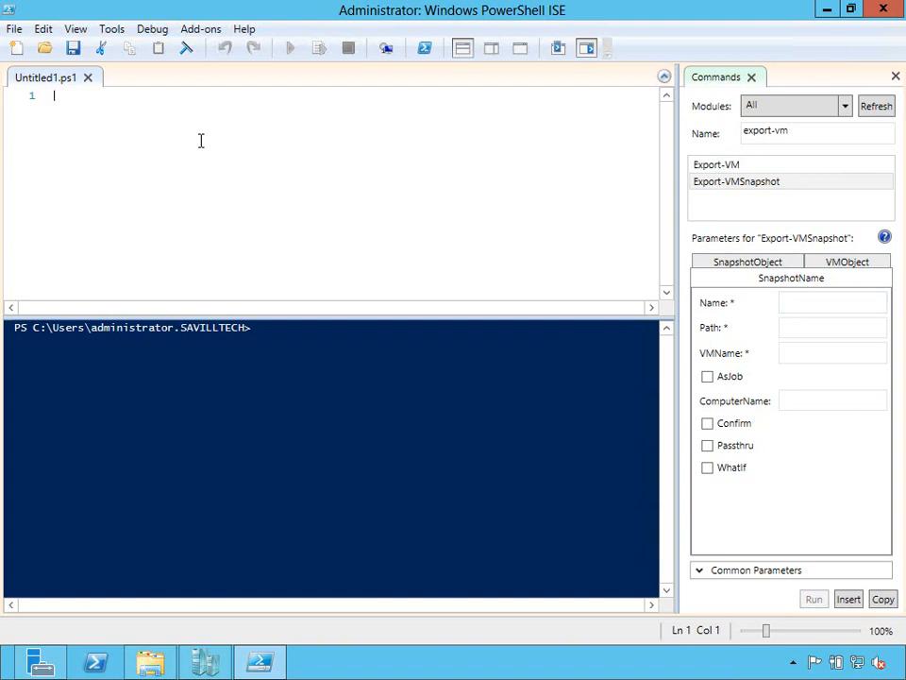
# Run Export-VMSnapshot -VMName Srv2012DCTemplate -Name 'Current' -Path D:\VHDs\ in PowerShell ISE.
pyautogui.write('export')
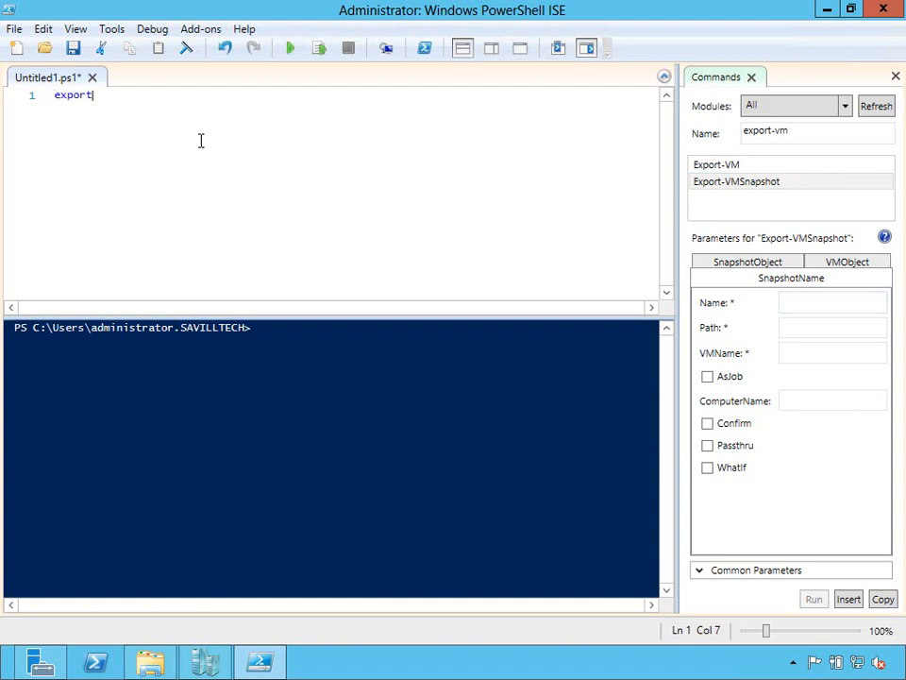
pyautogui.click(847, 598)
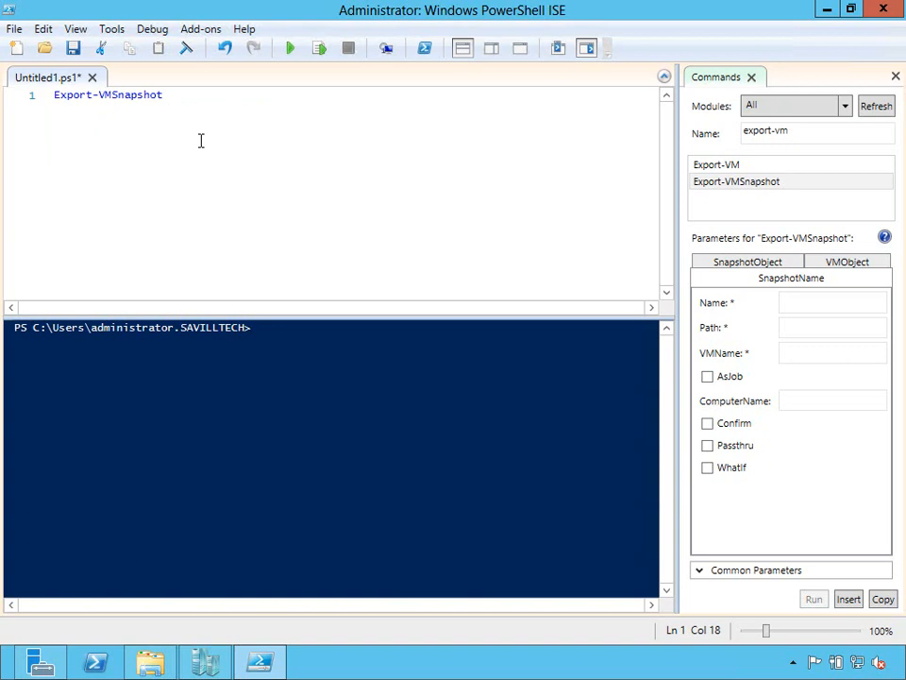
pyautogui.write('=')
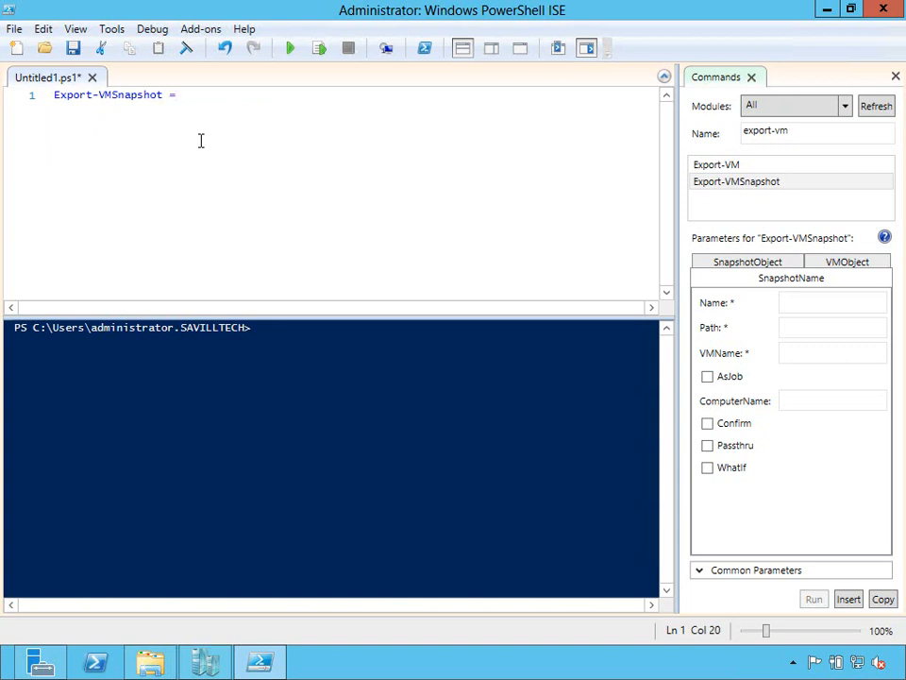
pyautogui.write('-VMName')
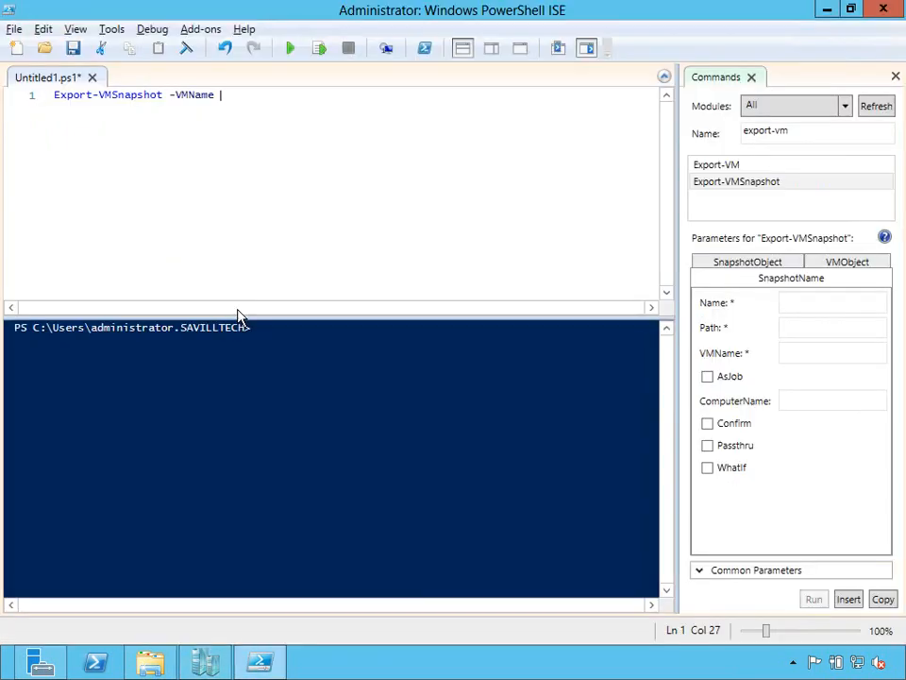
pyautogui.write('Srv2')
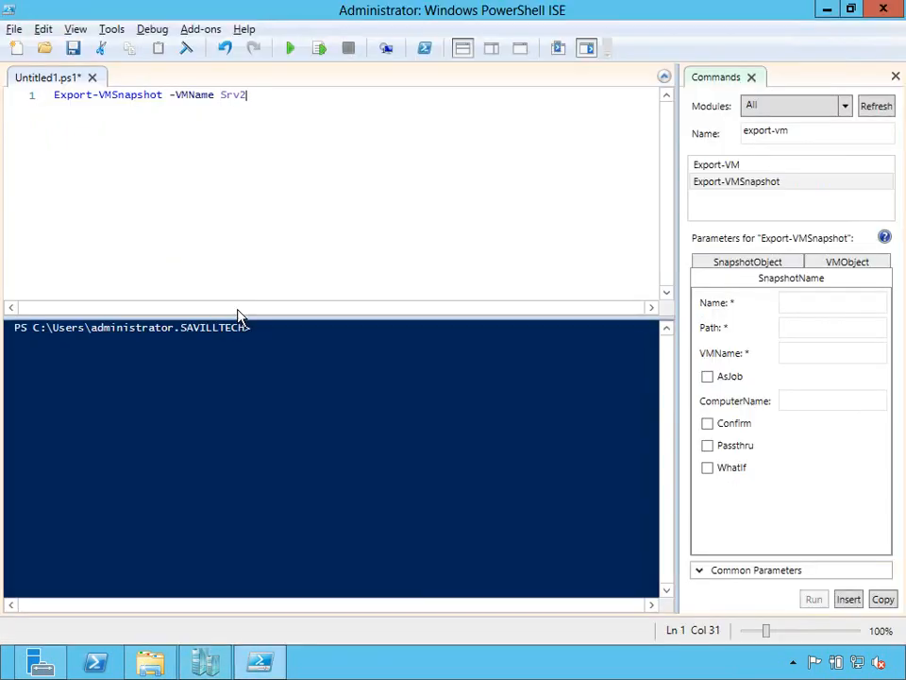
pyautogui.write('012DCTe')
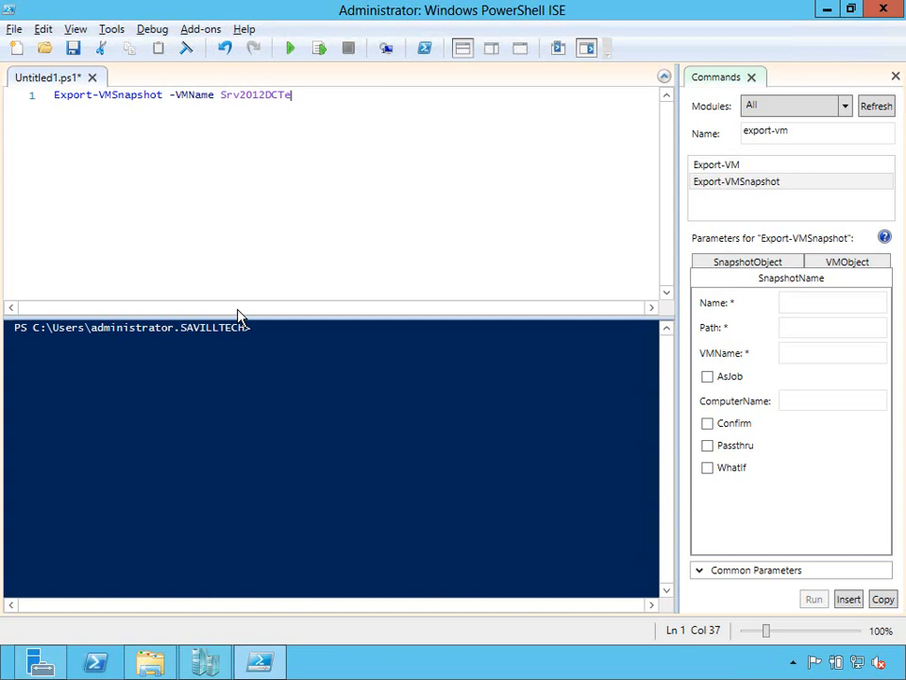
pyautogui.write('mplate')
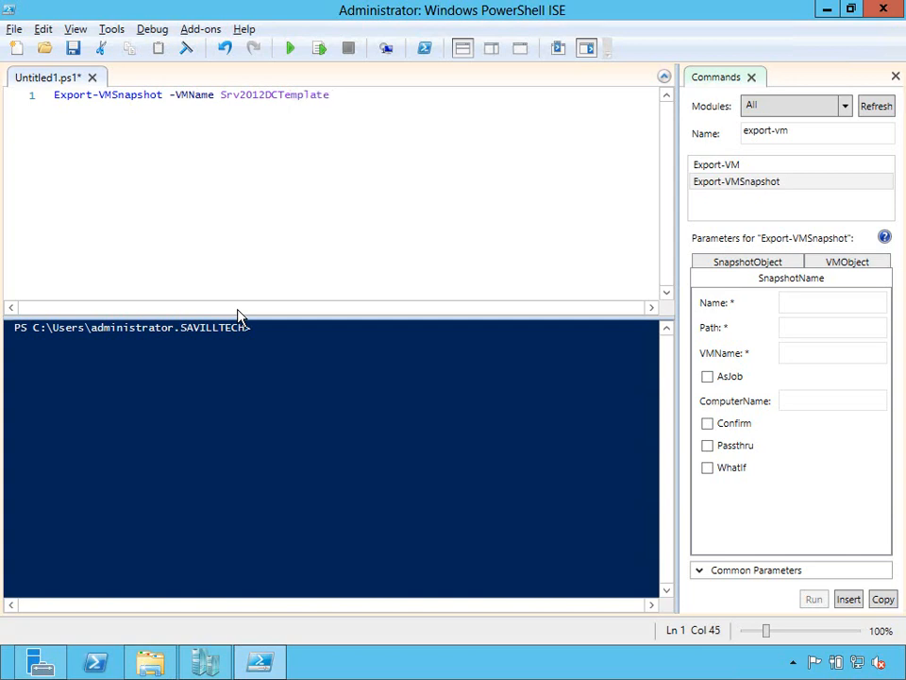
pyautogui.write("-Name 'C")
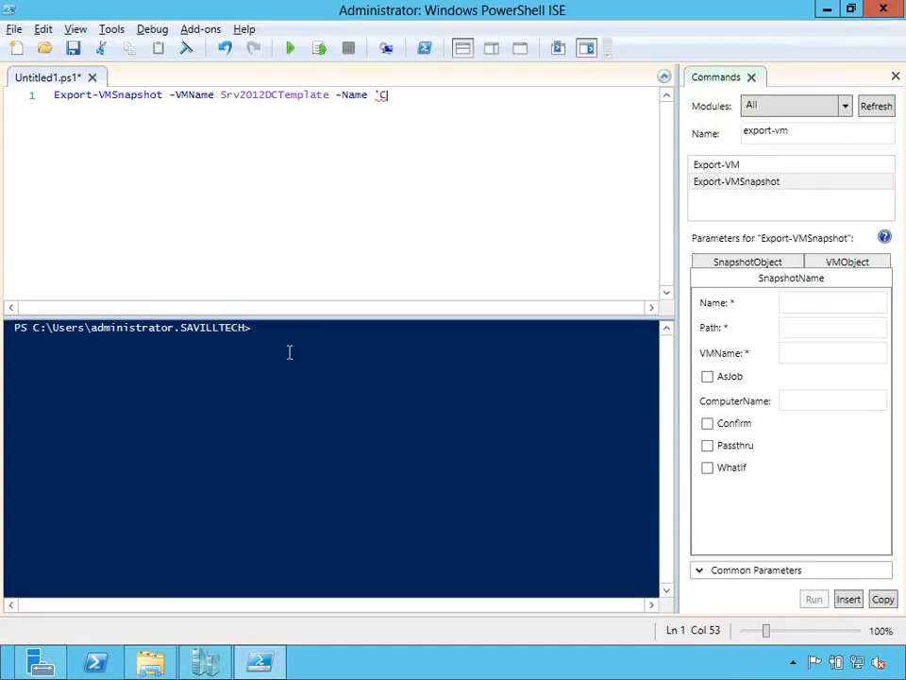
pyautogui.write("urrent'")
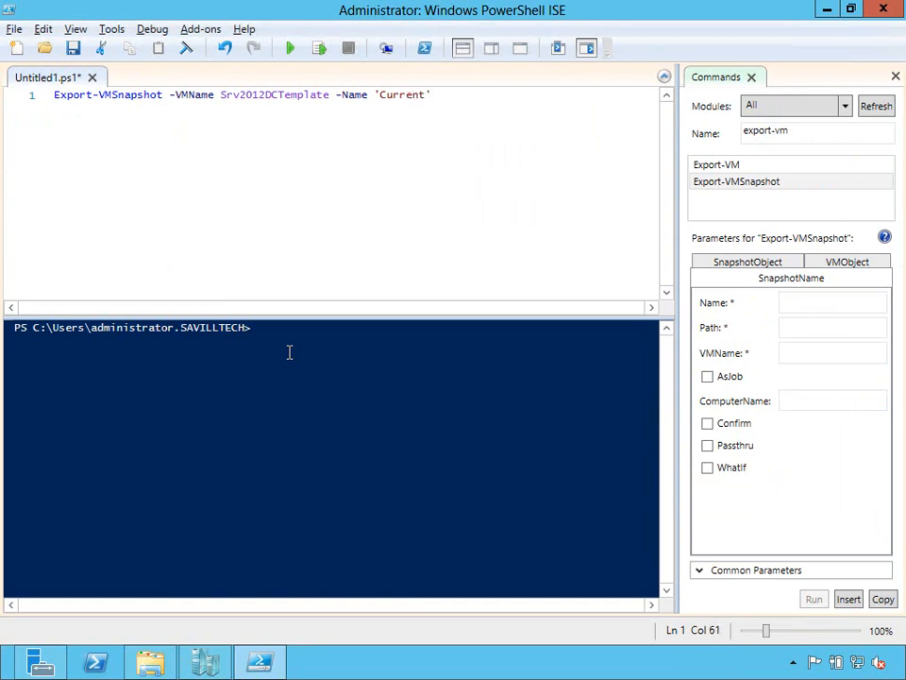
pyautogui.write('-Path')
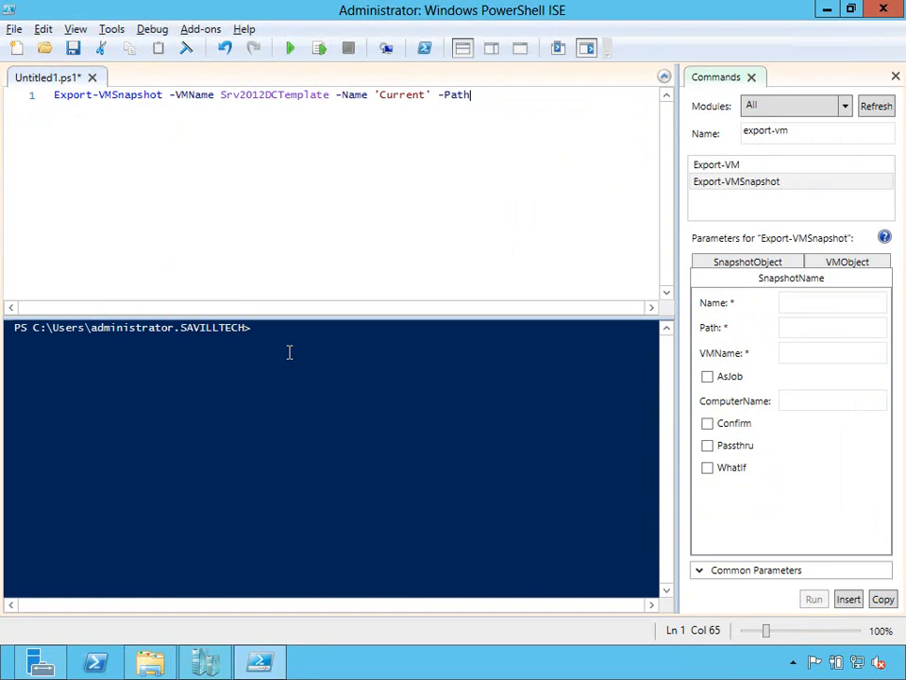
pyautogui.write('d:\\vh')
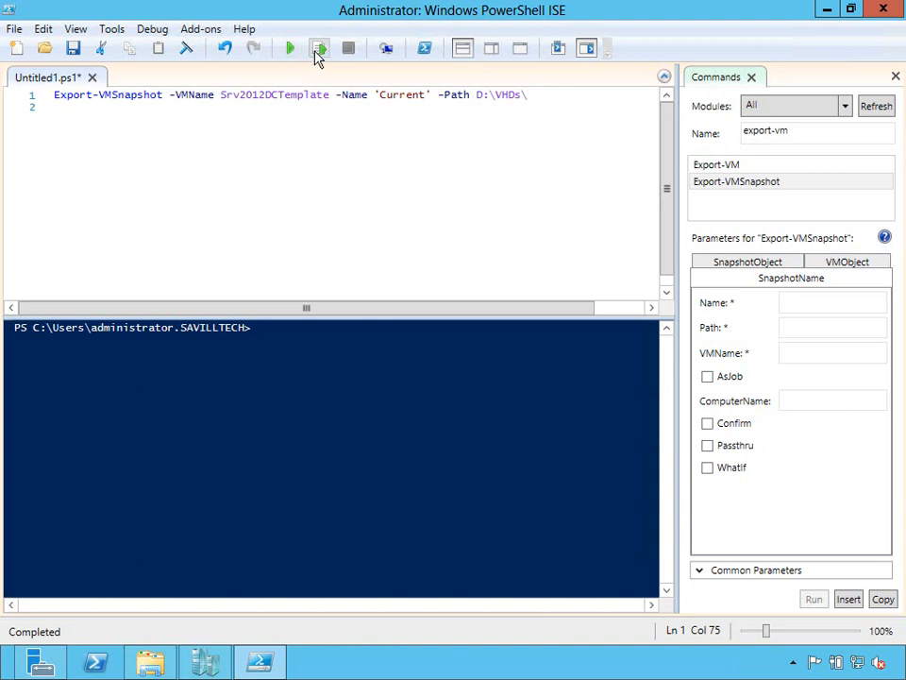
pyautogui.click(319, 48)
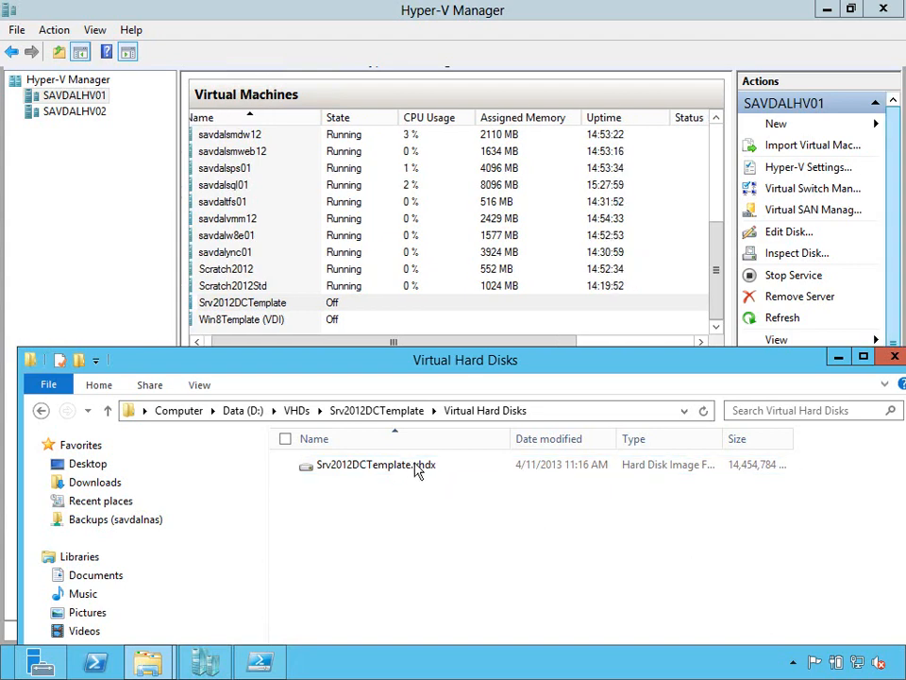
# Rename the exported Srv2012DCTemplate.vhdx to add April2013Updates before the extension.
pyautogui.doubleClick(368, 464)
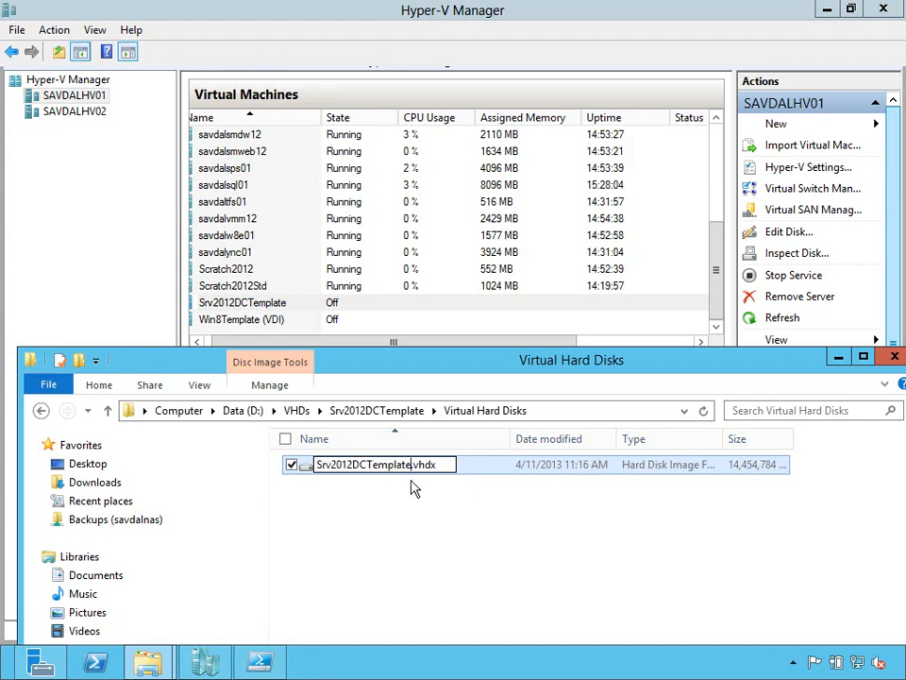
pyautogui.write('April2013')
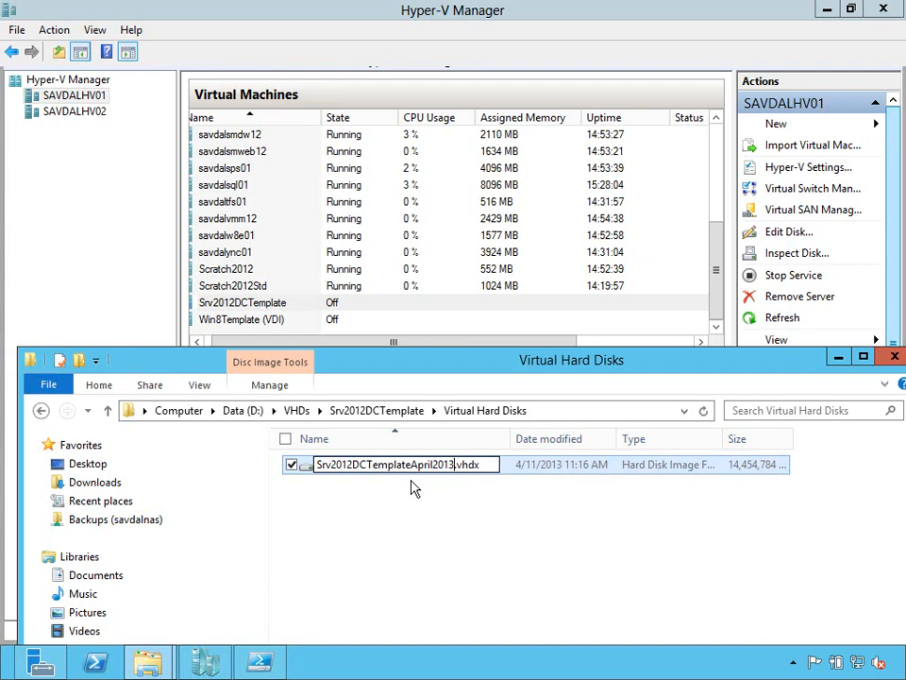
pyautogui.write('Upd')
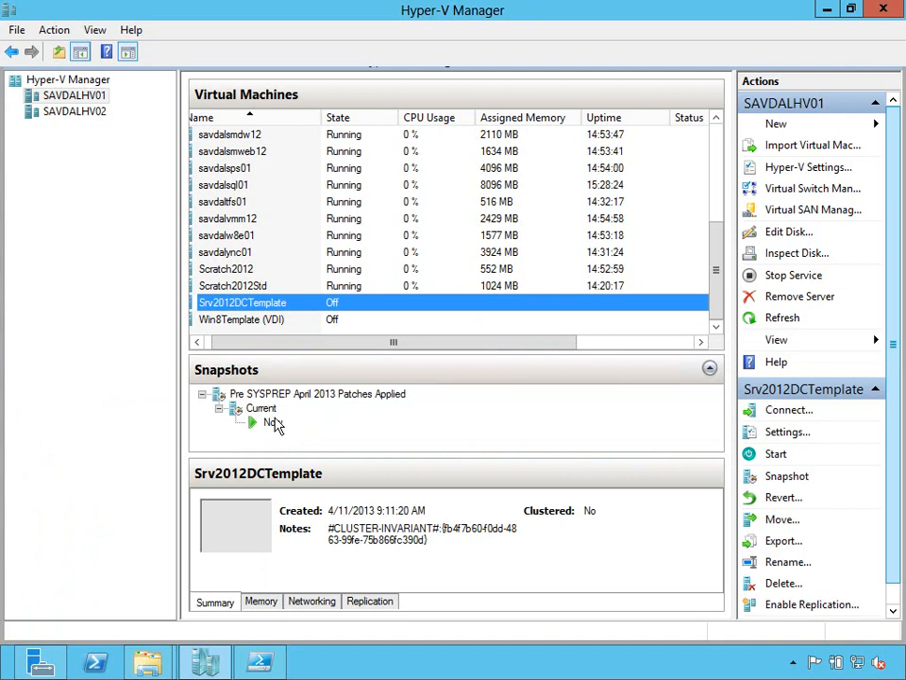
pyautogui.moveTo(272, 423)
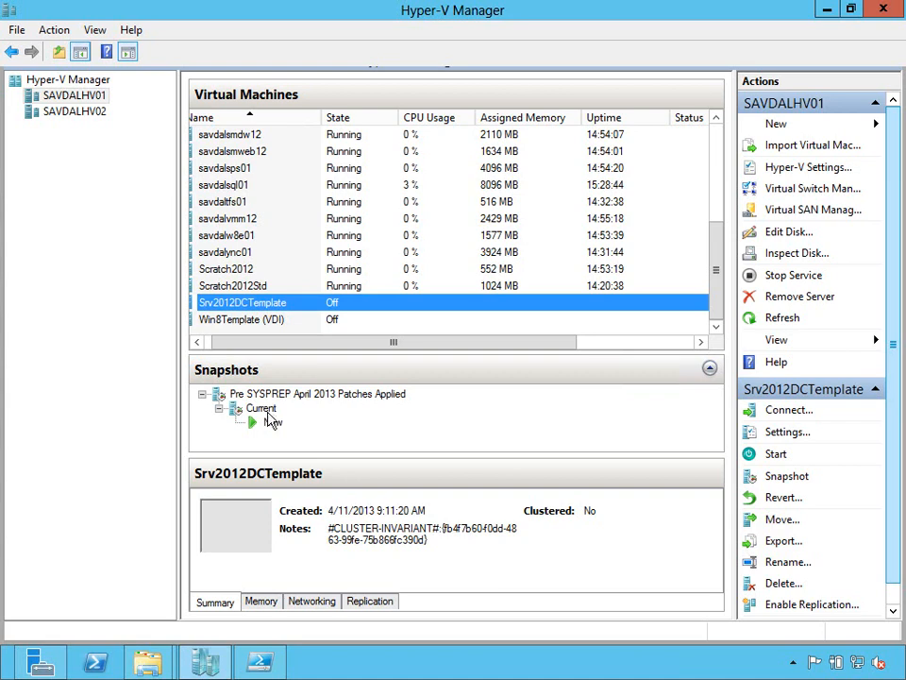
# Delete the Current snapshot and apply Pre SYSPREP April 2013 Patches Applied.
pyautogui.rightClick(261, 408)
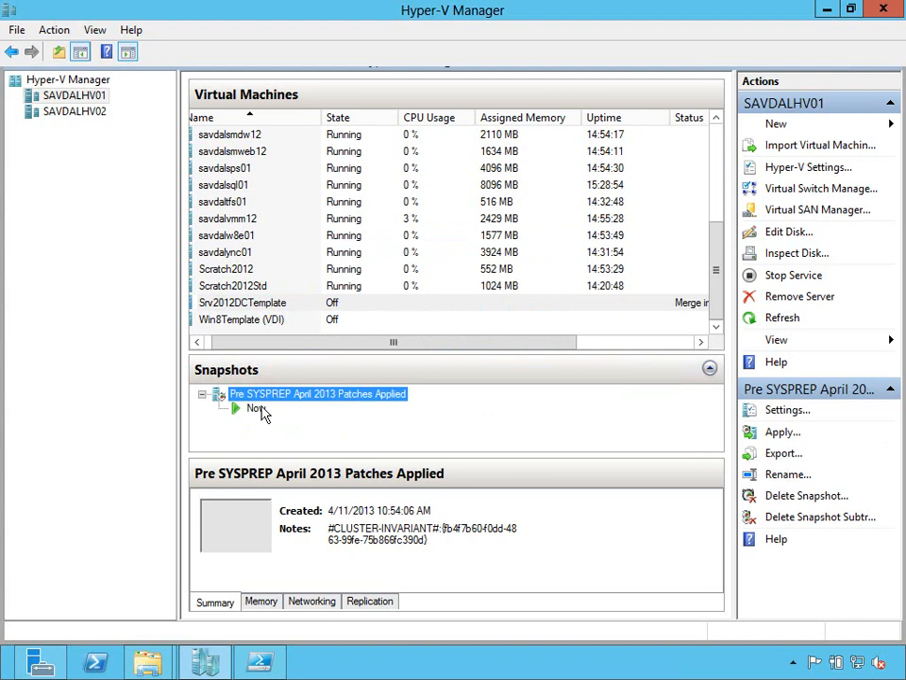
pyautogui.moveTo(269, 415)
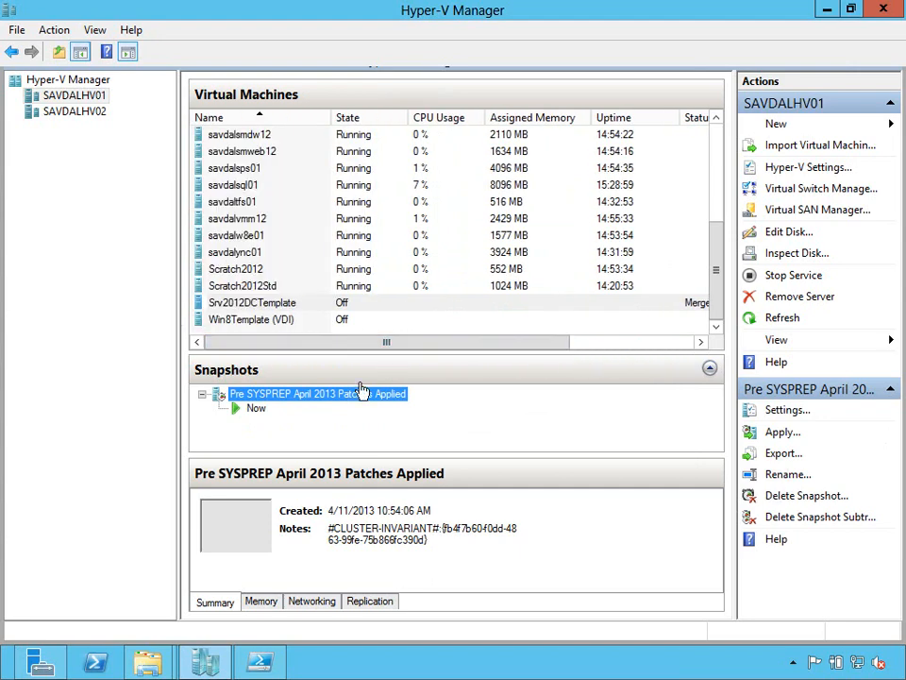
pyautogui.rightClick(316, 394)
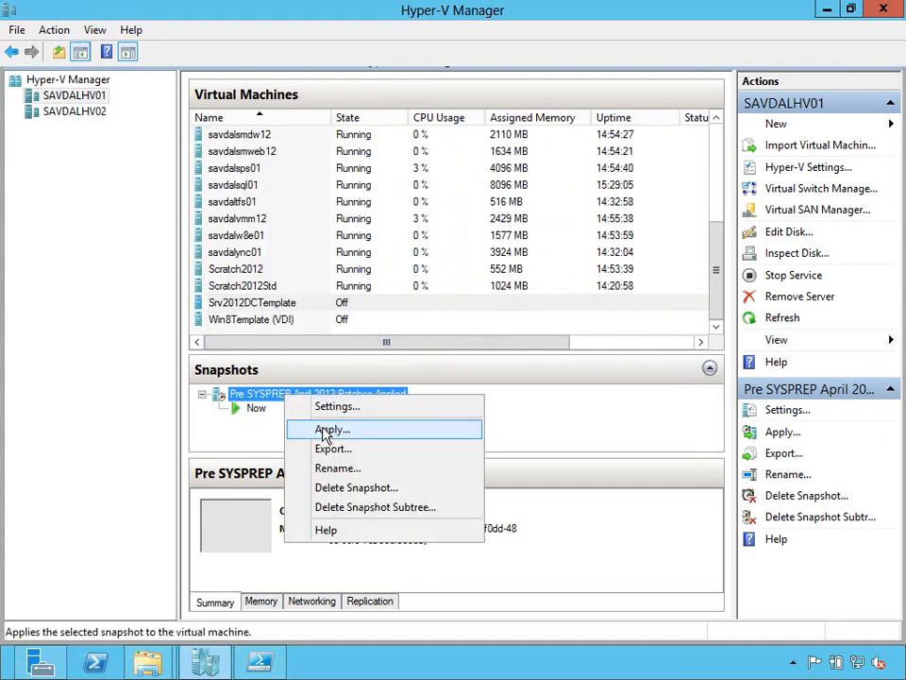
pyautogui.click(332, 430)
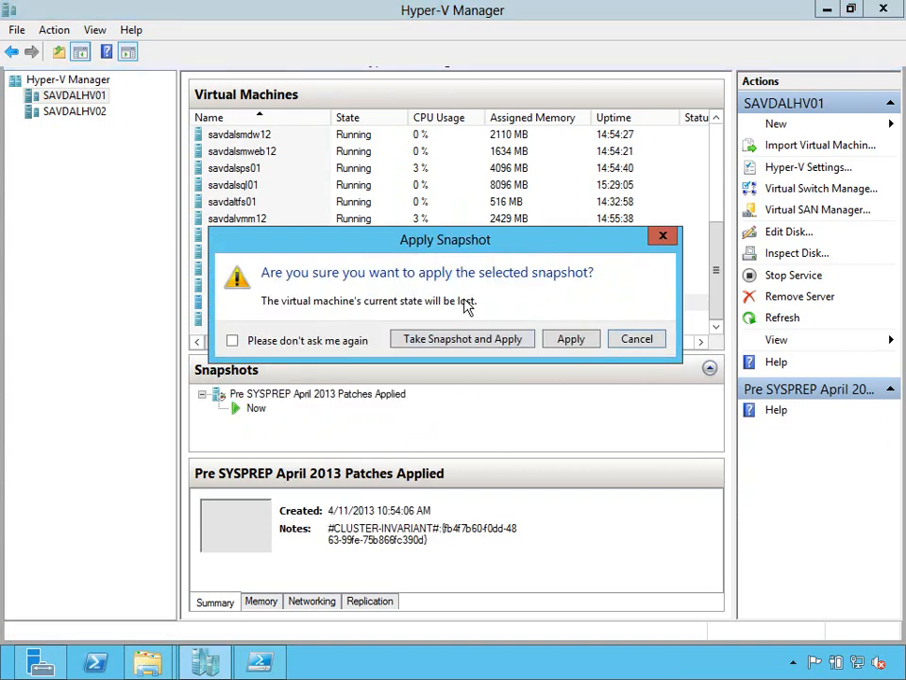
pyautogui.moveTo(462, 344)
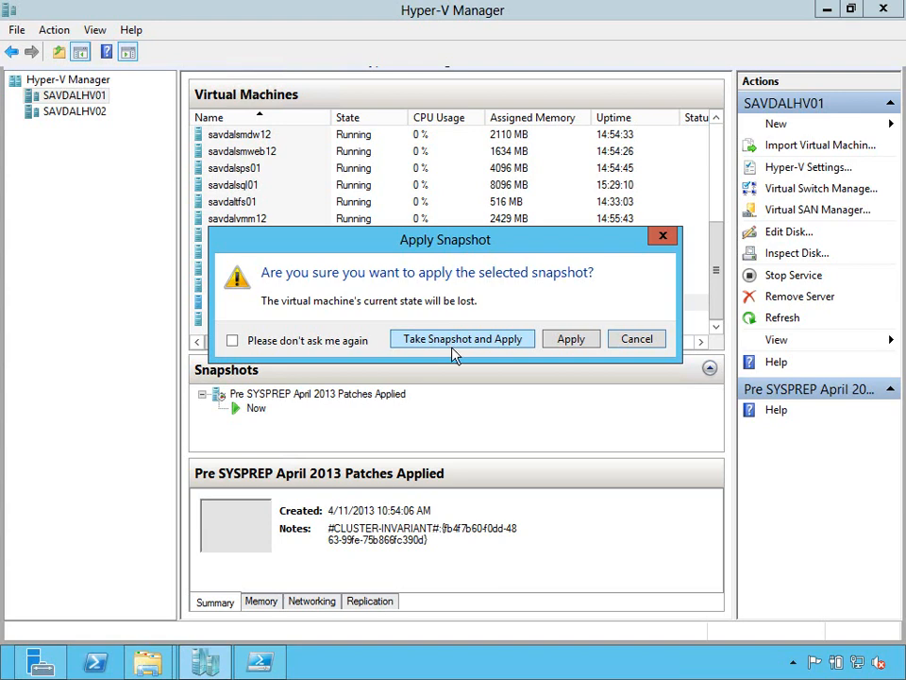
pyautogui.click(570, 338)
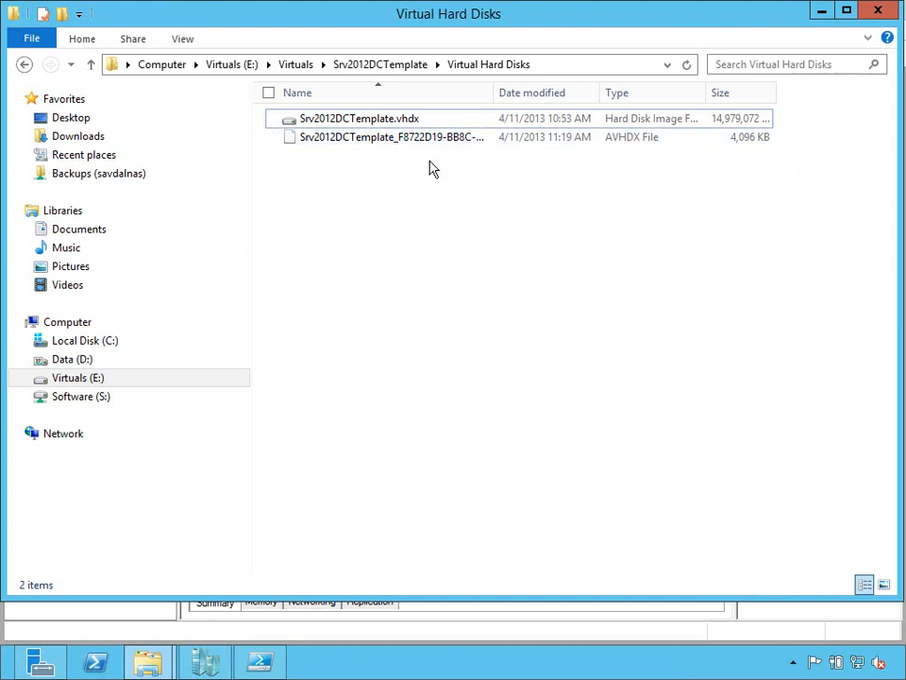
pyautogui.moveTo(627, 146)
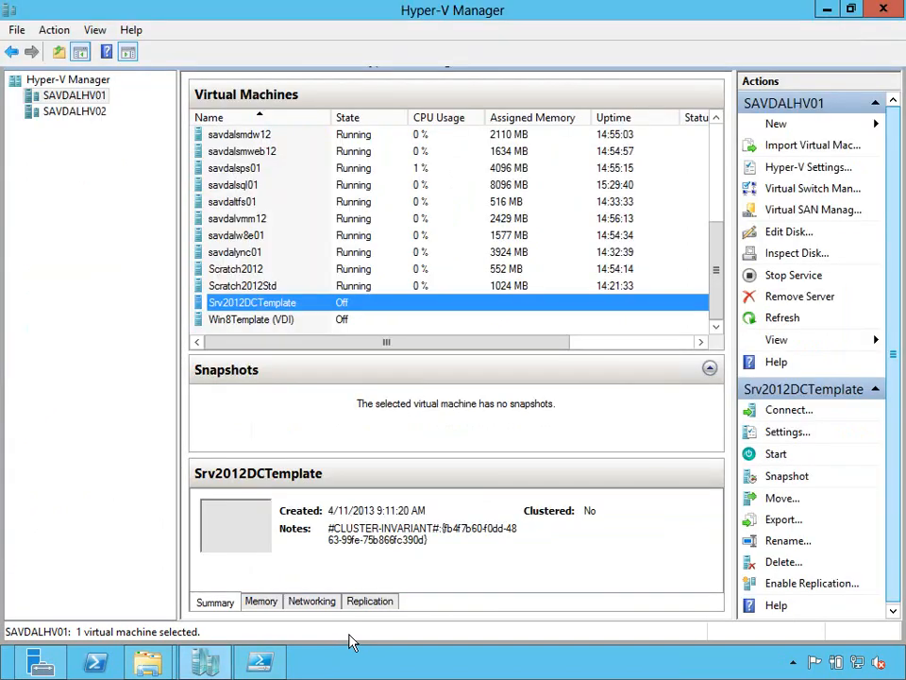
# Start Srv2012DCTemplate and sign in as Administrator to reach the desktop.
pyautogui.rightClick(252, 302)
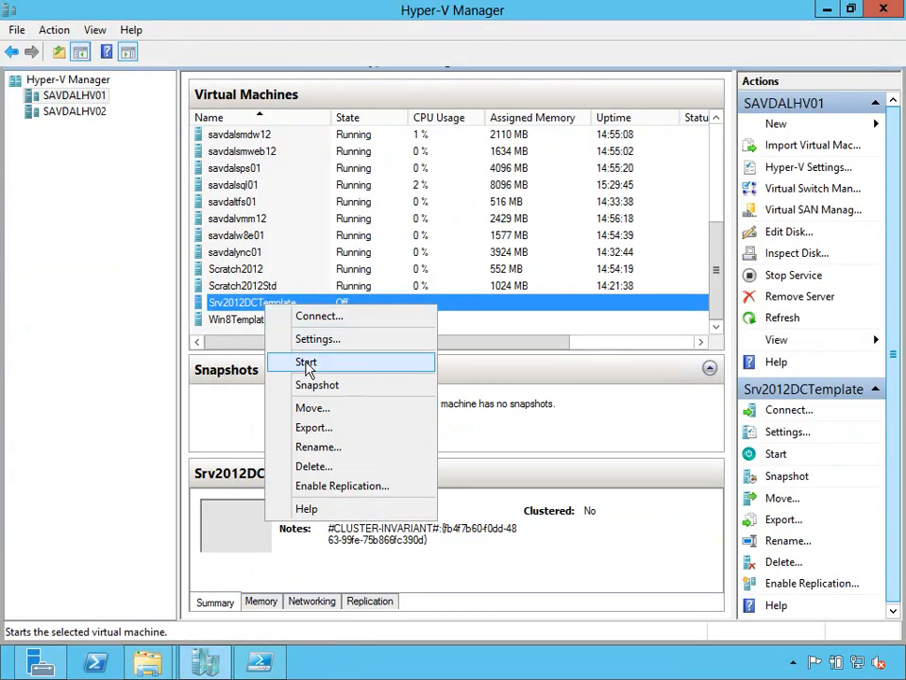
pyautogui.click(306, 361)
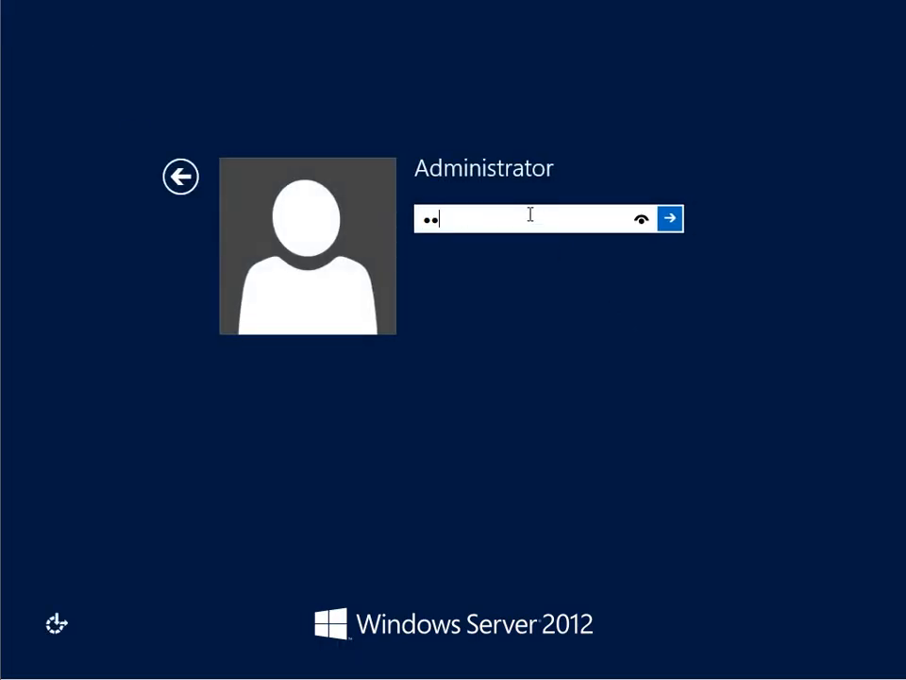
pyautogui.click(670, 218)
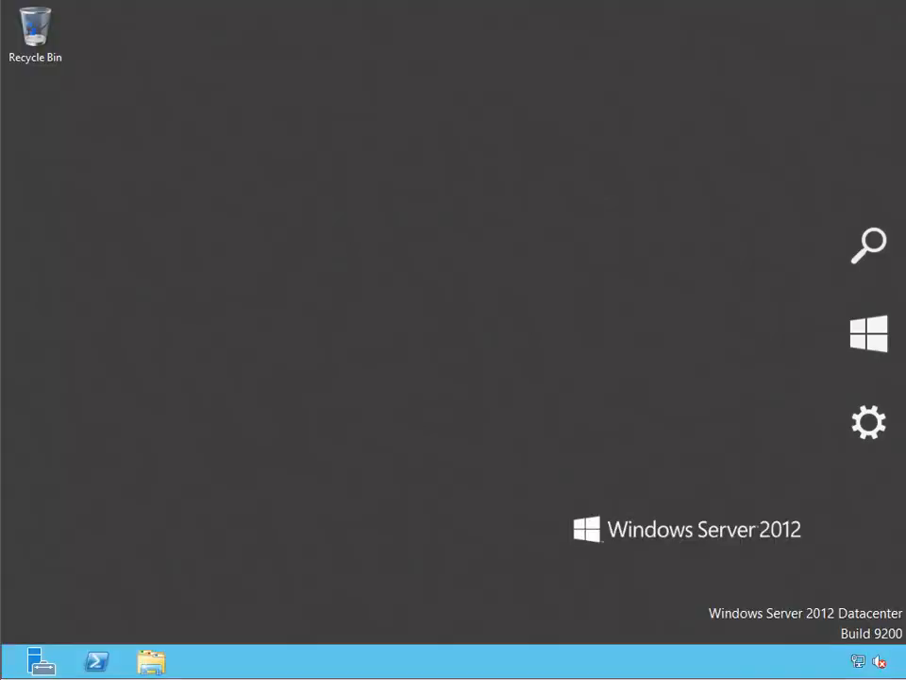
# Take the April 2013 template disk from Virtual Hard Disks and open E:\Virtuals.
pyautogui.click(150, 661)
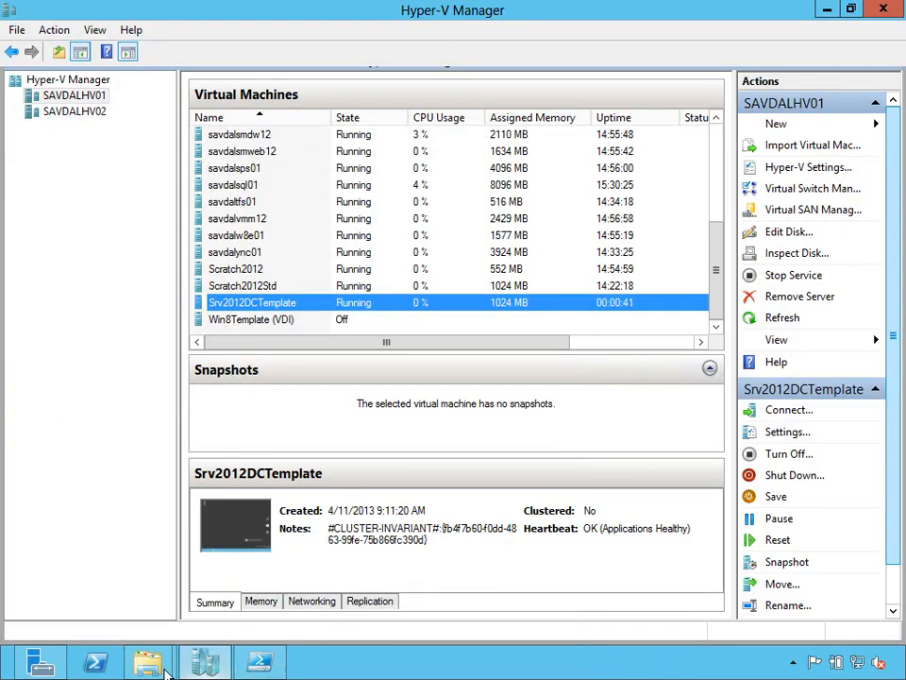
pyautogui.click(146, 661)
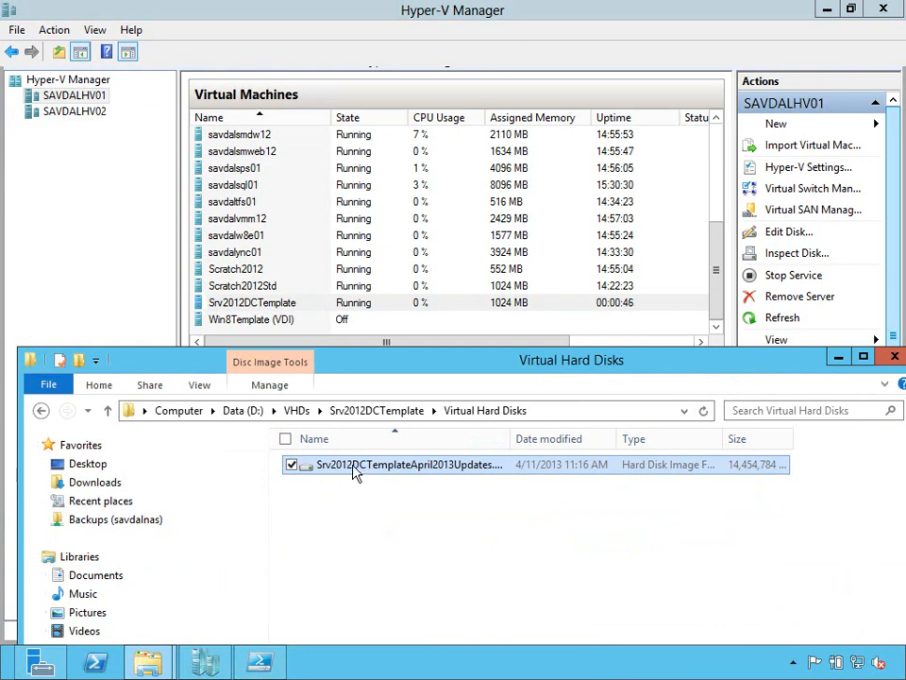
pyautogui.moveTo(357, 472)
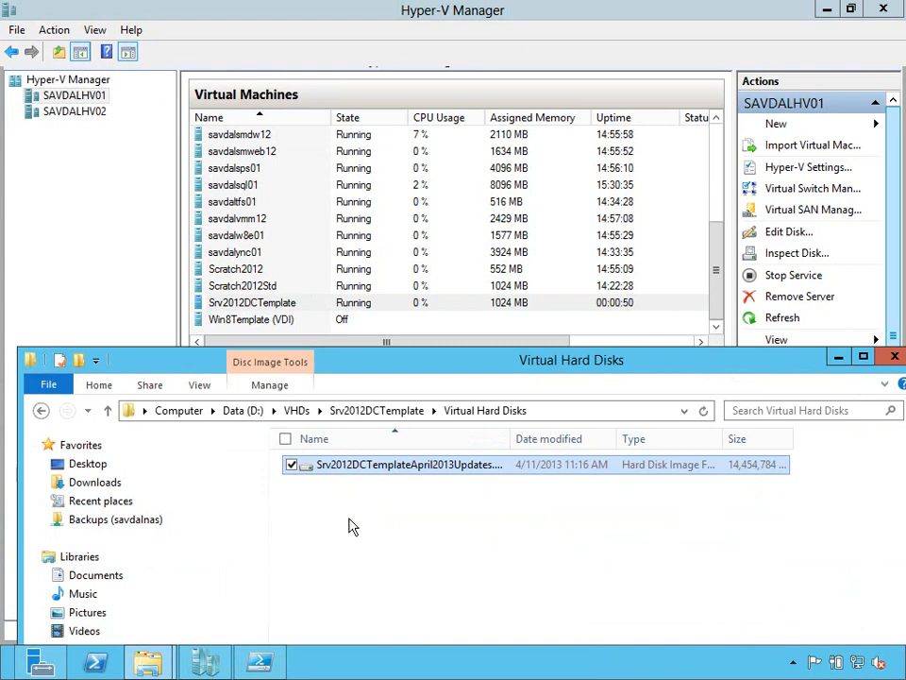
pyautogui.rightClick(408, 463)
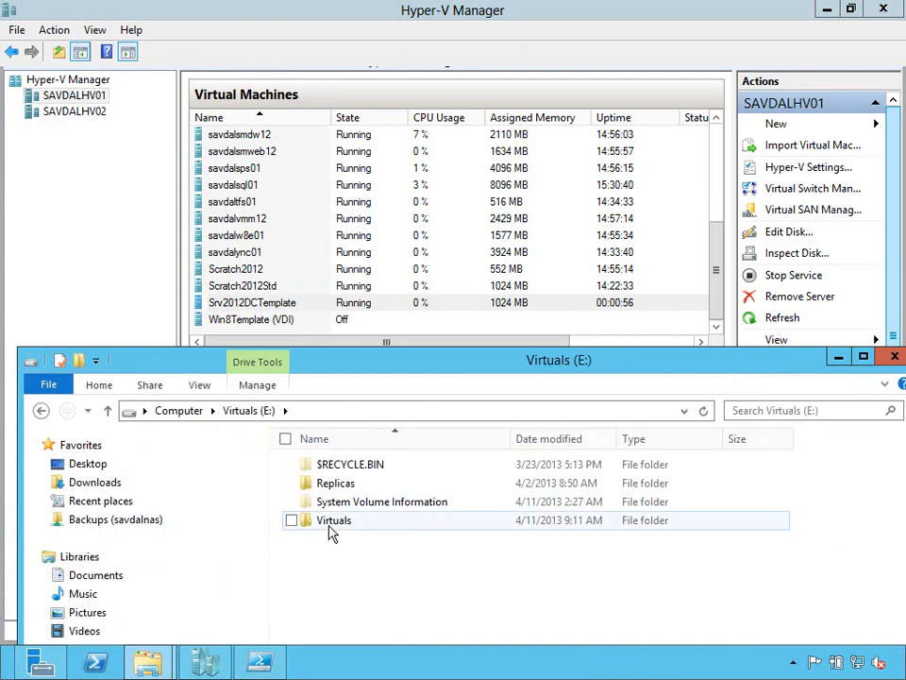
pyautogui.doubleClick(333, 520)
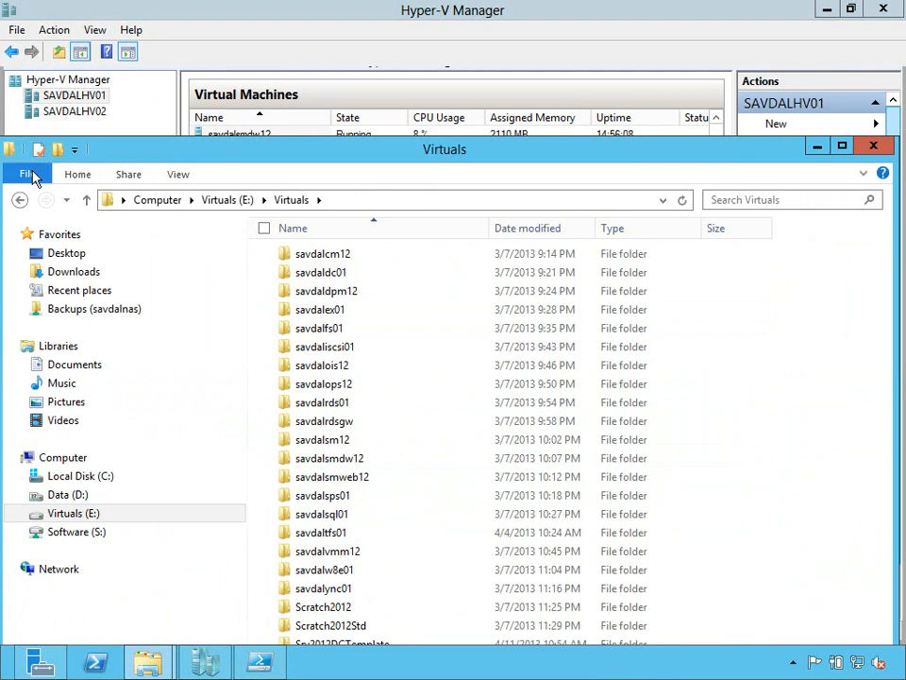
# Create a savdalda01 folder in Virtuals and rename the template disk to savdalda.vhdx.
pyautogui.click(27, 174)
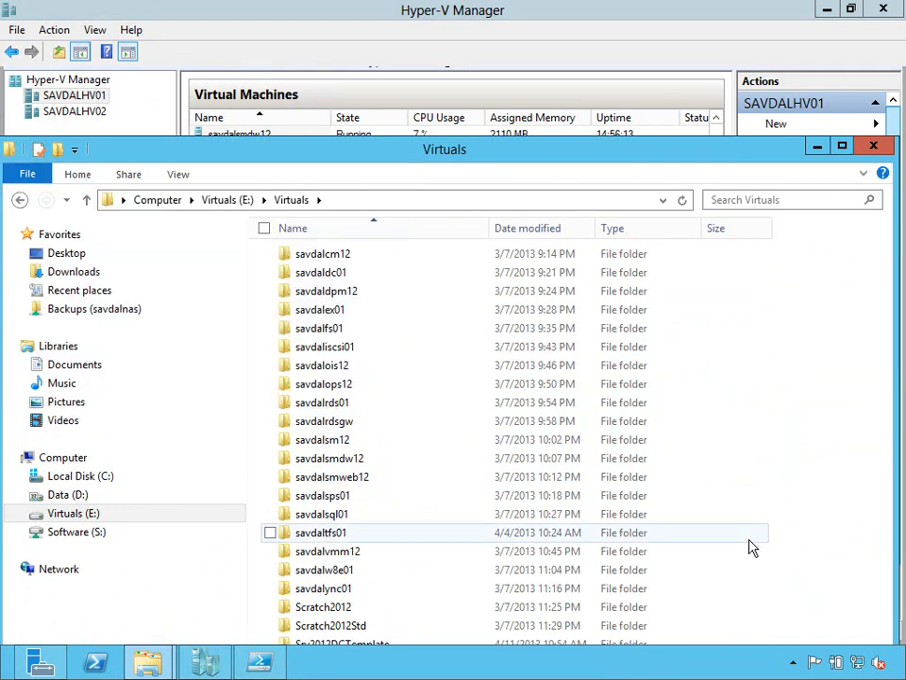
pyautogui.click(77, 174)
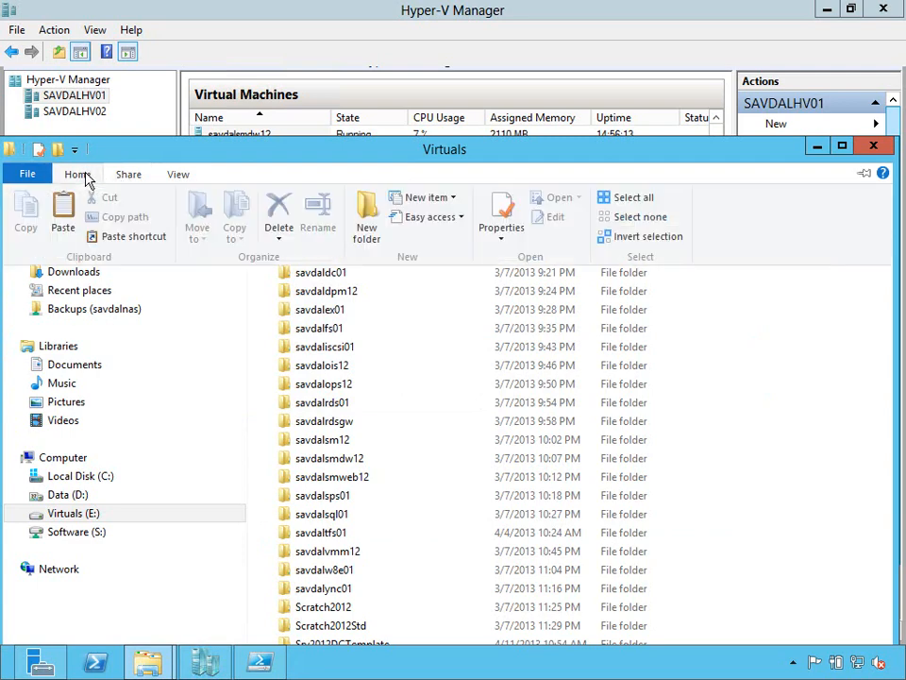
pyautogui.click(366, 227)
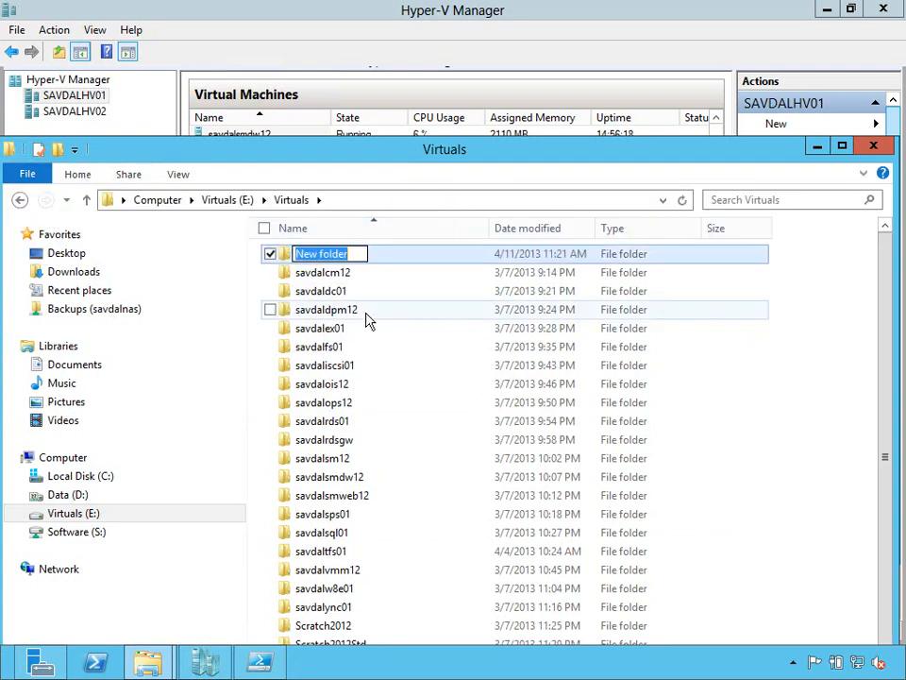
pyautogui.write('savdal')
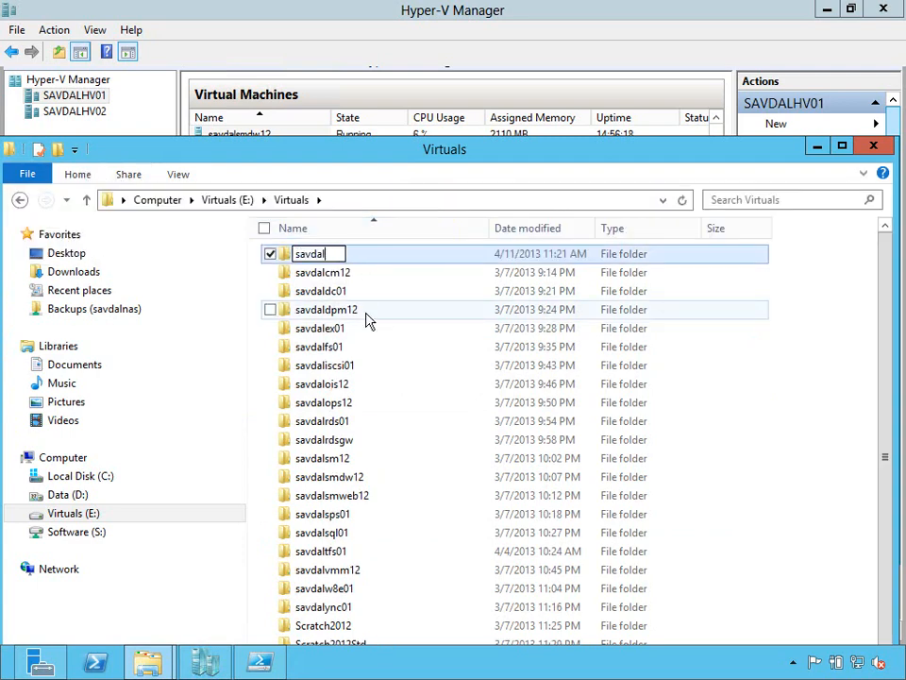
pyautogui.write('da')
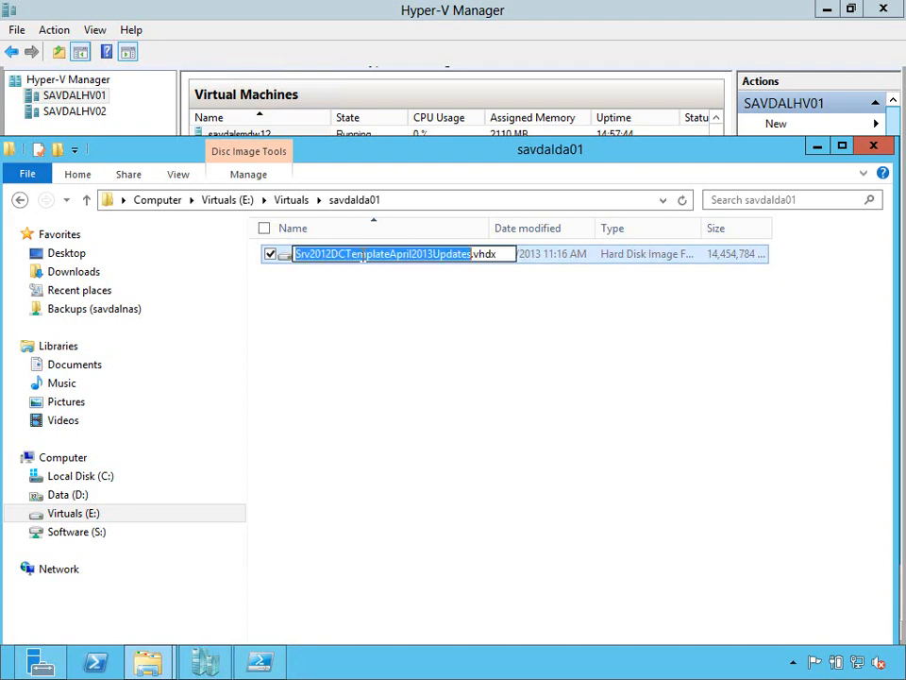
pyautogui.write('savdalda.vhdx')
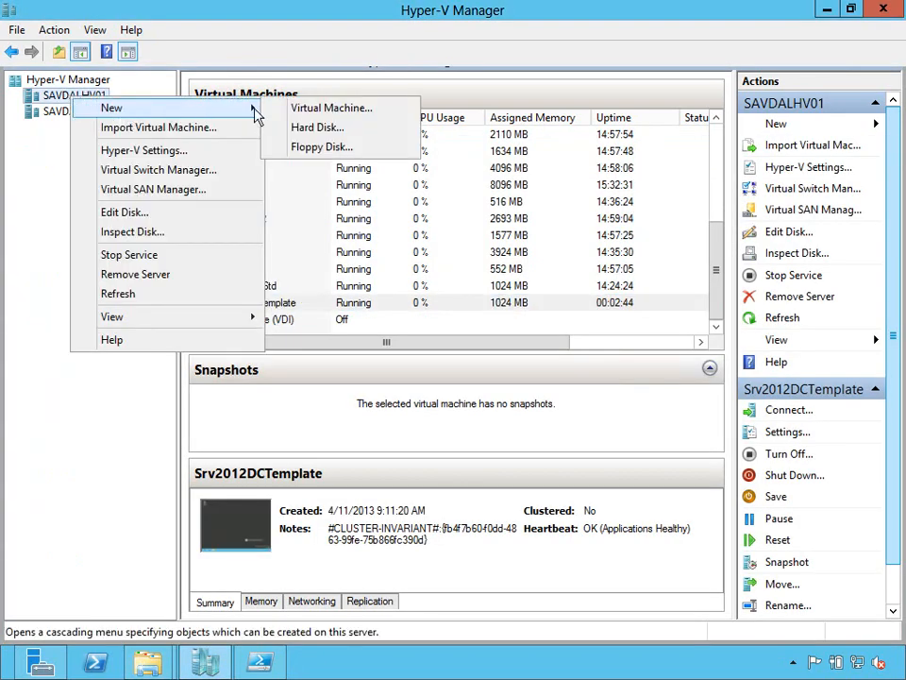
# Create VM savdalda01 with 1024 MB memory, External Switch and existing savdalda01.vhdx disk.
pyautogui.click(330, 107)
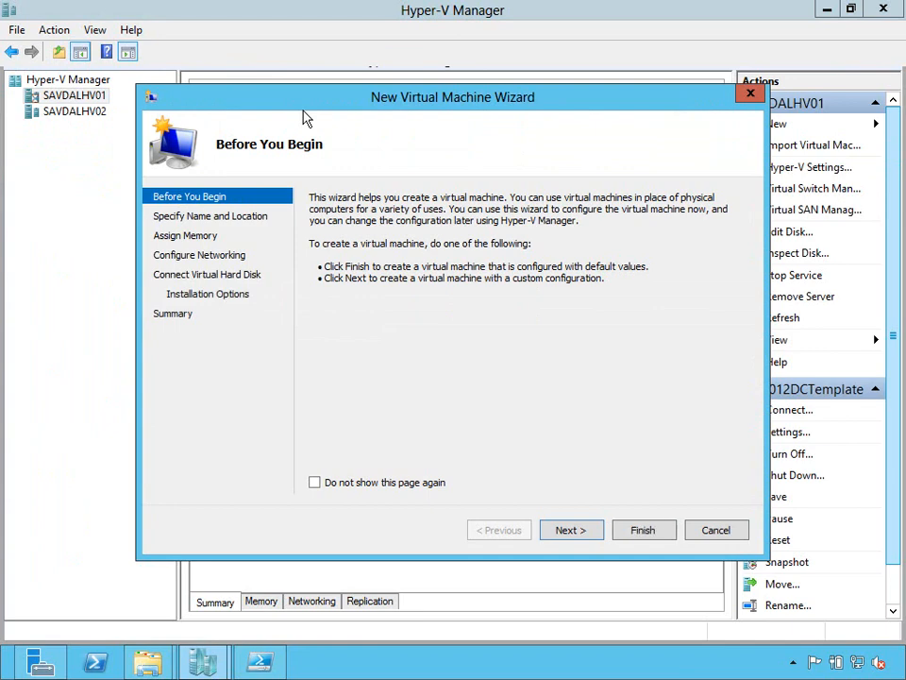
pyautogui.click(571, 529)
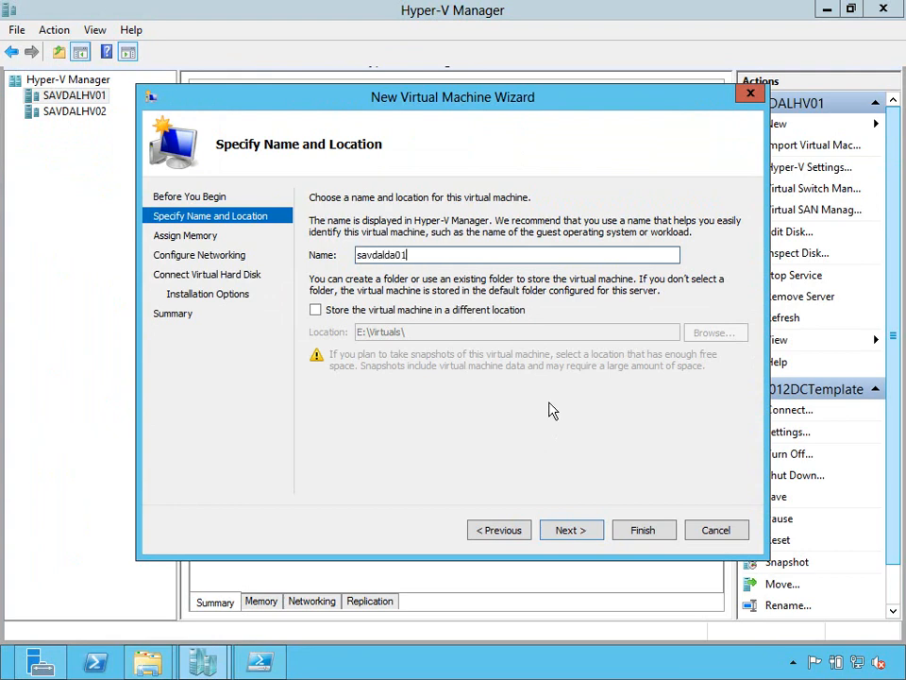
pyautogui.click(316, 310)
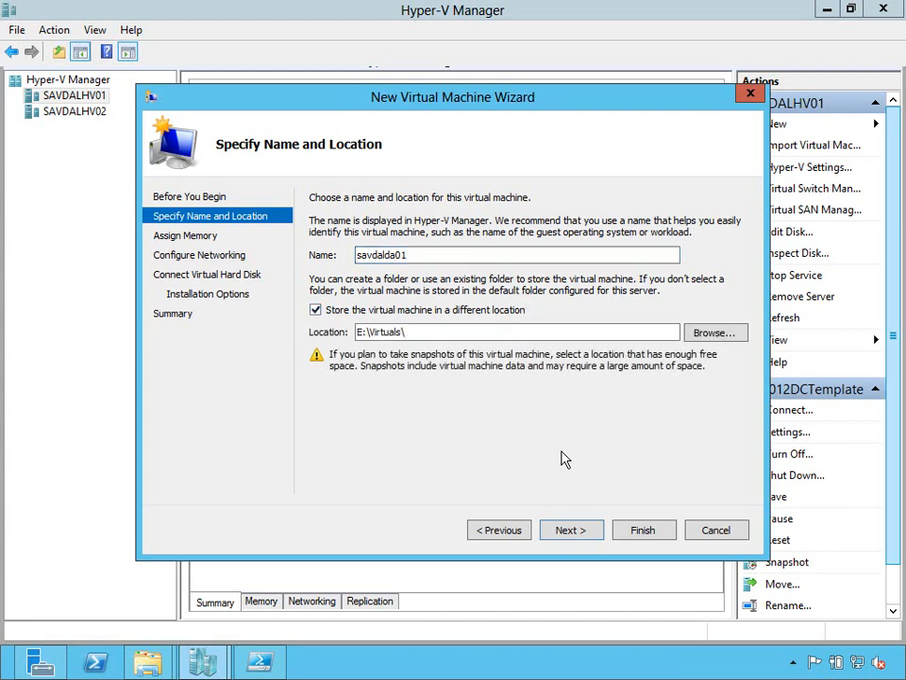
pyautogui.click(571, 529)
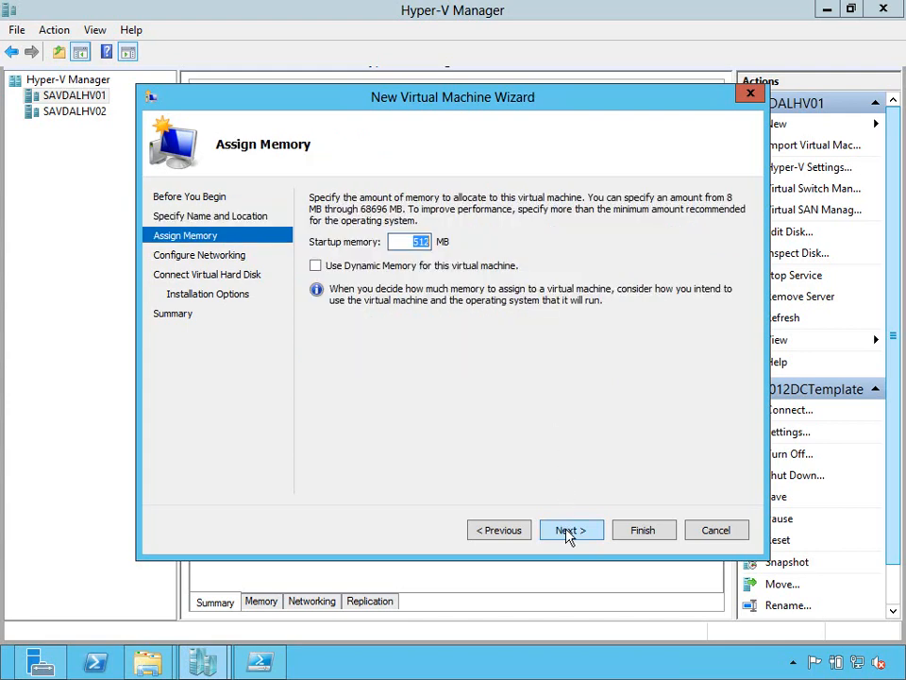
pyautogui.write('1024')
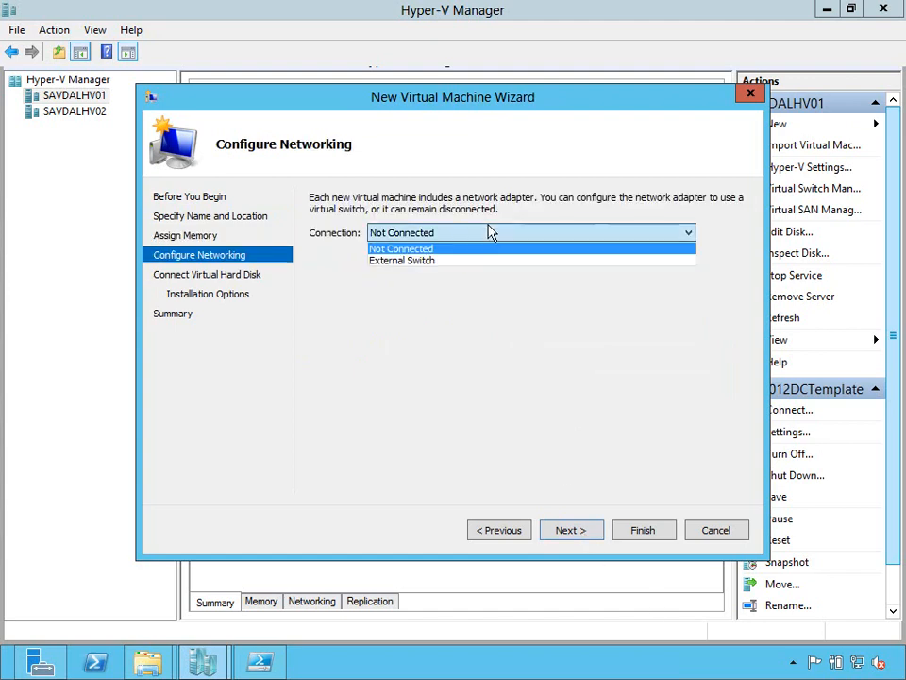
pyautogui.click(571, 530)
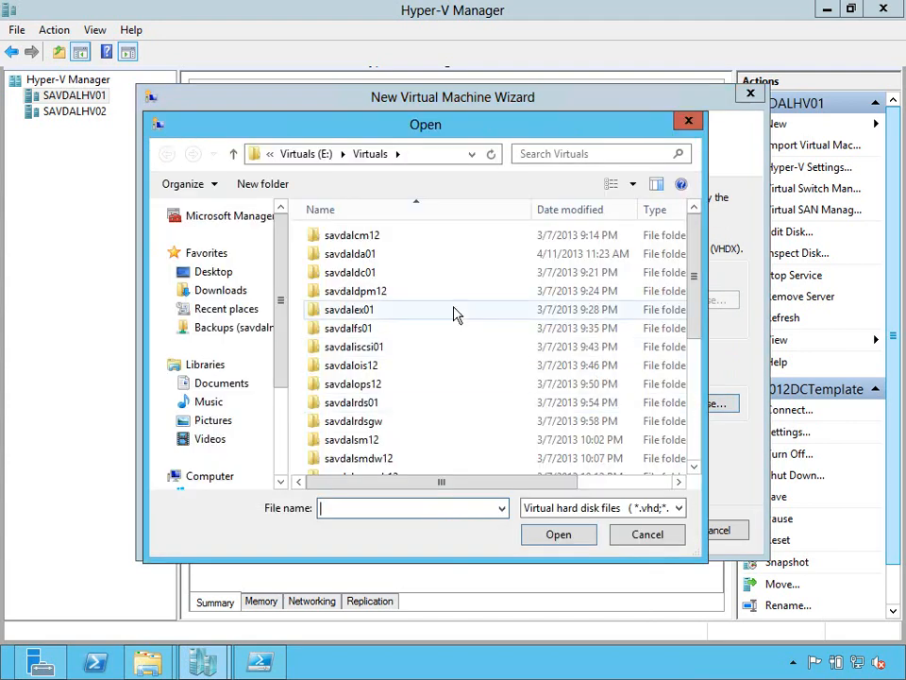
pyautogui.click(558, 535)
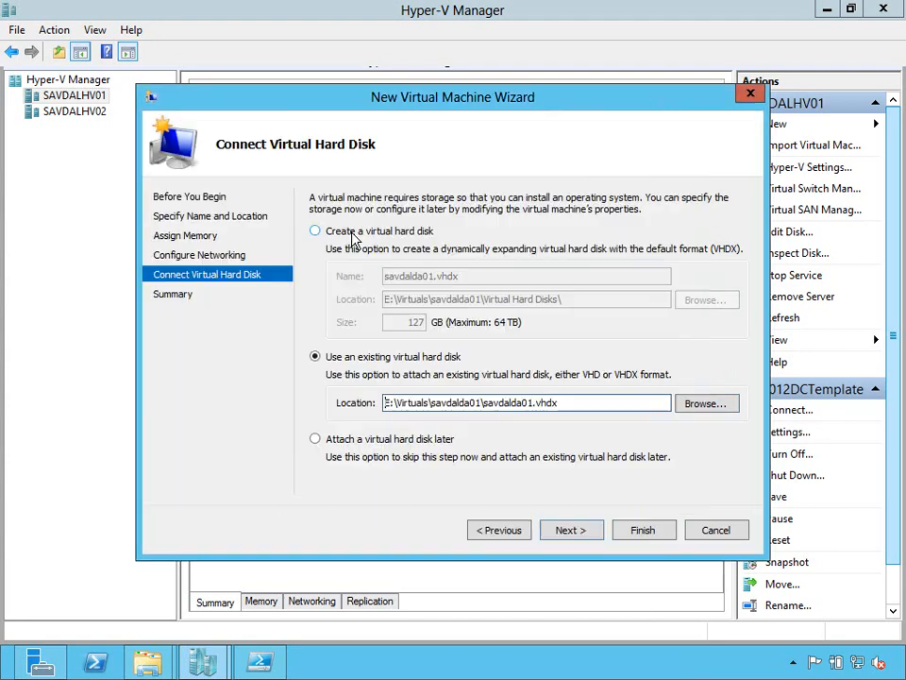
pyautogui.click(571, 529)
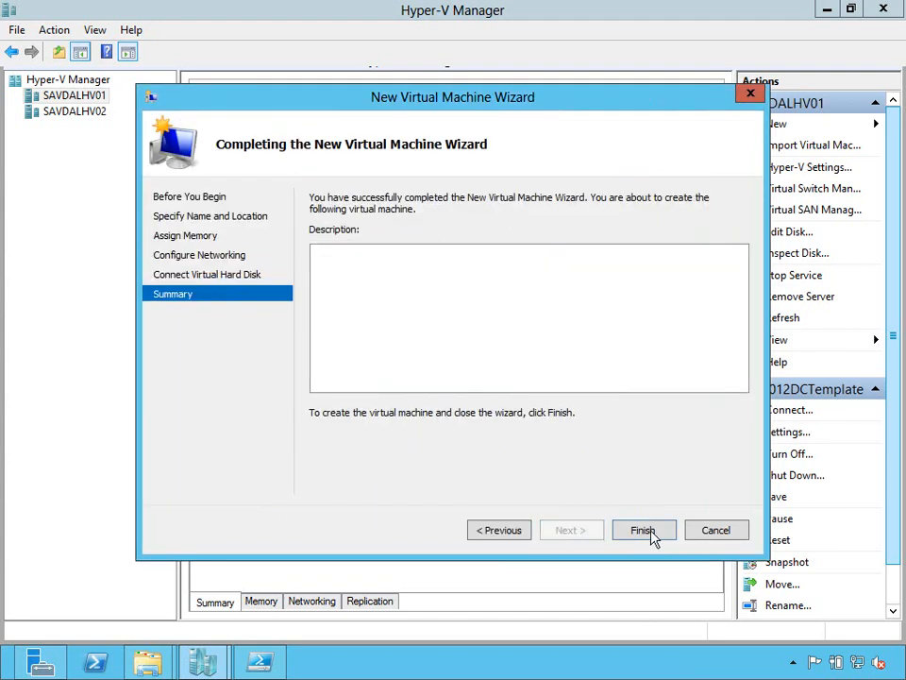
pyautogui.moveTo(643, 533)
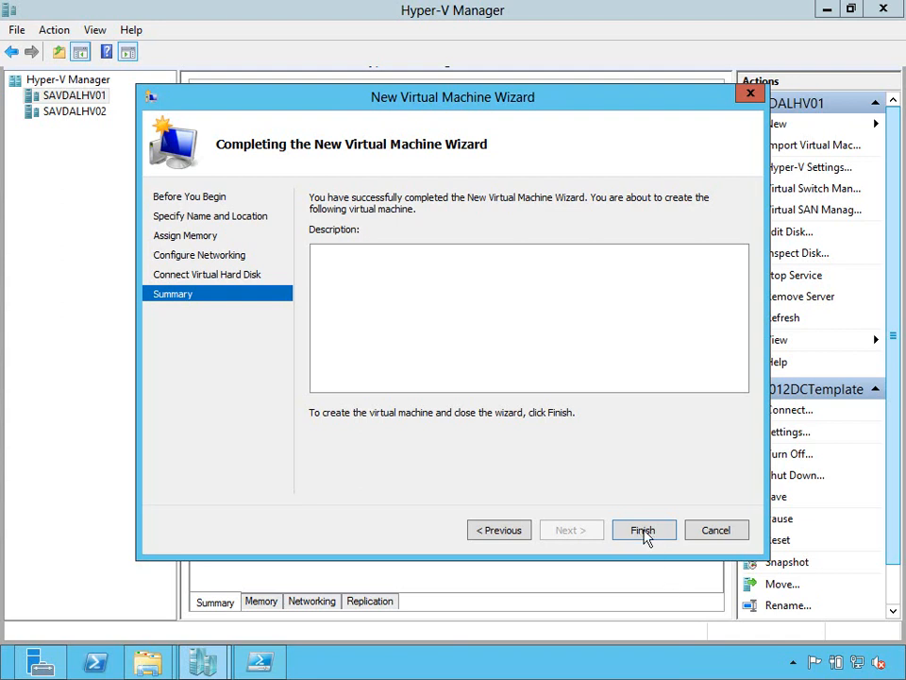
pyautogui.moveTo(700, 649)
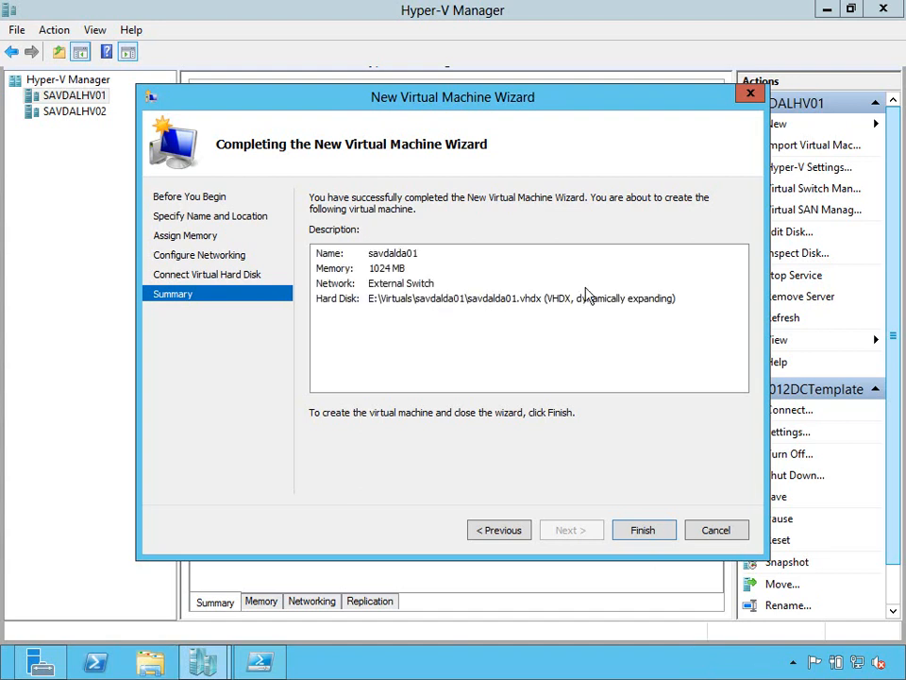
pyautogui.click(643, 529)
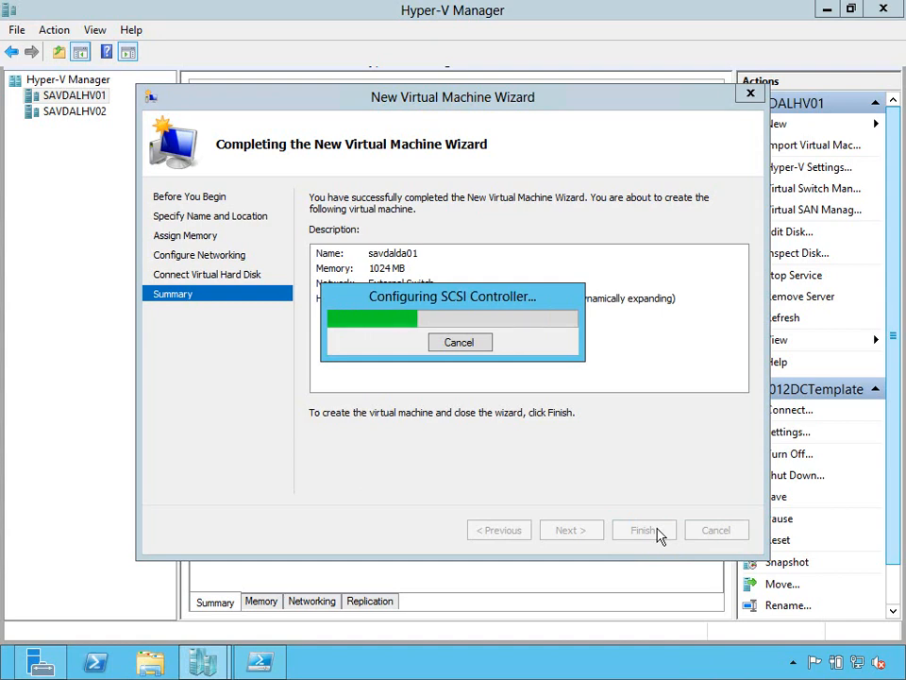
pyautogui.click(643, 528)
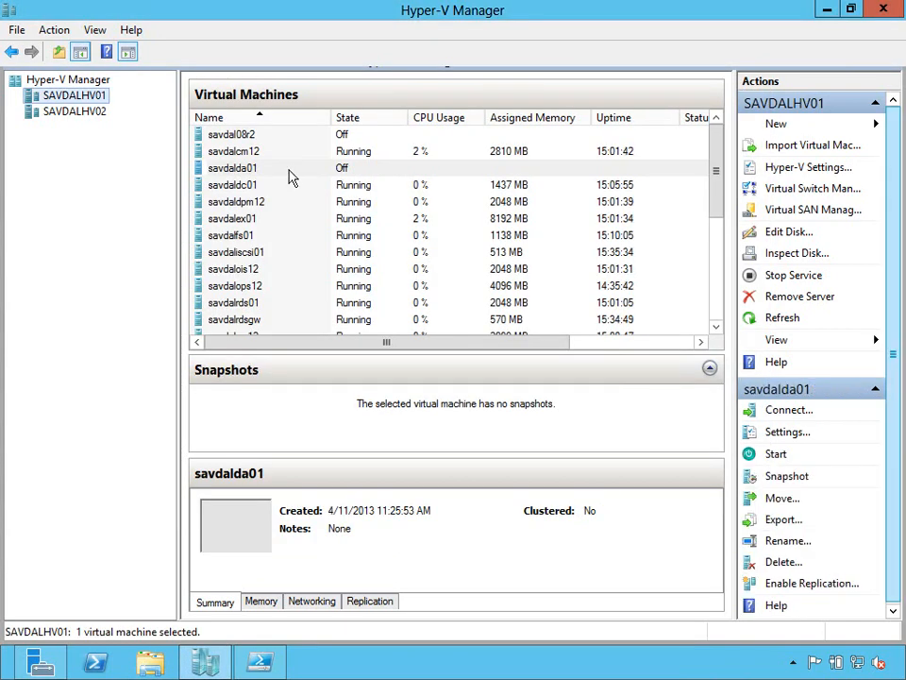
# Power on the newly created savdalda01 virtual machine.
pyautogui.rightClick(231, 167)
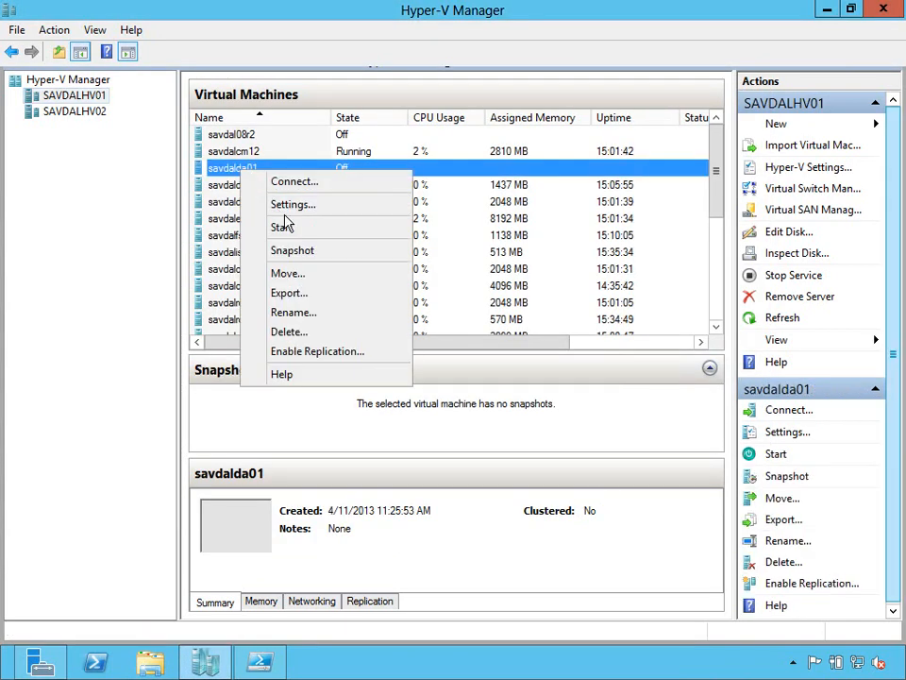
pyautogui.click(281, 226)
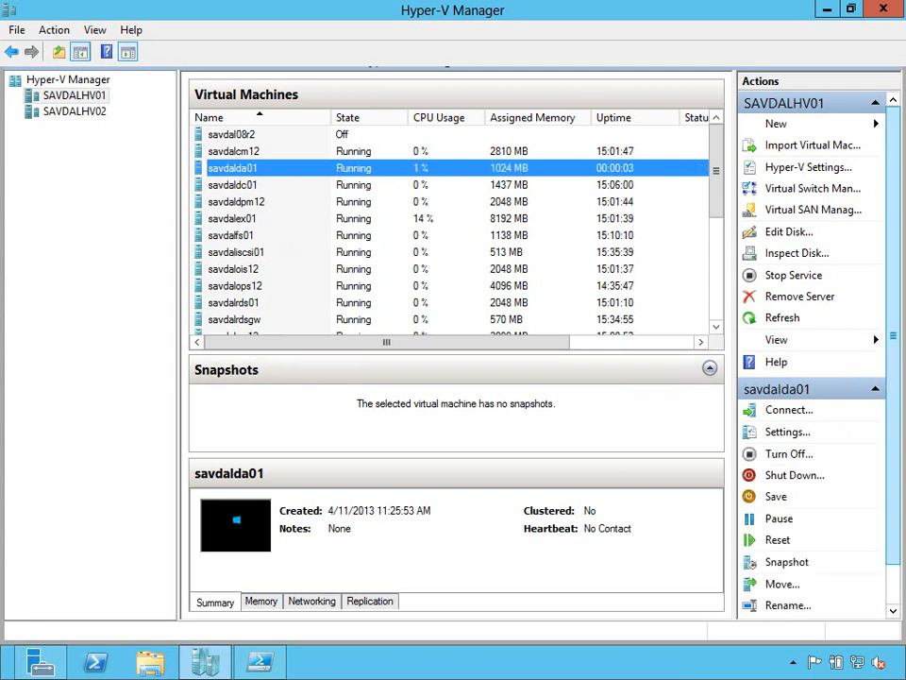
pyautogui.moveTo(298, 172)
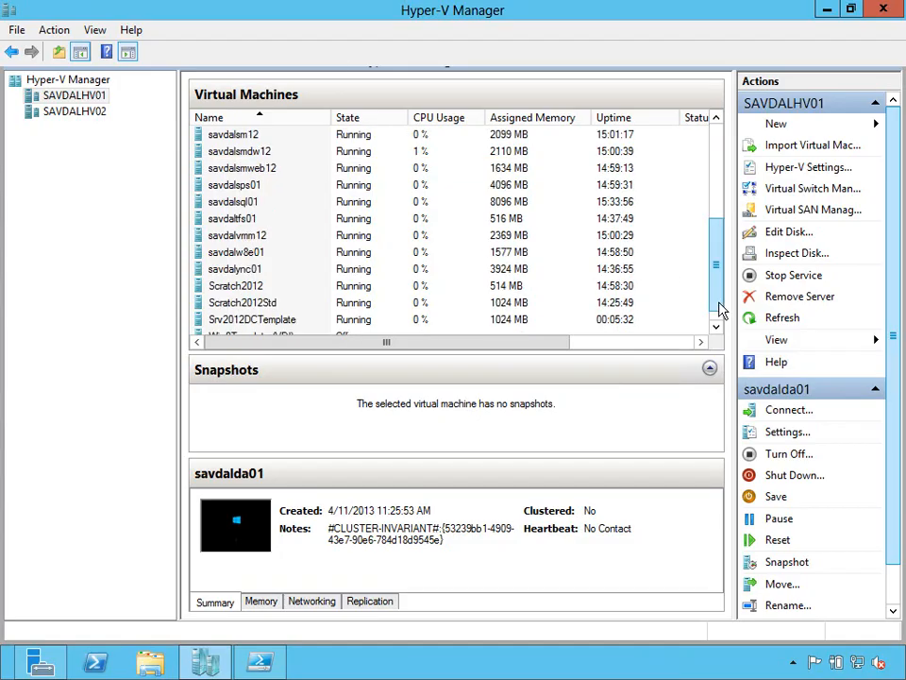
# Shut down the Srv2012DCTemplate virtual machine from its right-click menu, leaving savdalda01 running.
pyautogui.click(252, 302)
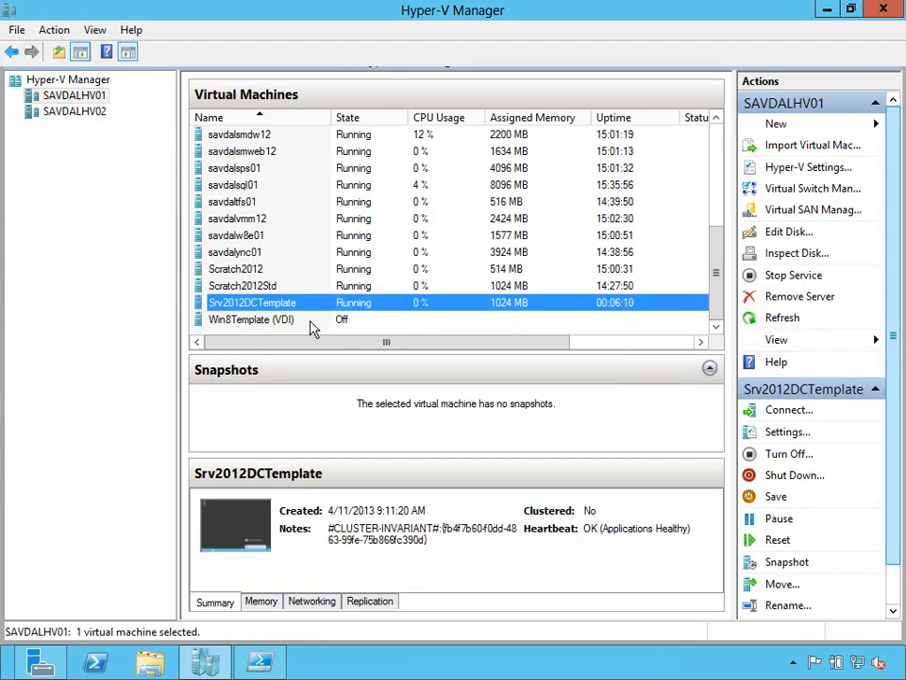
pyautogui.moveTo(338, 311)
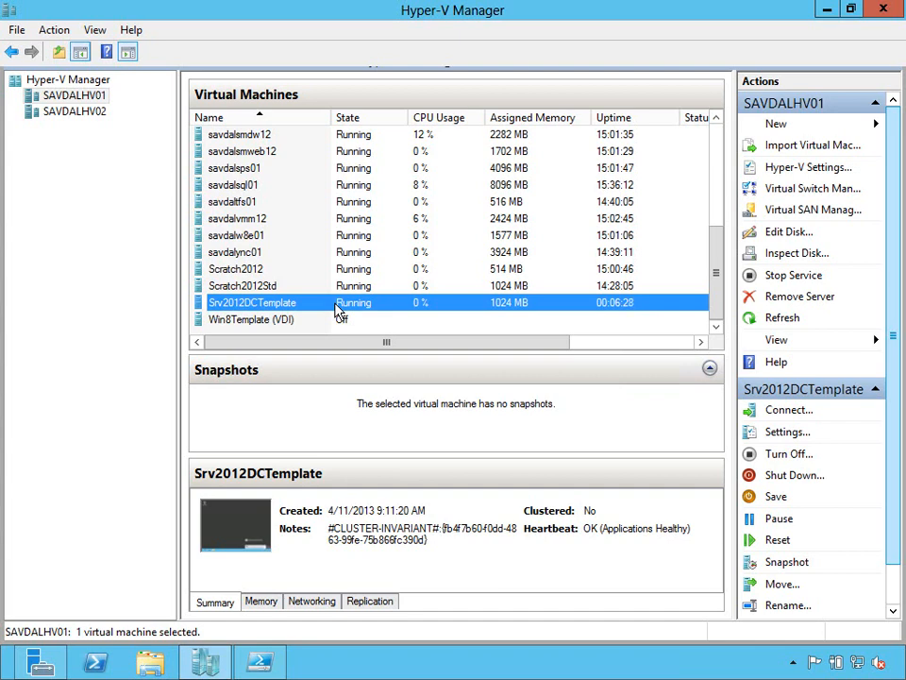
pyautogui.rightClick(252, 302)
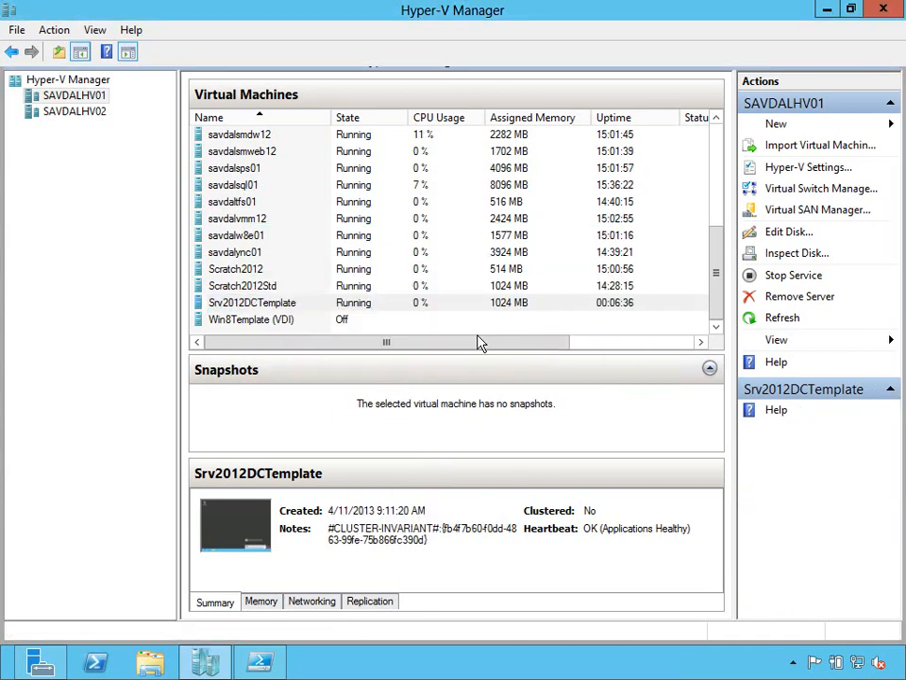
pyautogui.click(252, 302)
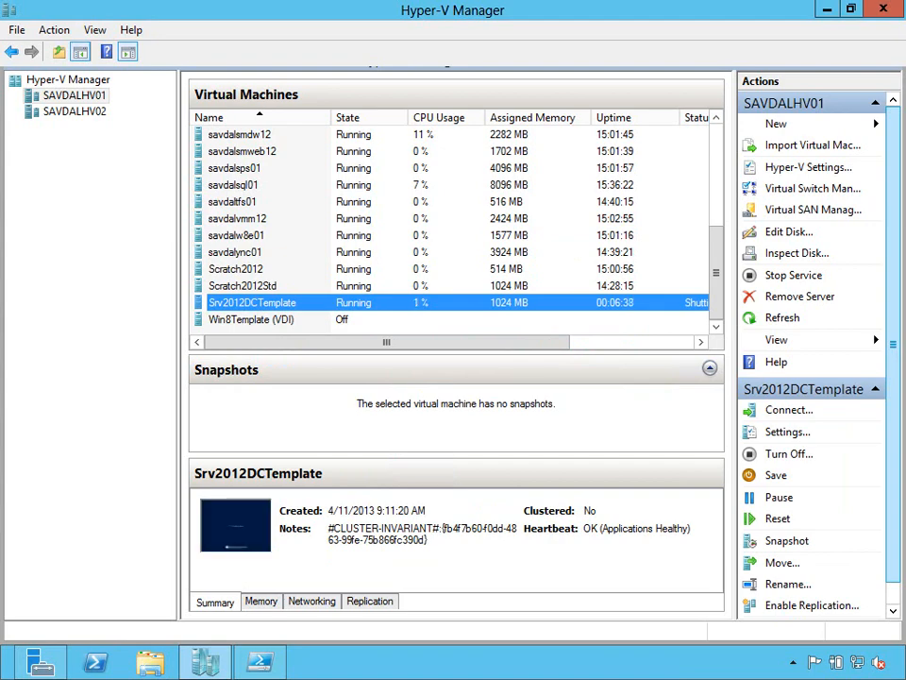